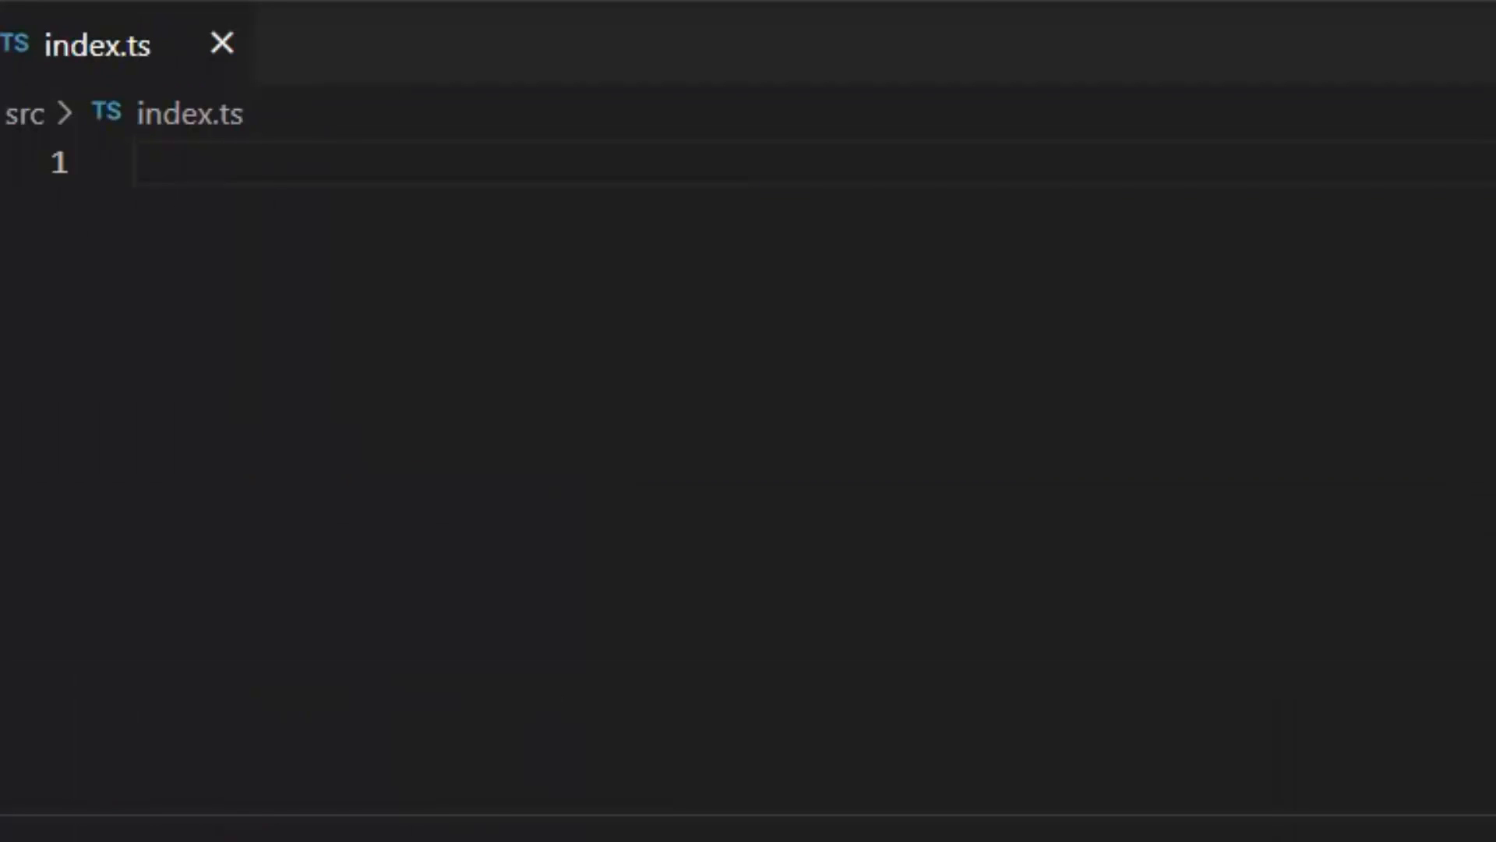
# - Write function Greetings() { console.log("Hello World") } in index.ts
pyautogui.write('function')
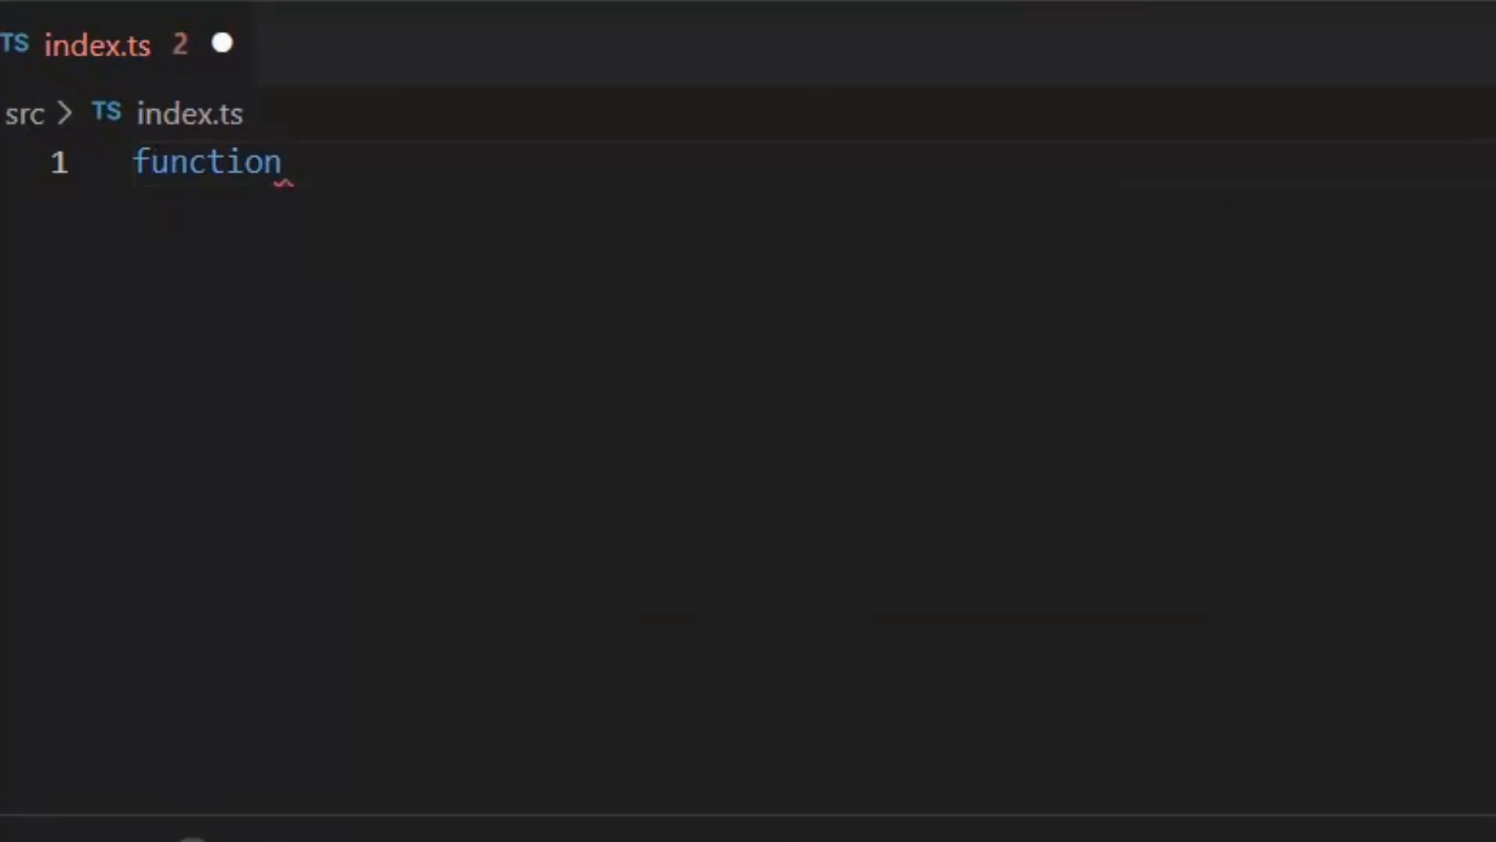
pyautogui.write('Gr')
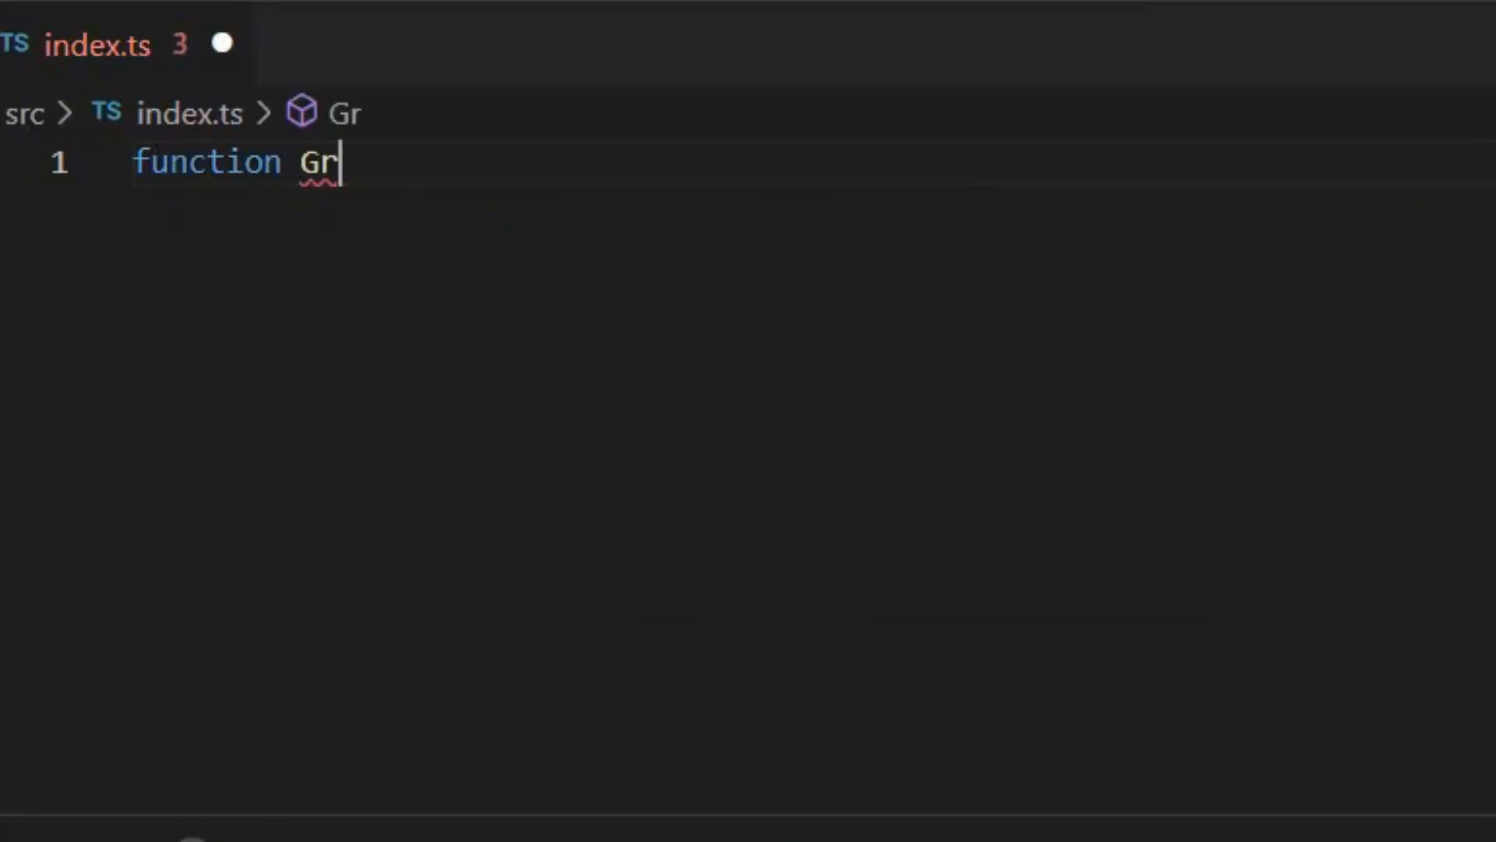
pyautogui.write('eetings')
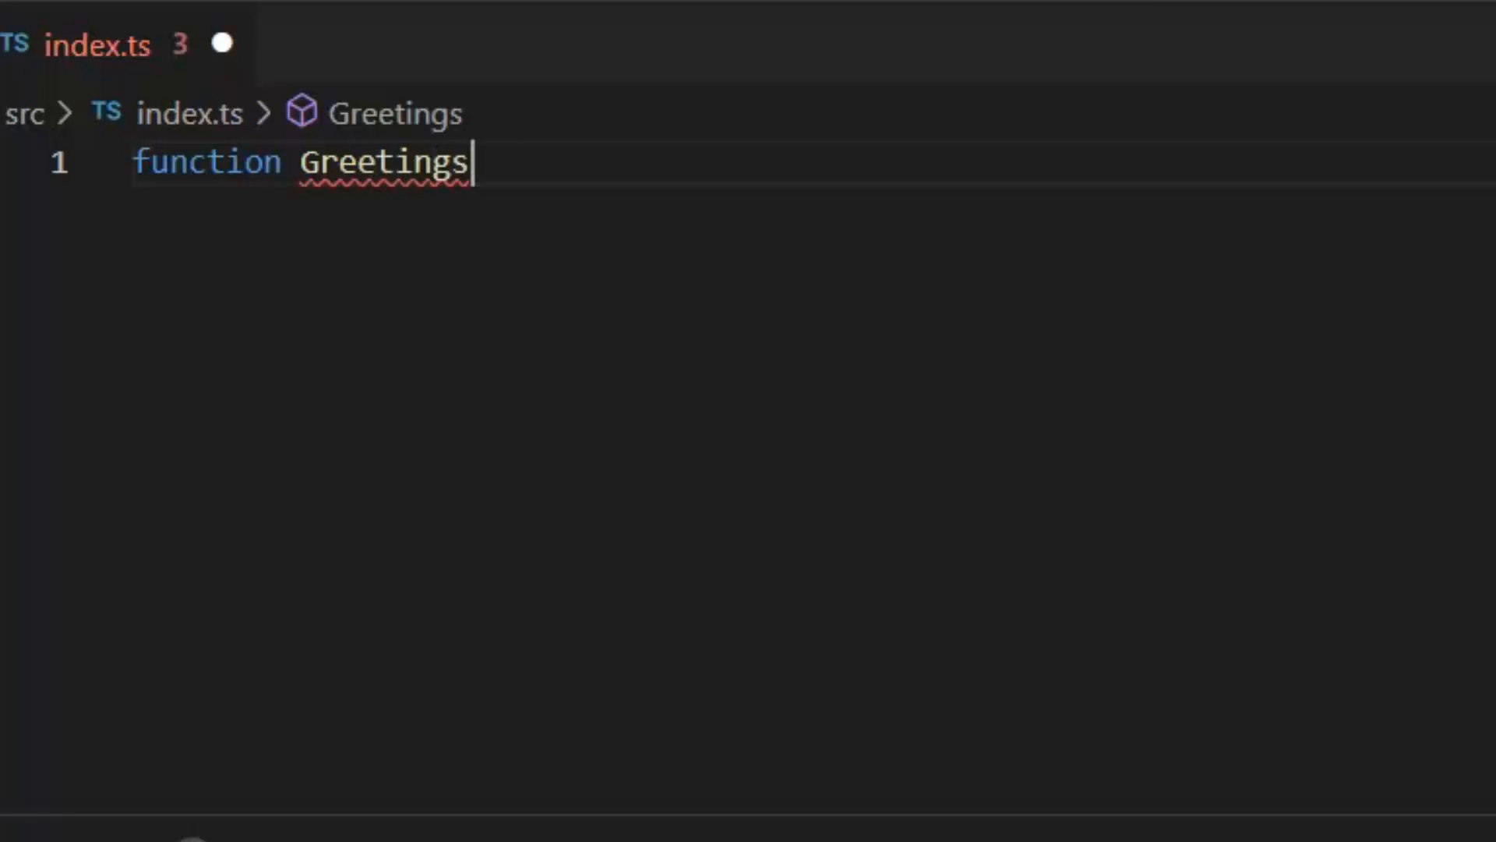
pyautogui.write('(){')
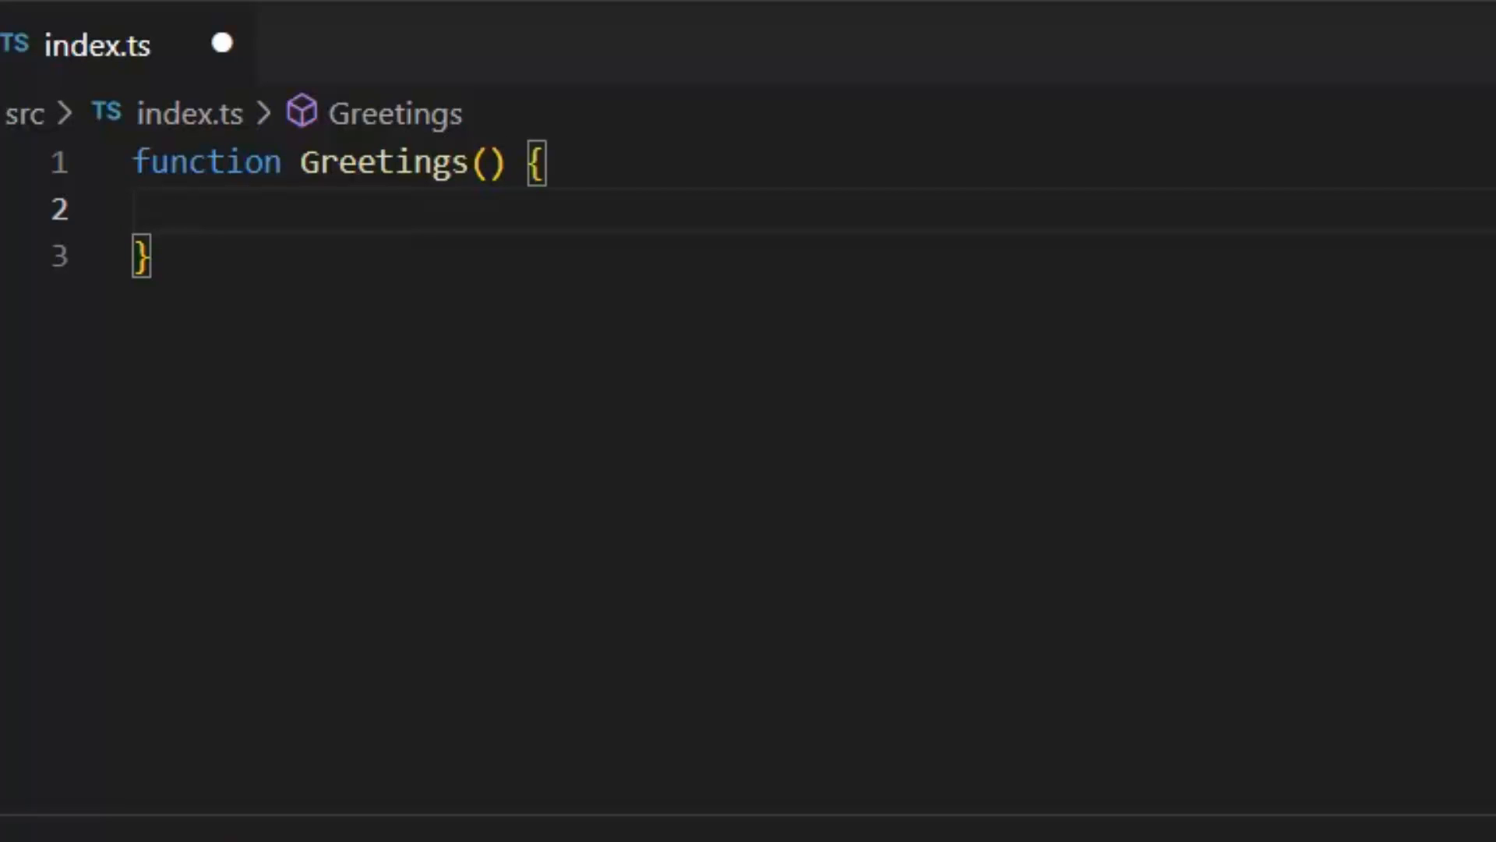
pyautogui.write('console.lo')
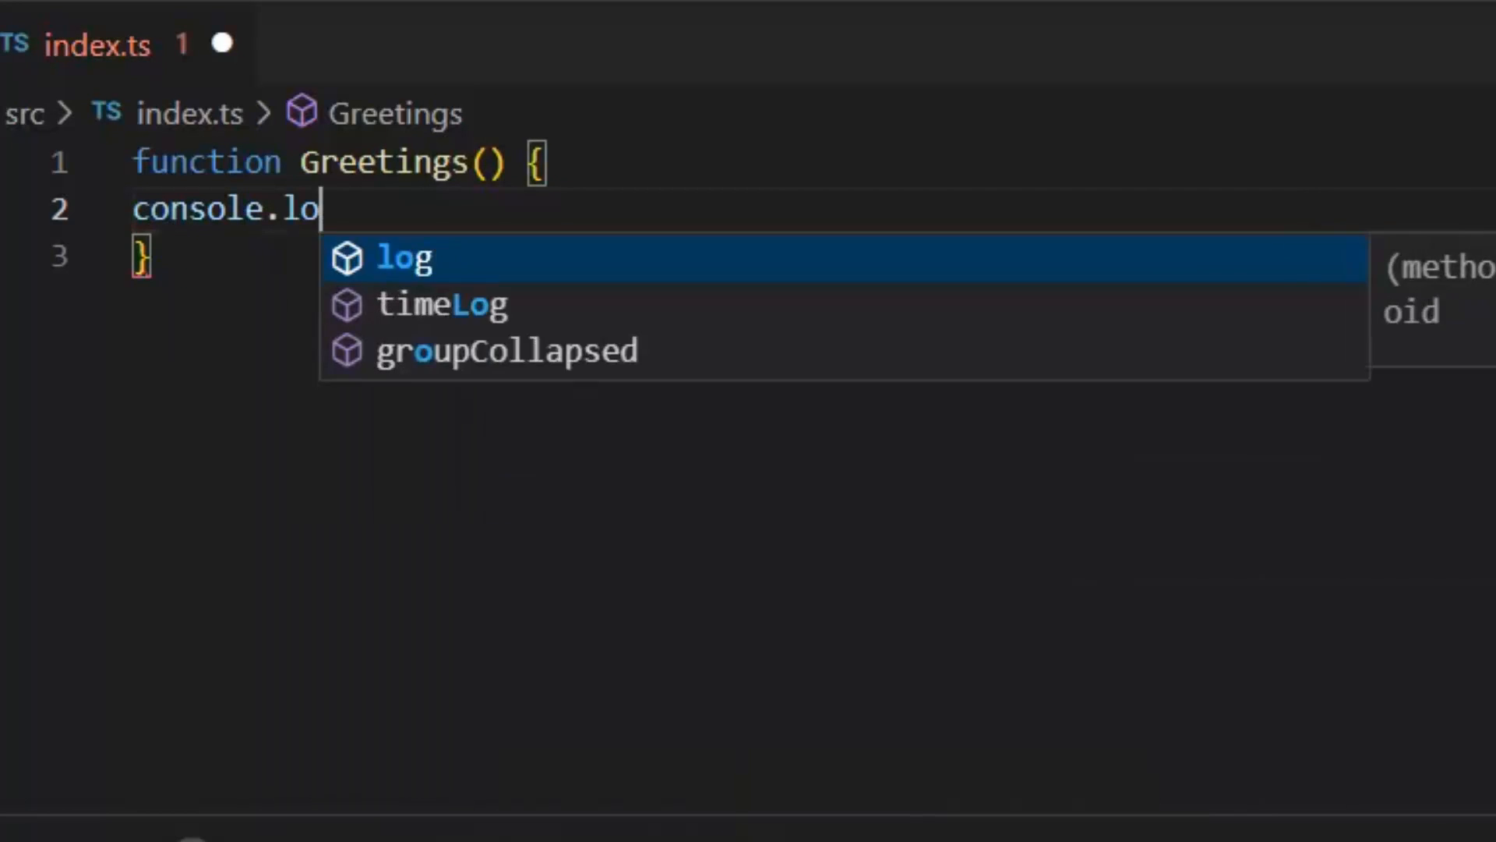
pyautogui.write('g("Hello World")')
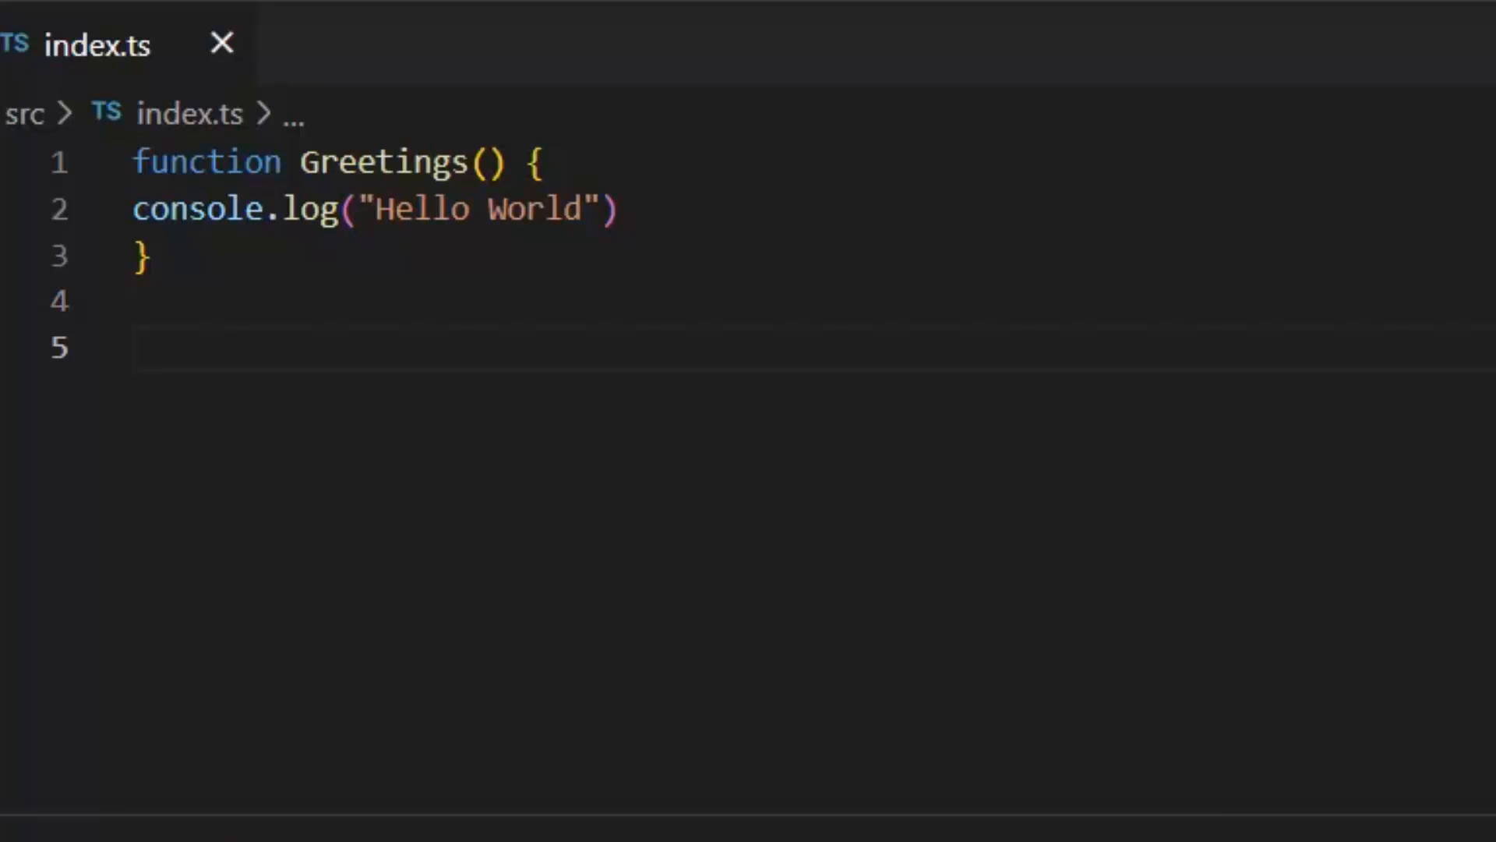
# - Call Greetings() on the line below the function
pyautogui.write('Greetings')
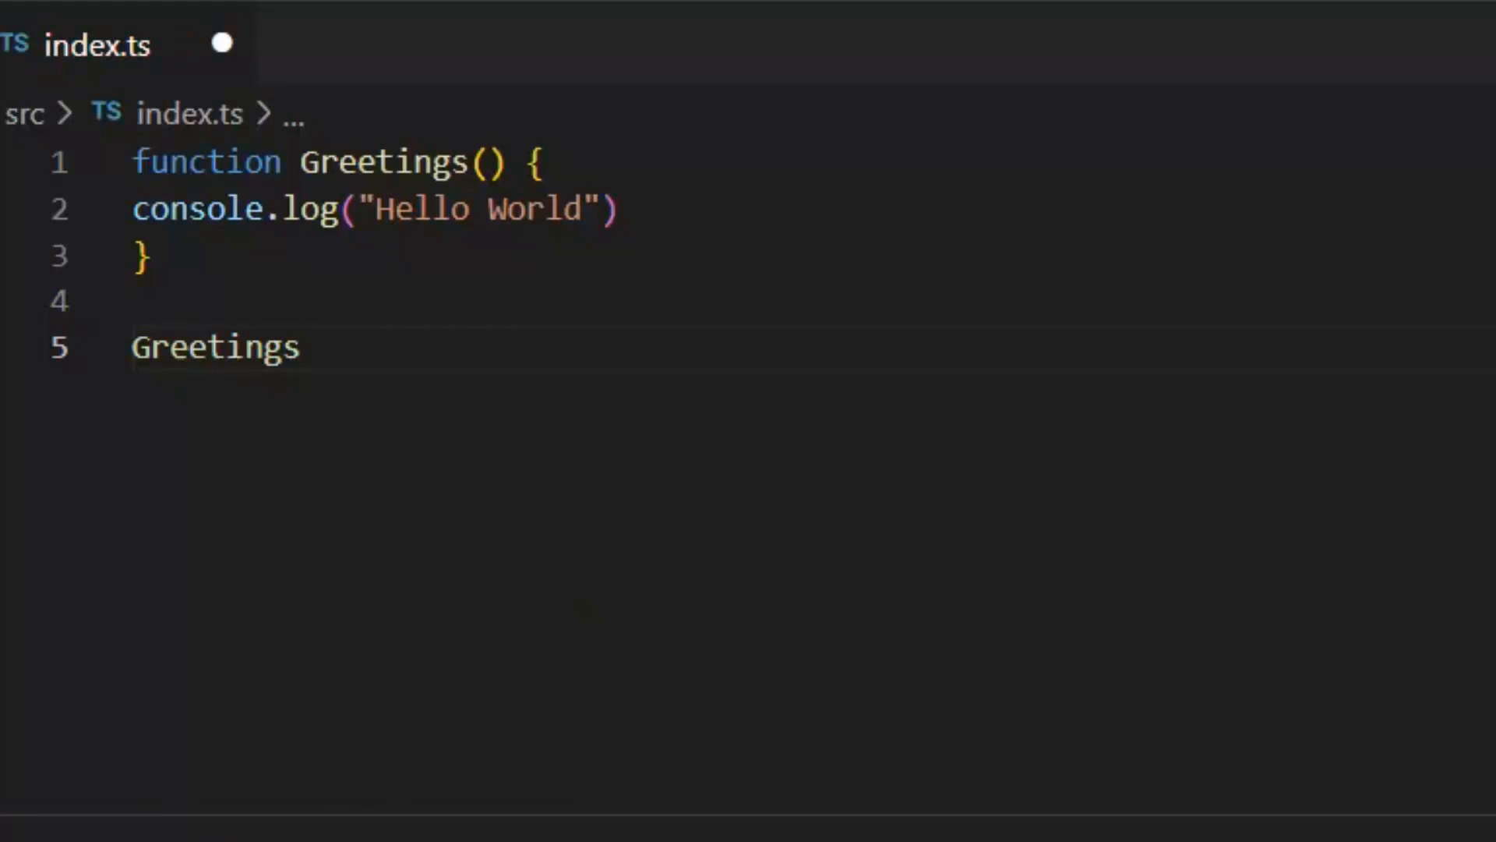
pyautogui.write('()')
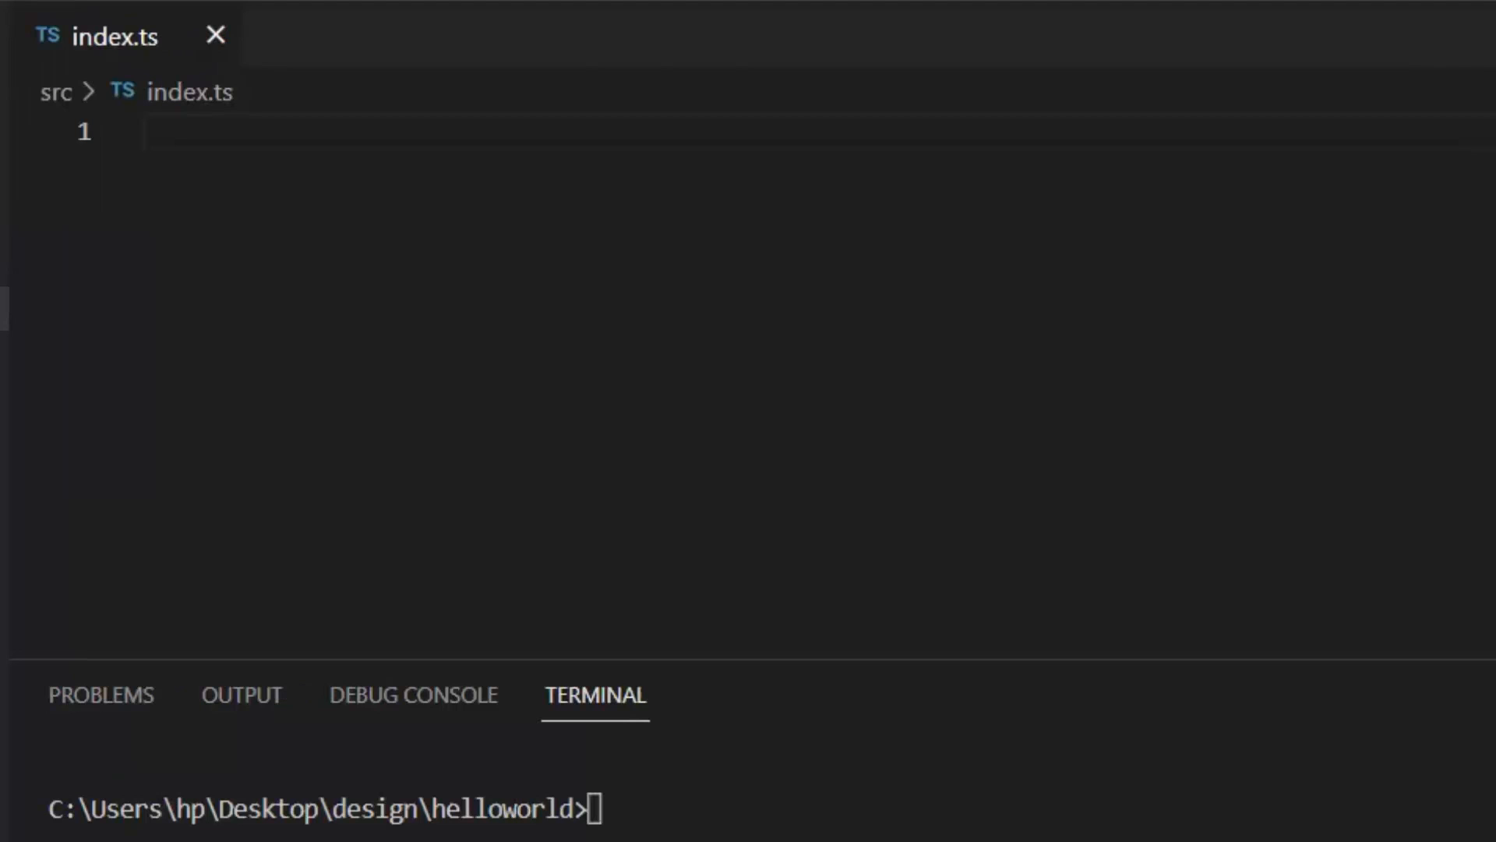
# - Under a //Parameters comment, declare function Sum(param1: number, param2: number): number
pyautogui.write('//Parameters')
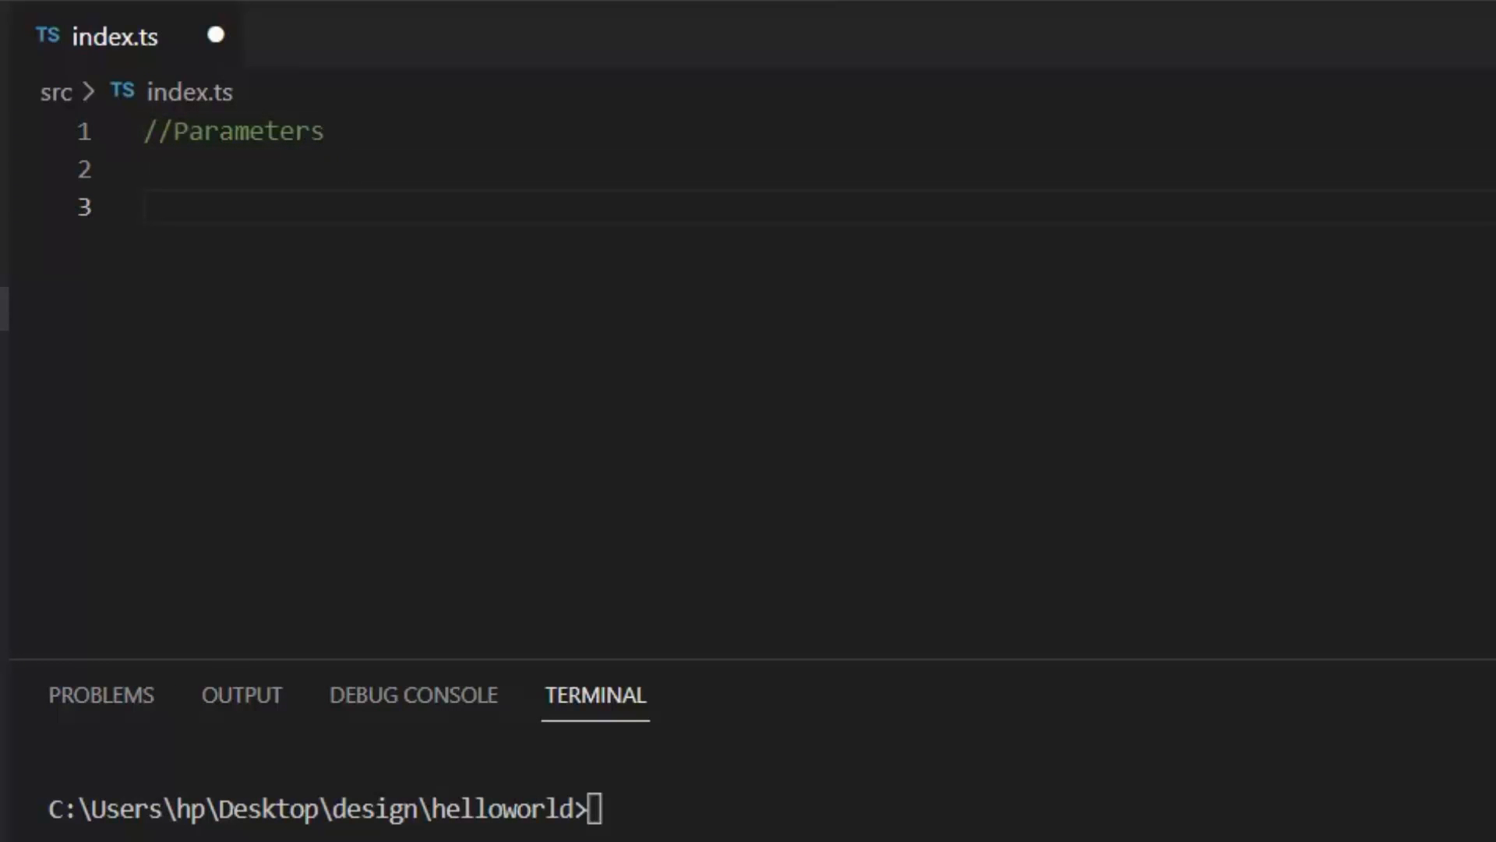
pyautogui.write('function Sum(')
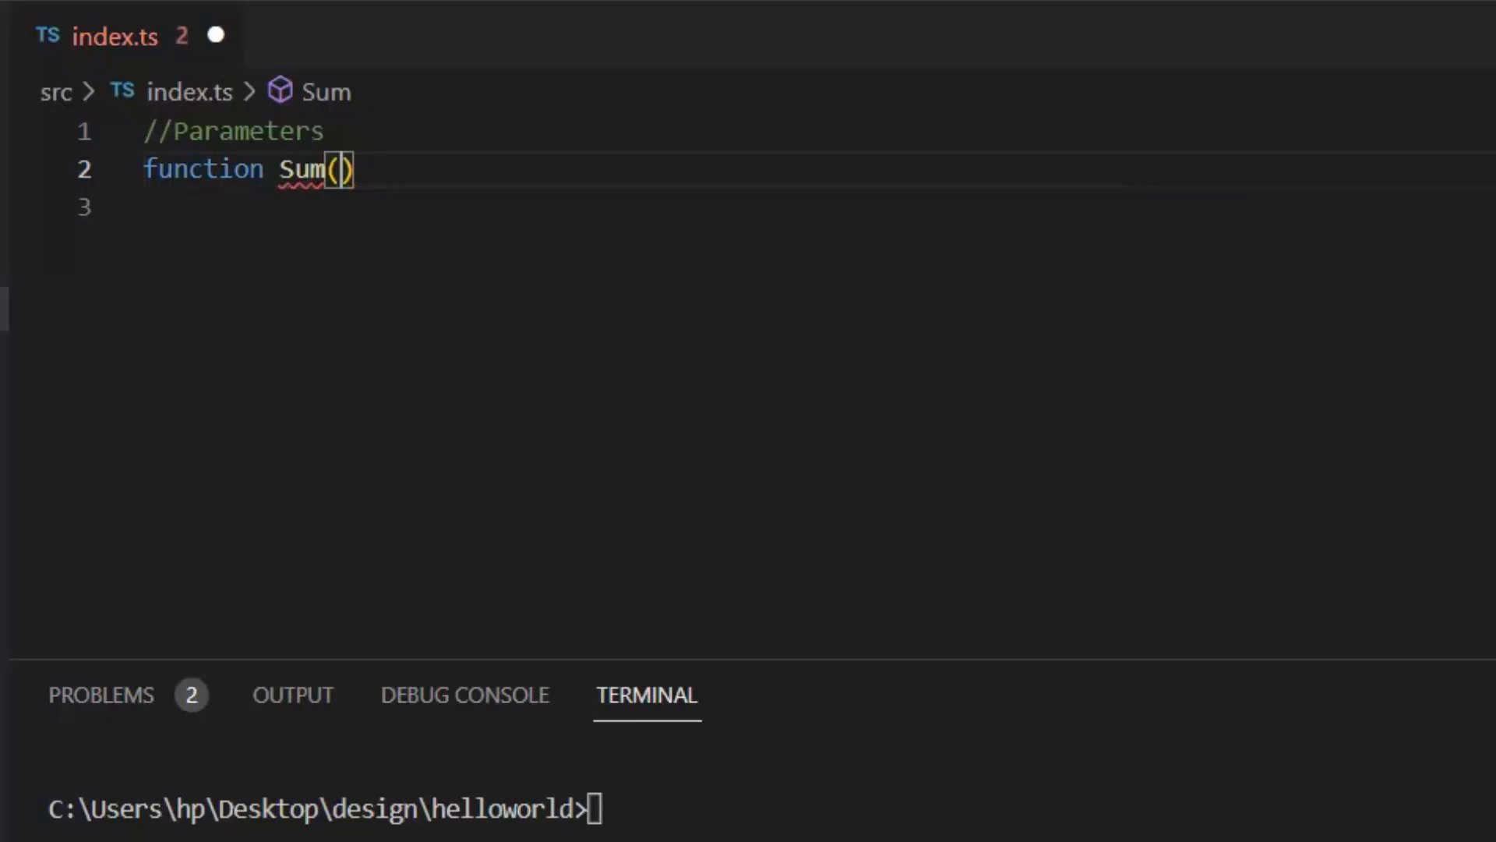
pyautogui.write('param1')
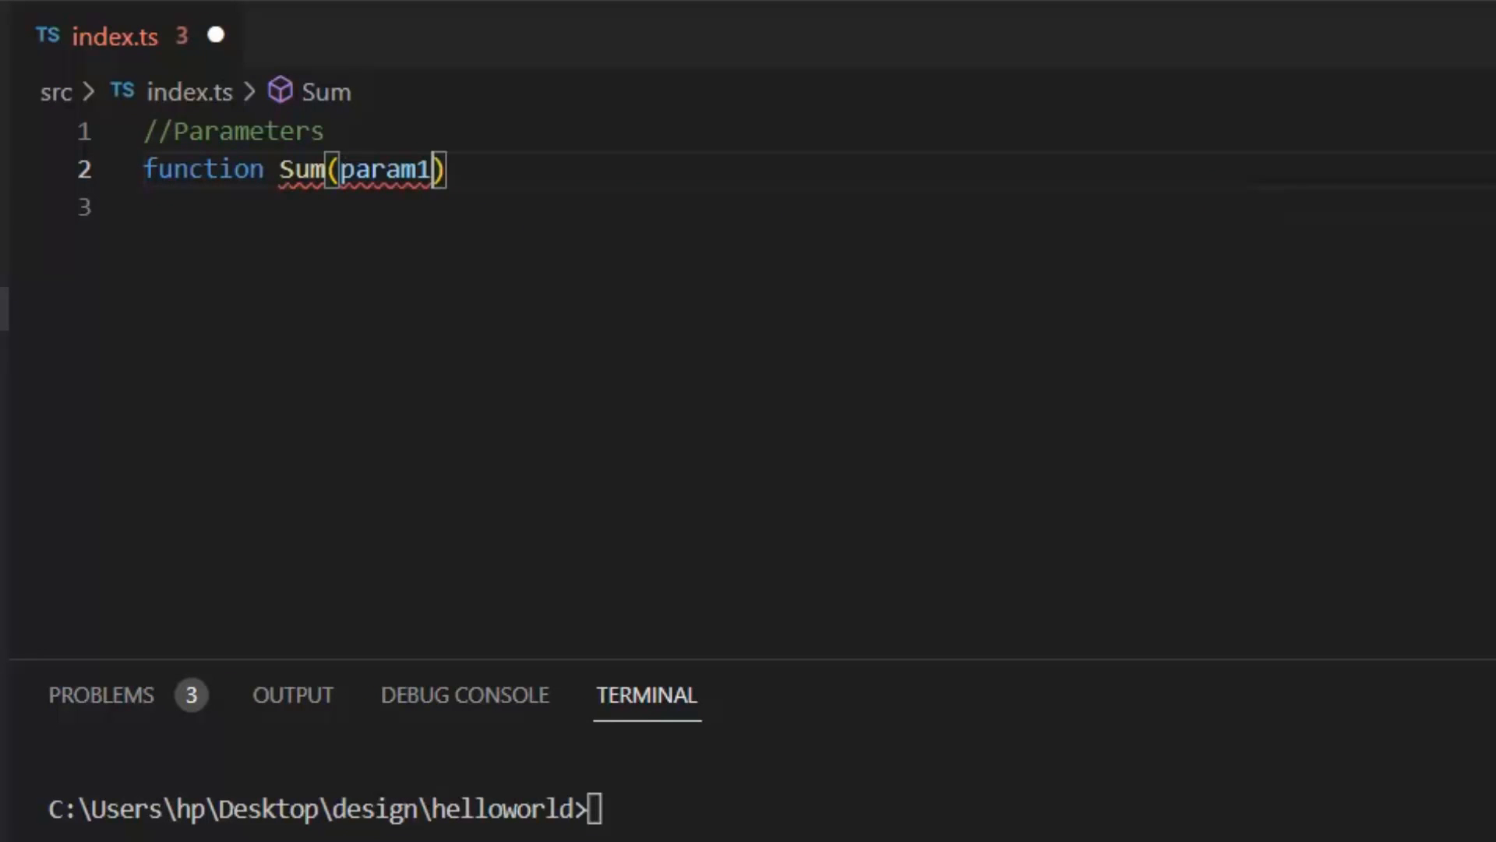
pyautogui.write(':number,p')
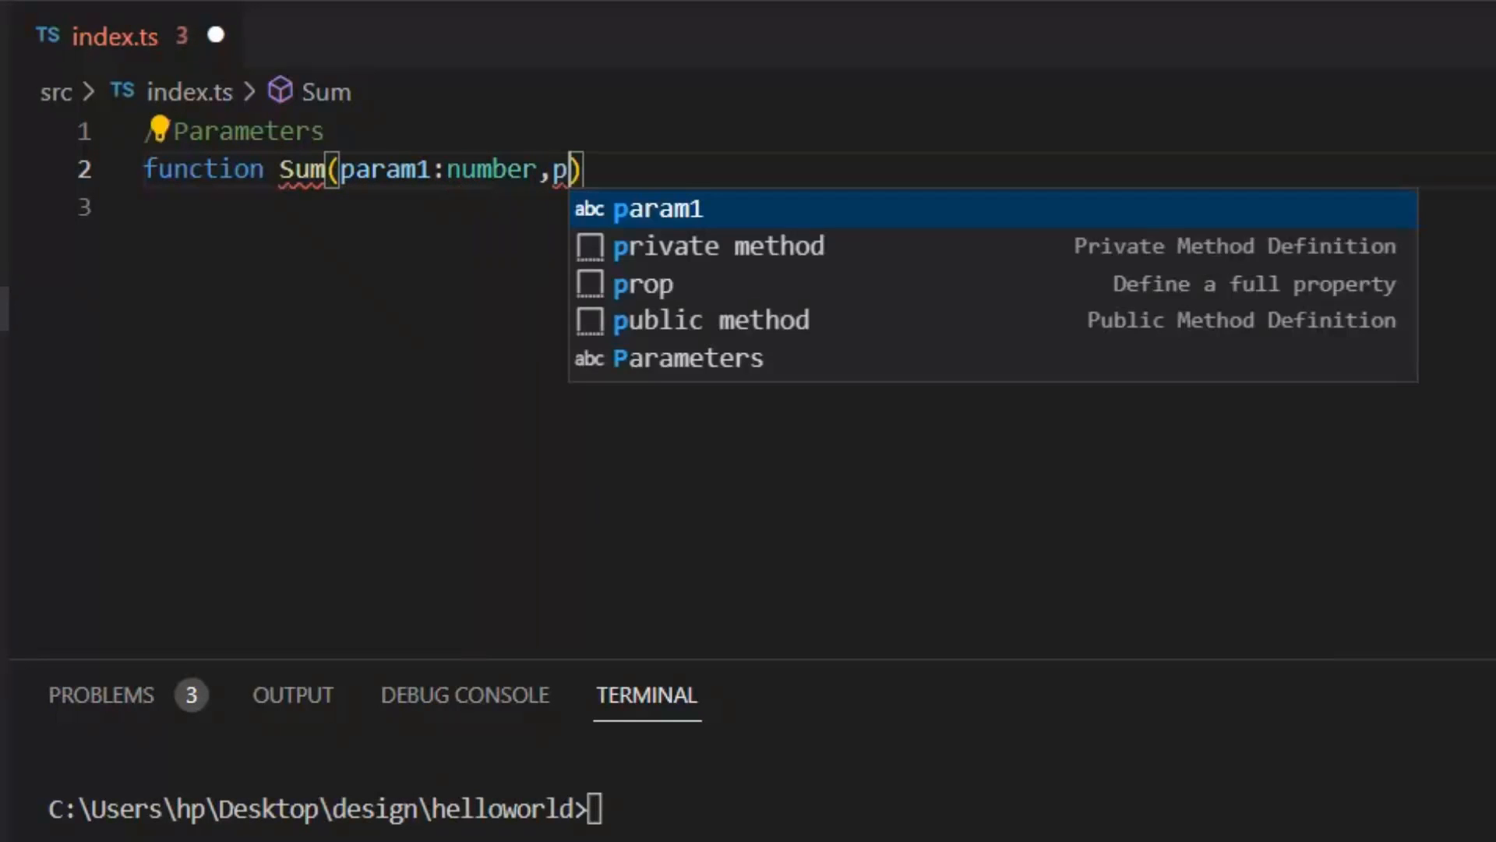
pyautogui.write('aram2:number')
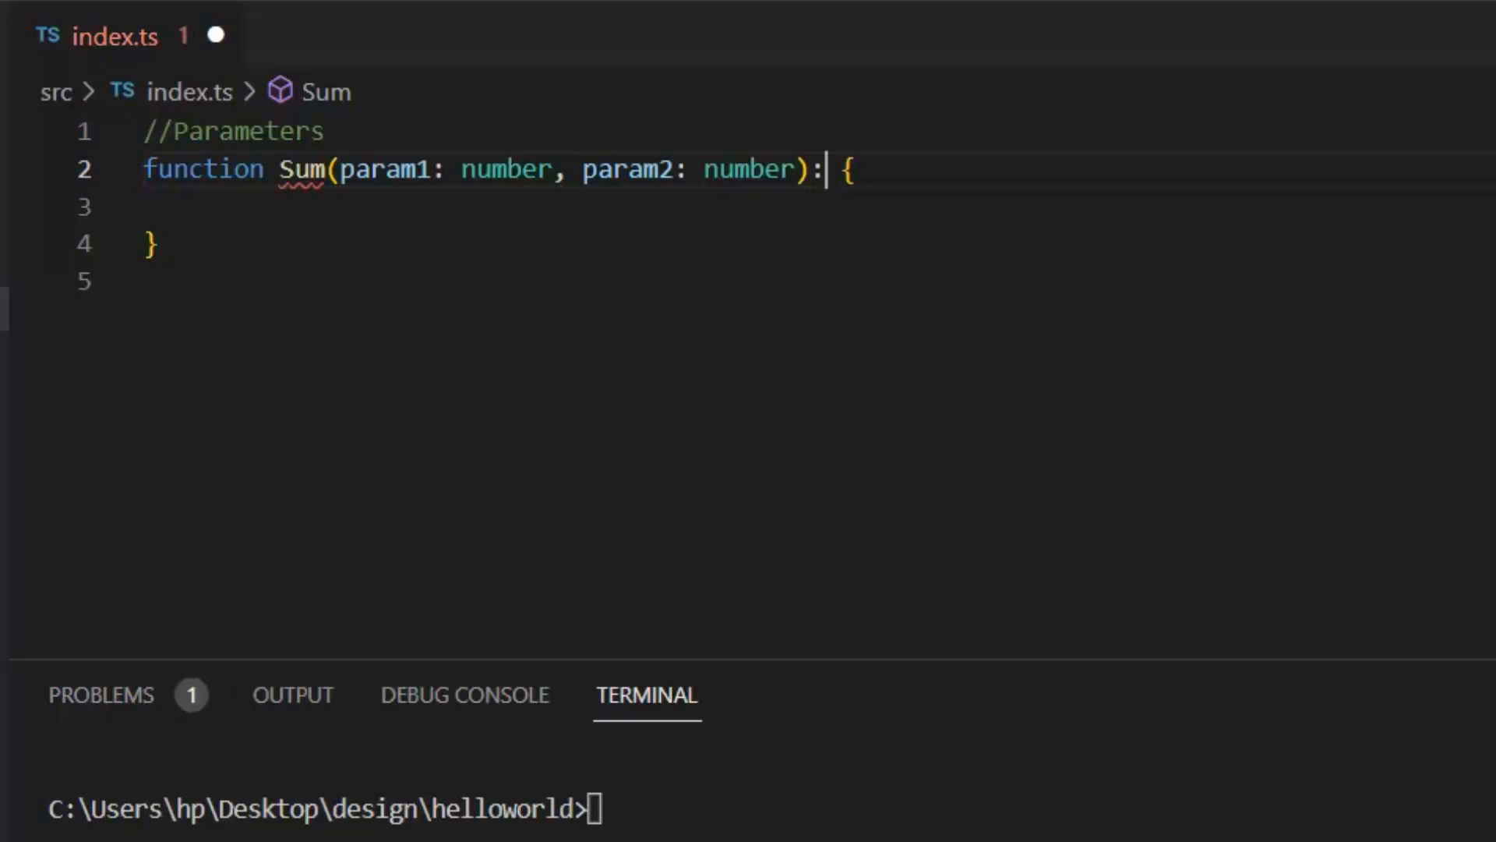
pyautogui.write('numbe')
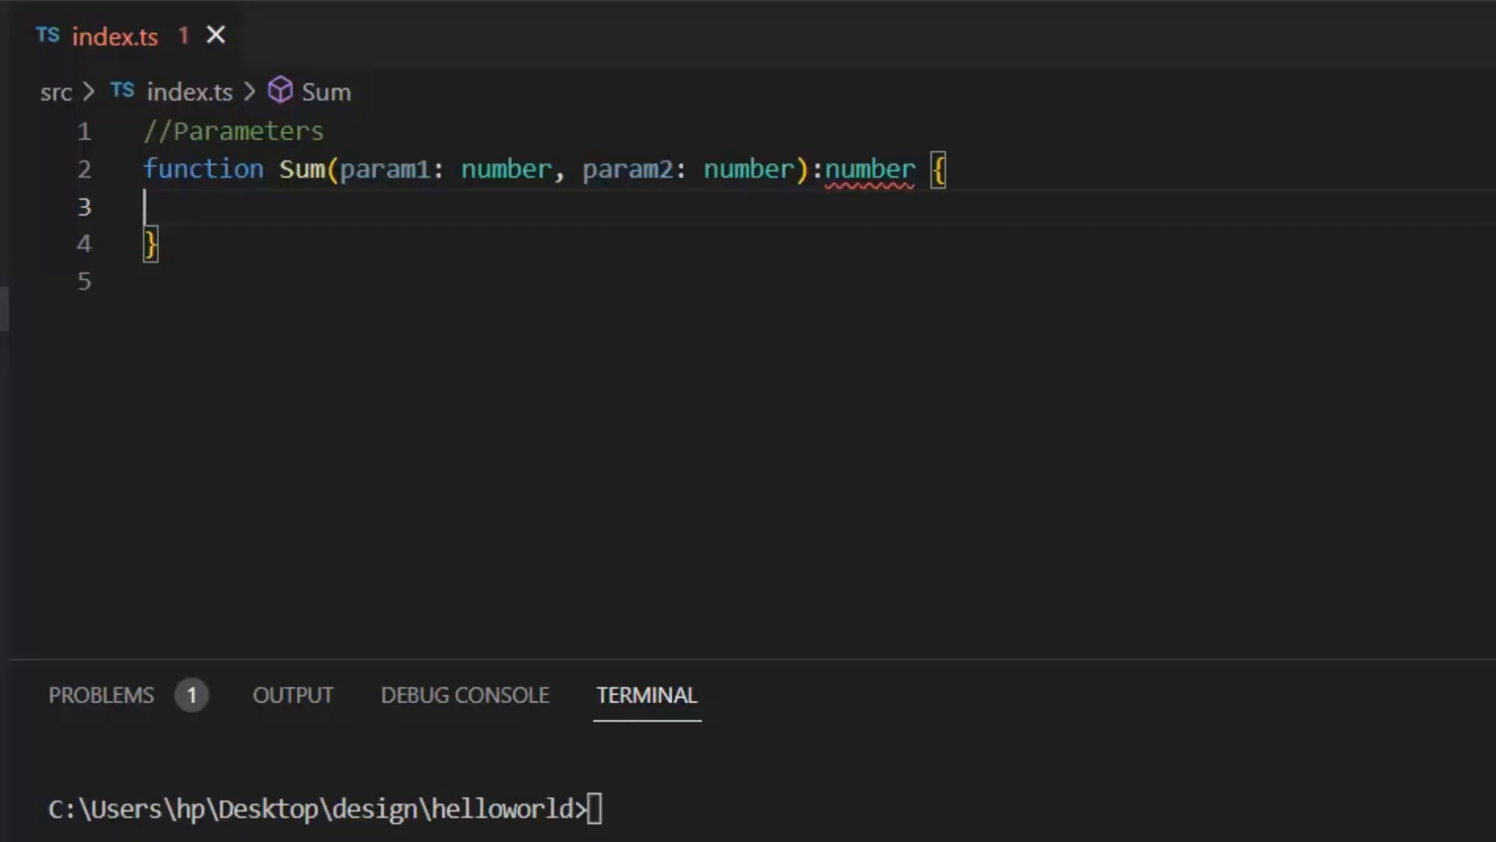
# - In Sum's body, store param1 + param2 in let result and return result
pyautogui.write('return param1+')
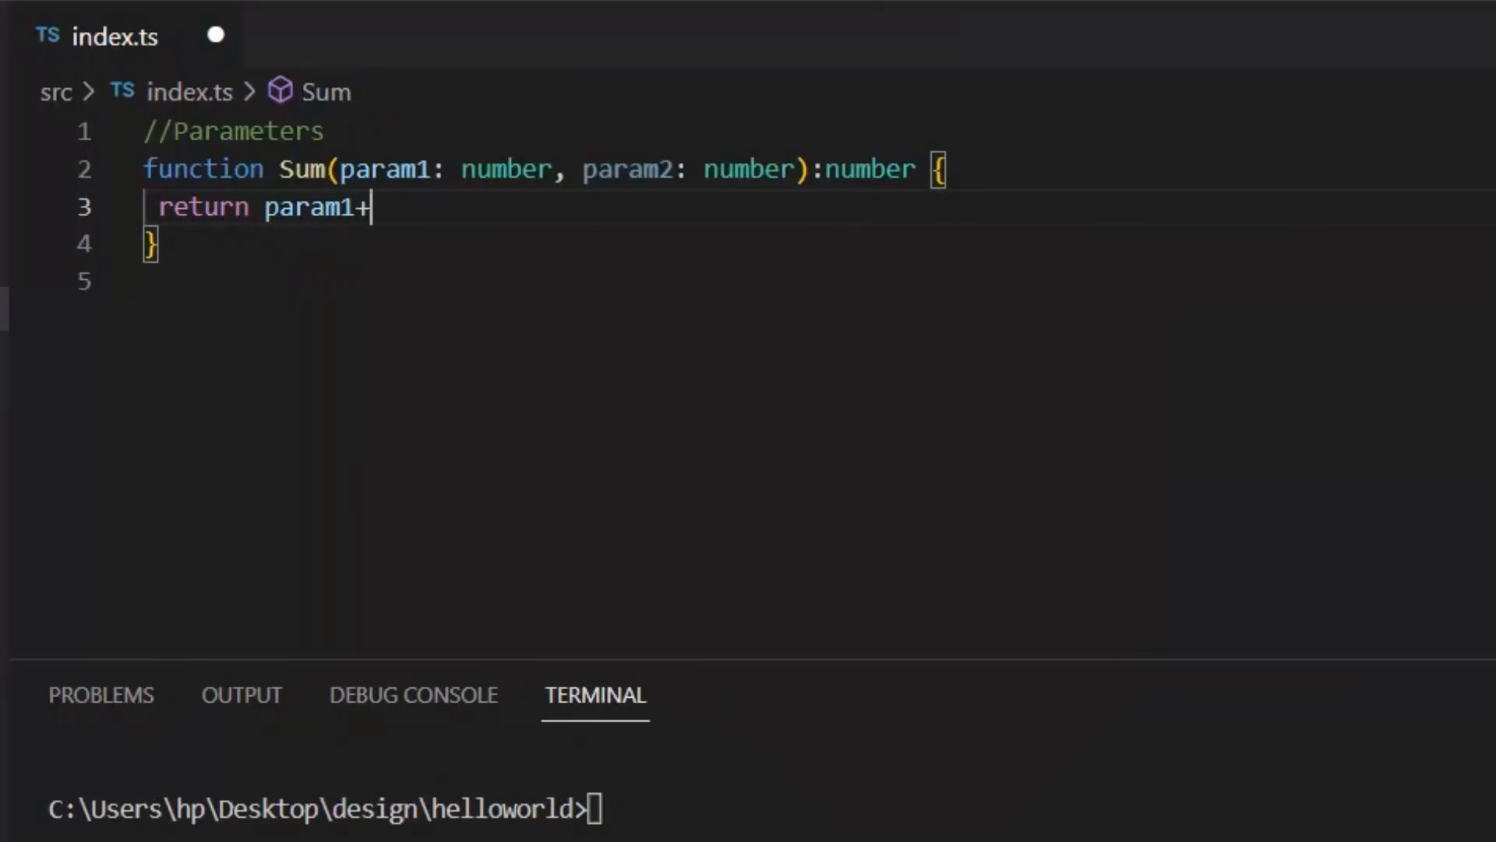
pyautogui.write('param2;')
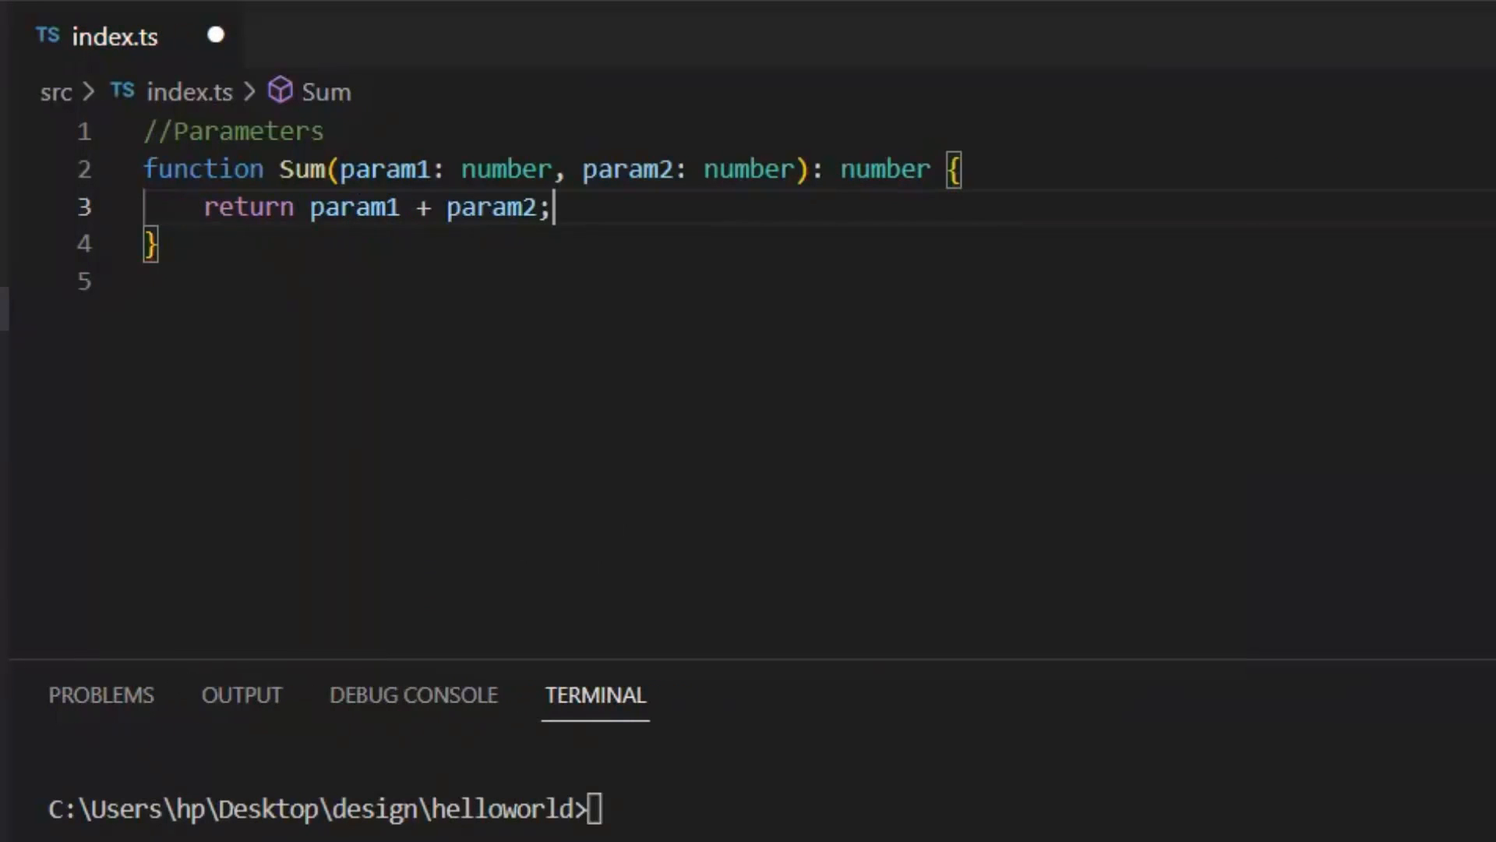
pyautogui.write('v')
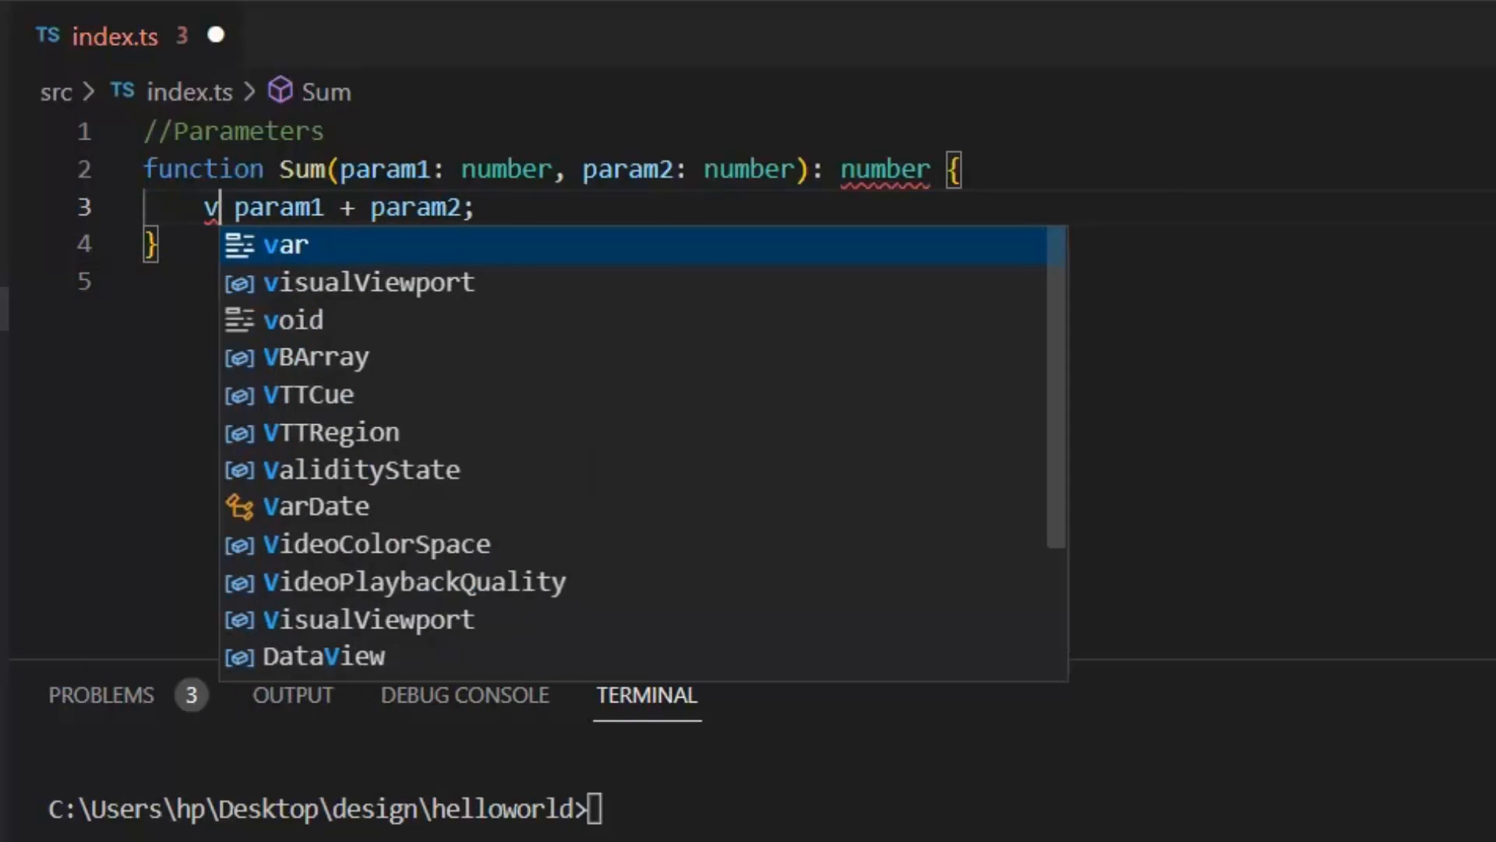
pyautogui.write('let result=')
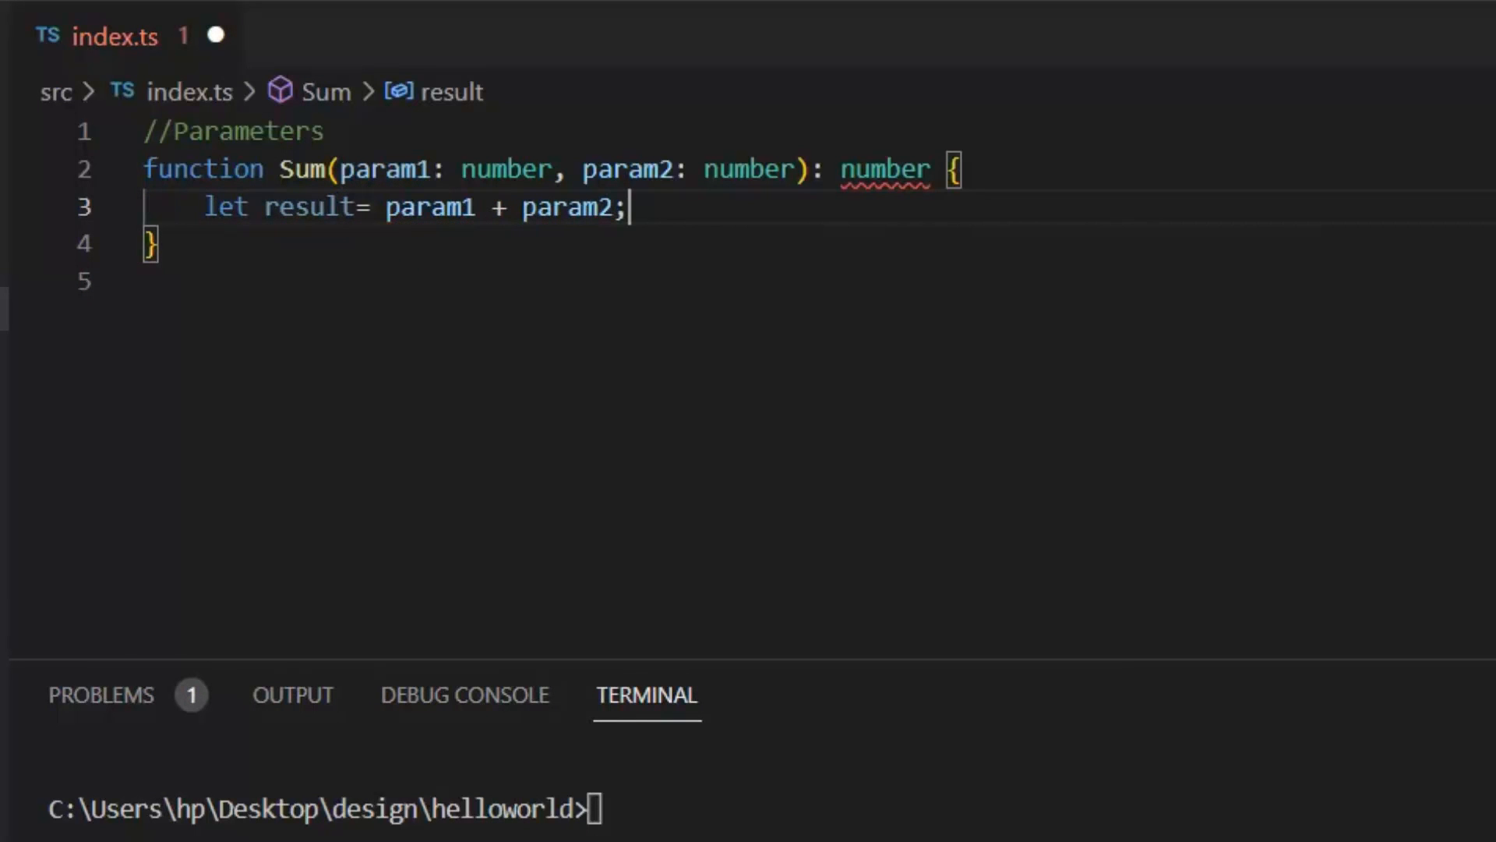
pyautogui.write('return')
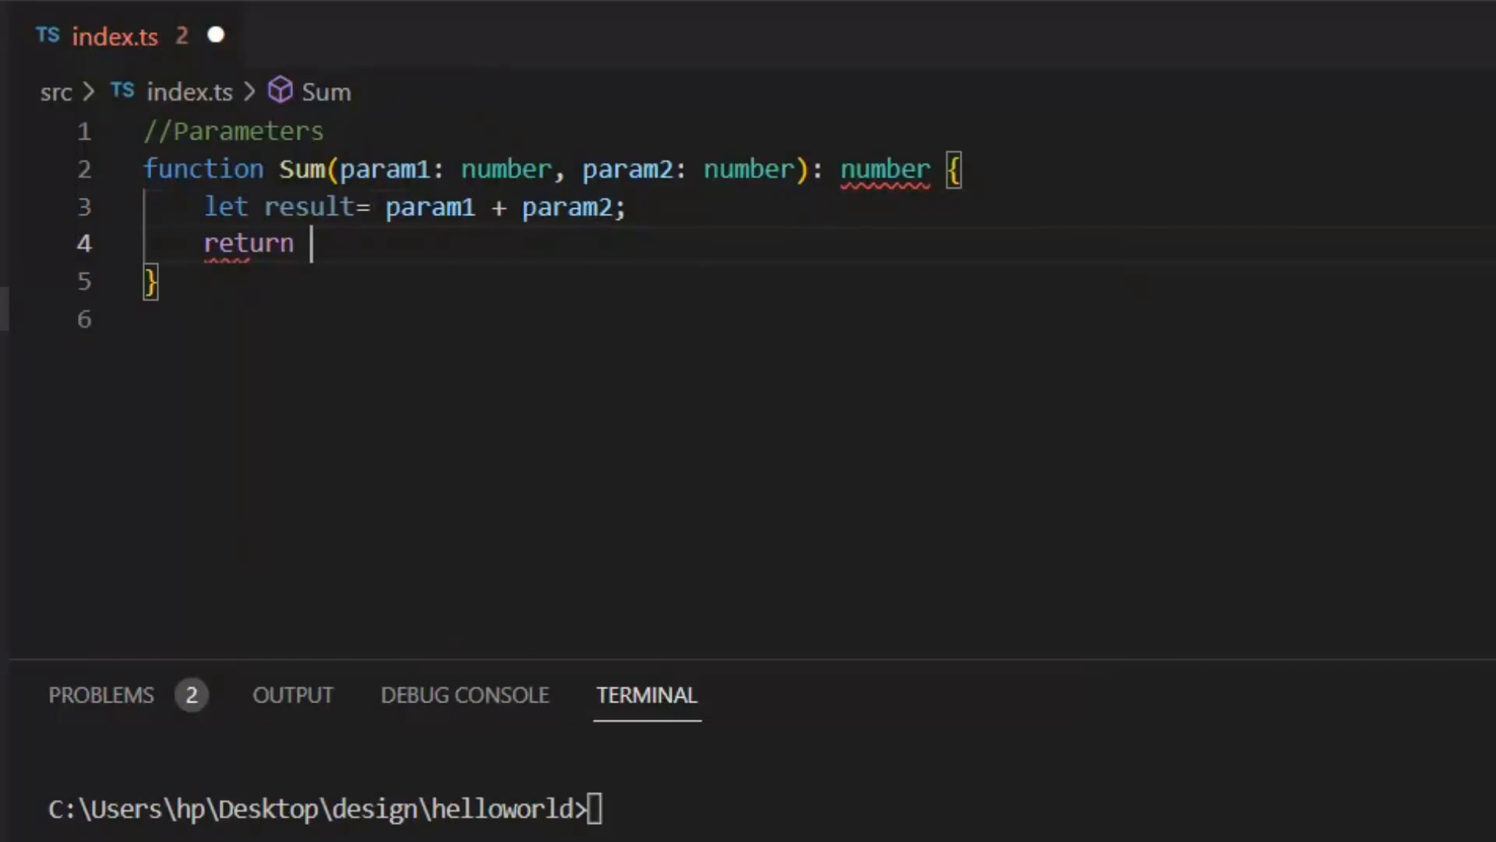
pyautogui.write('result;')
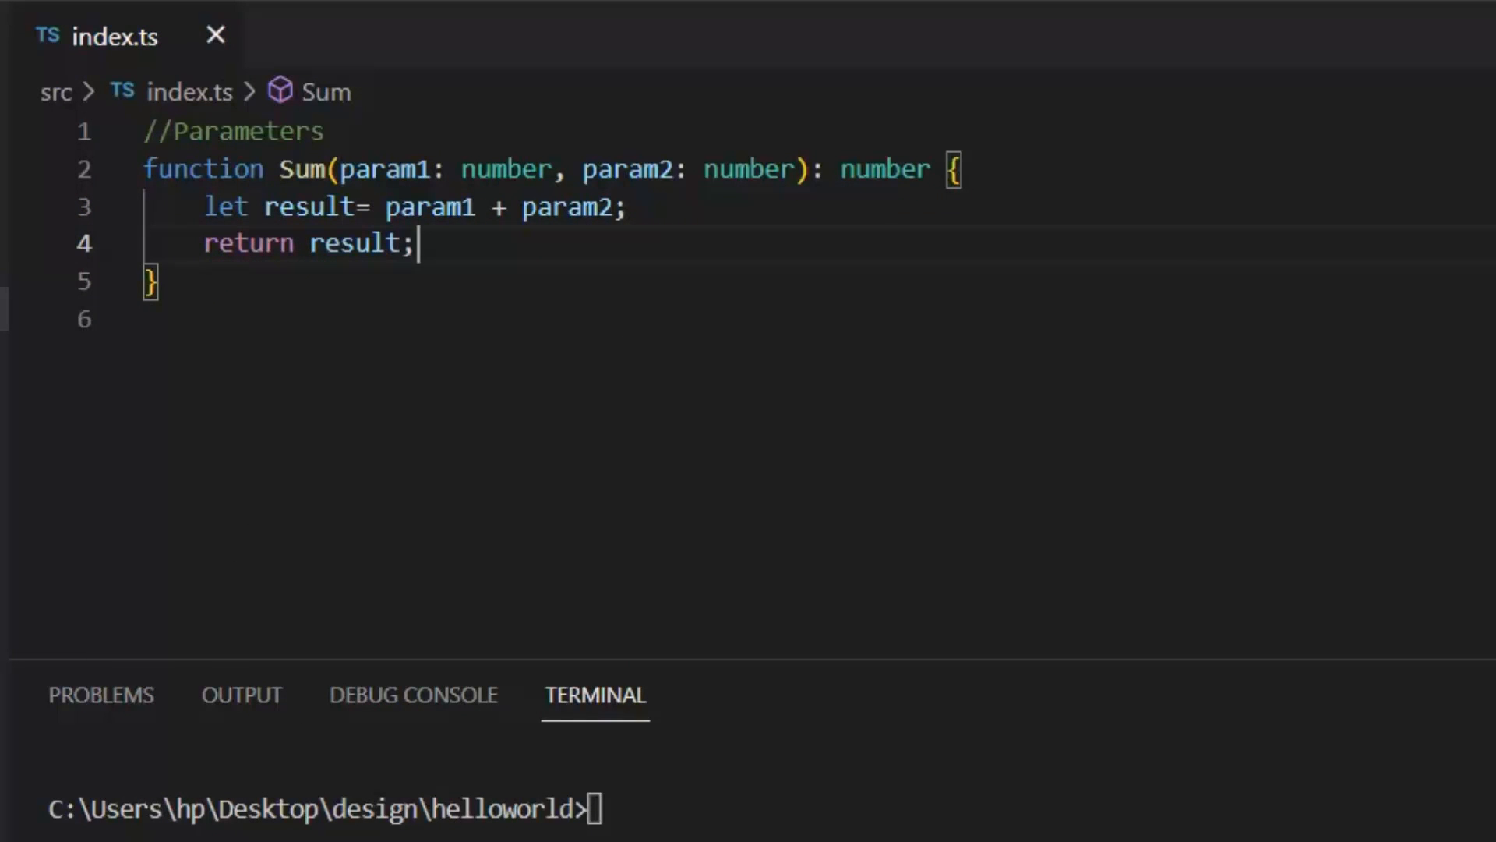
# - Under an //Arguments comment, write var sum = Sum(12, 11);
pyautogui.write('//ARg')
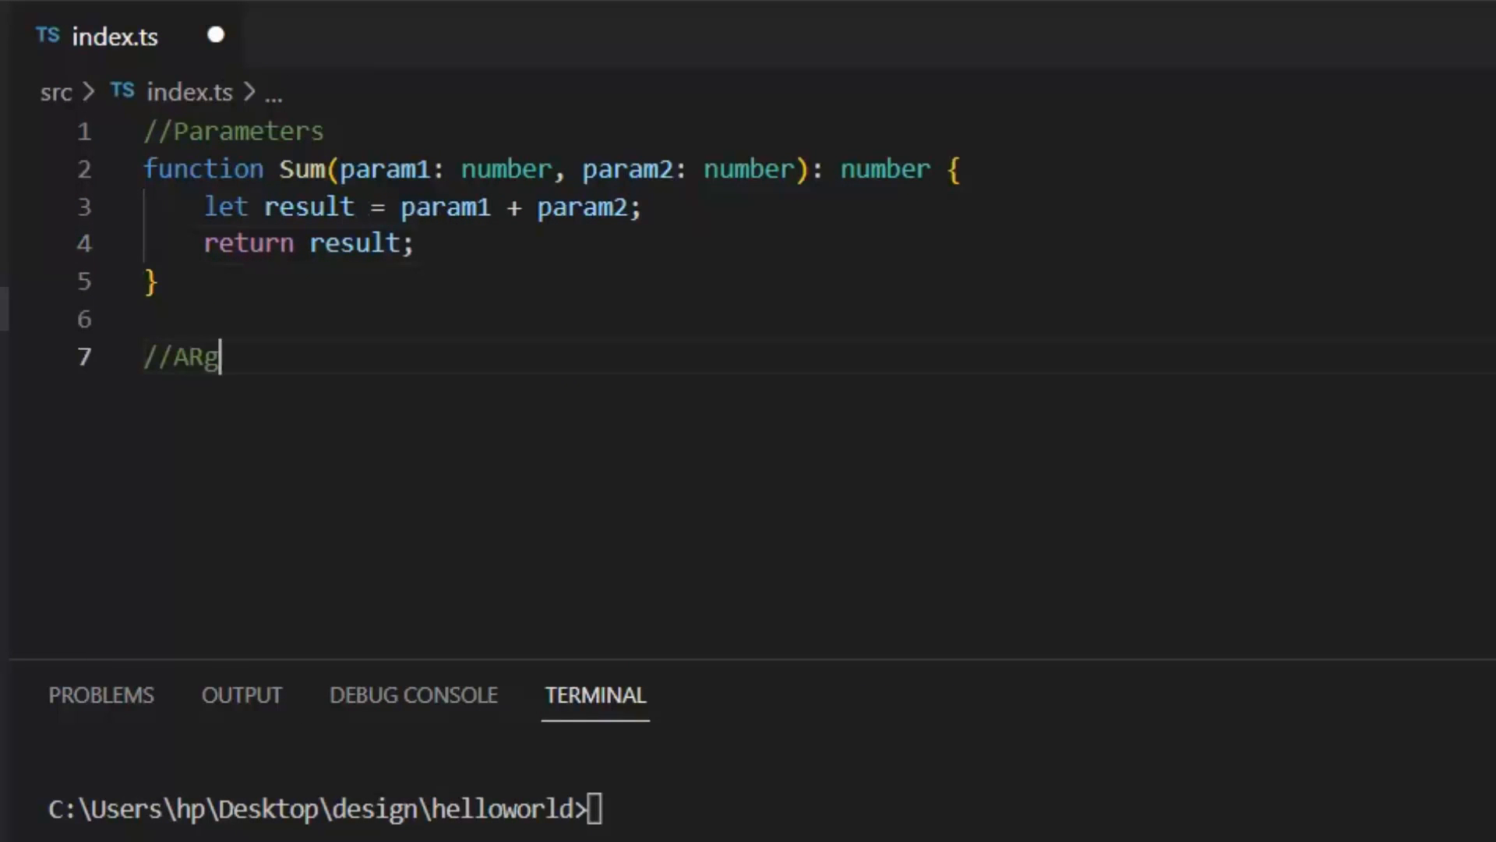
pyautogui.write('uments')
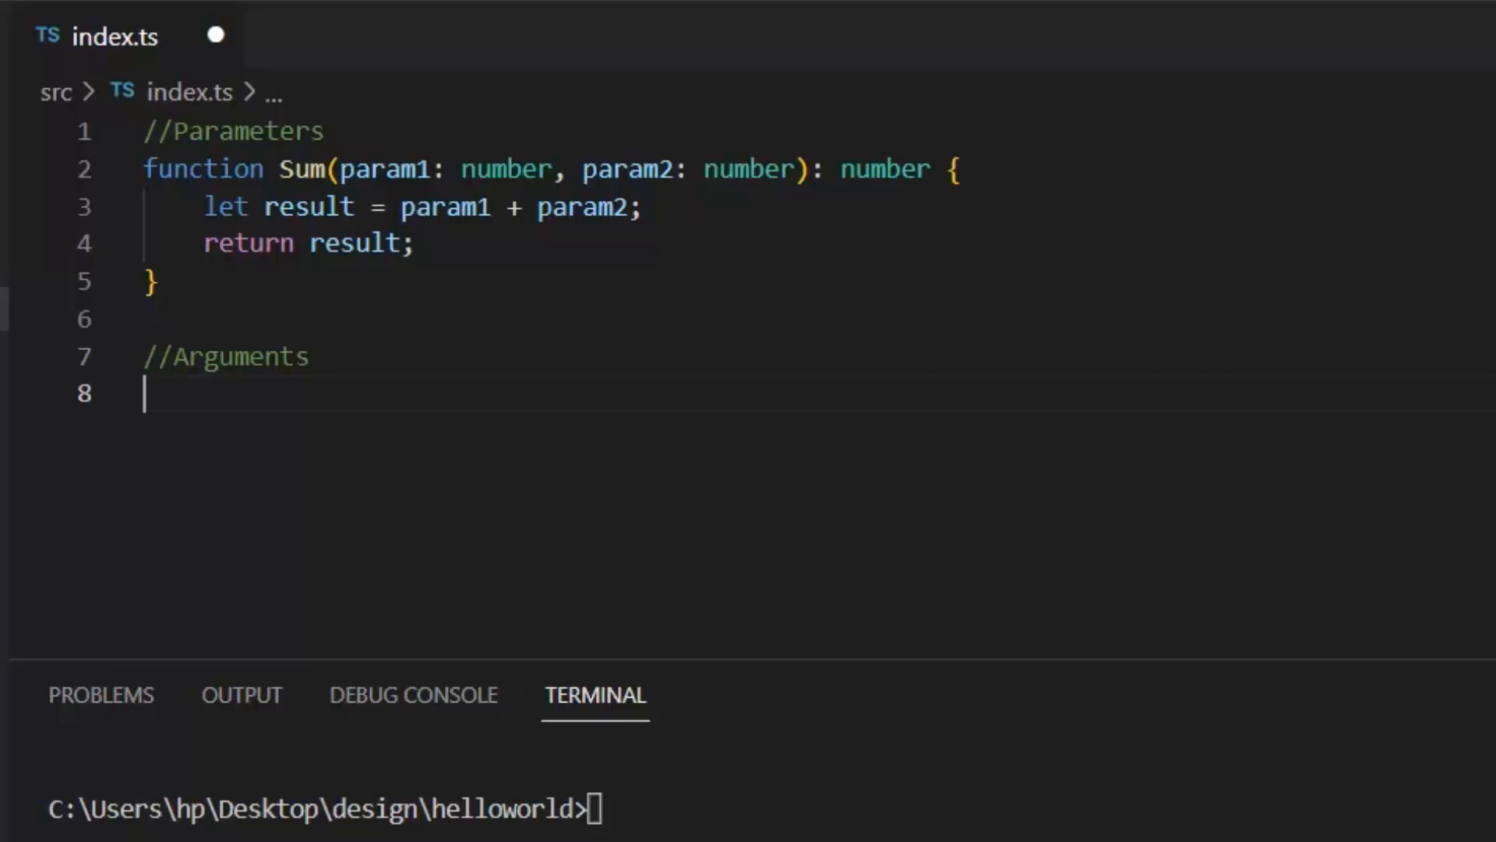
pyautogui.write('var')
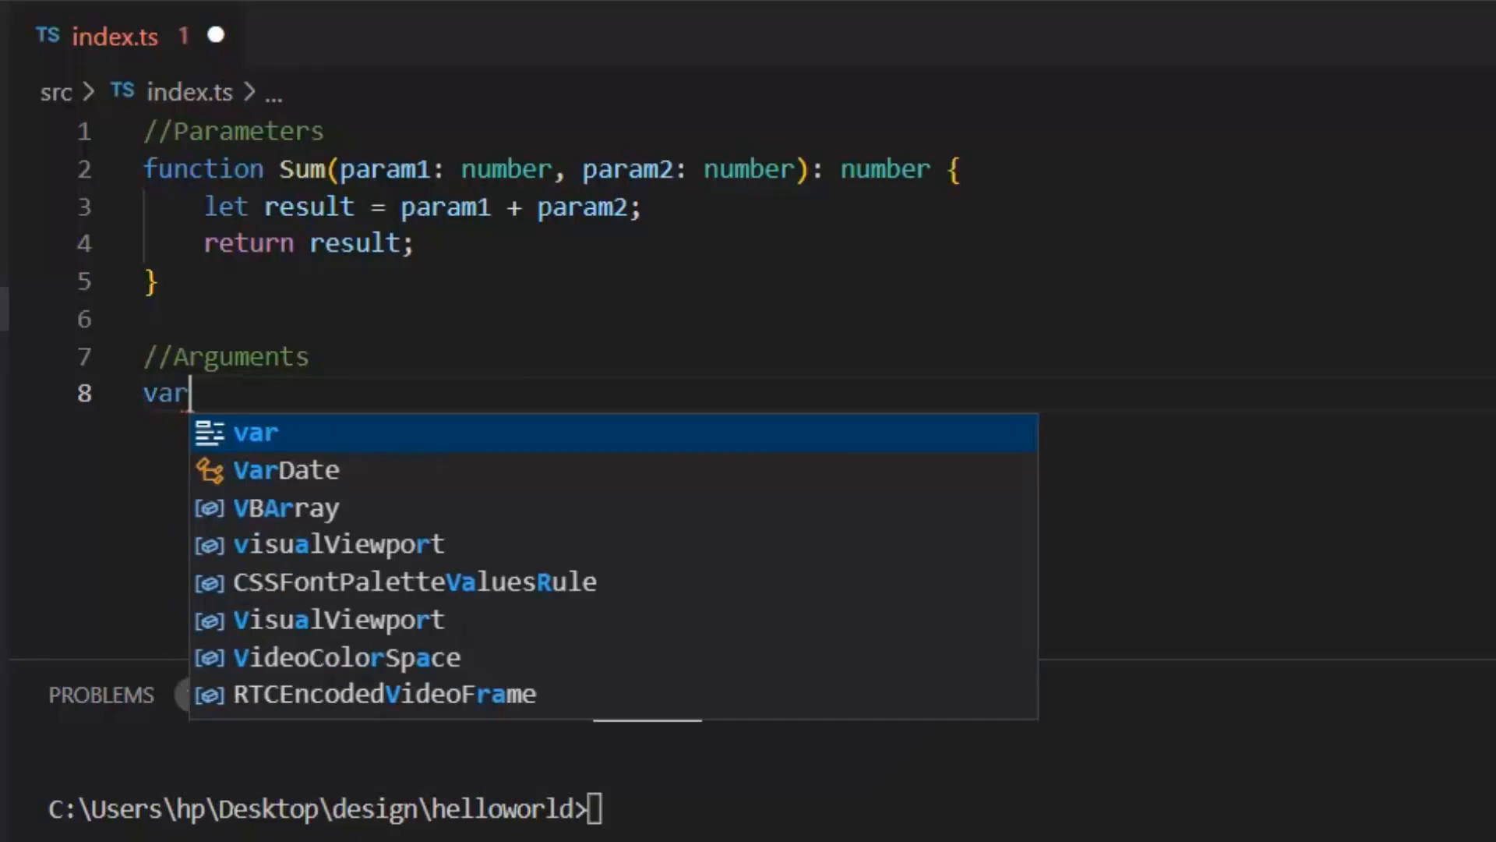
pyautogui.write('sum=')
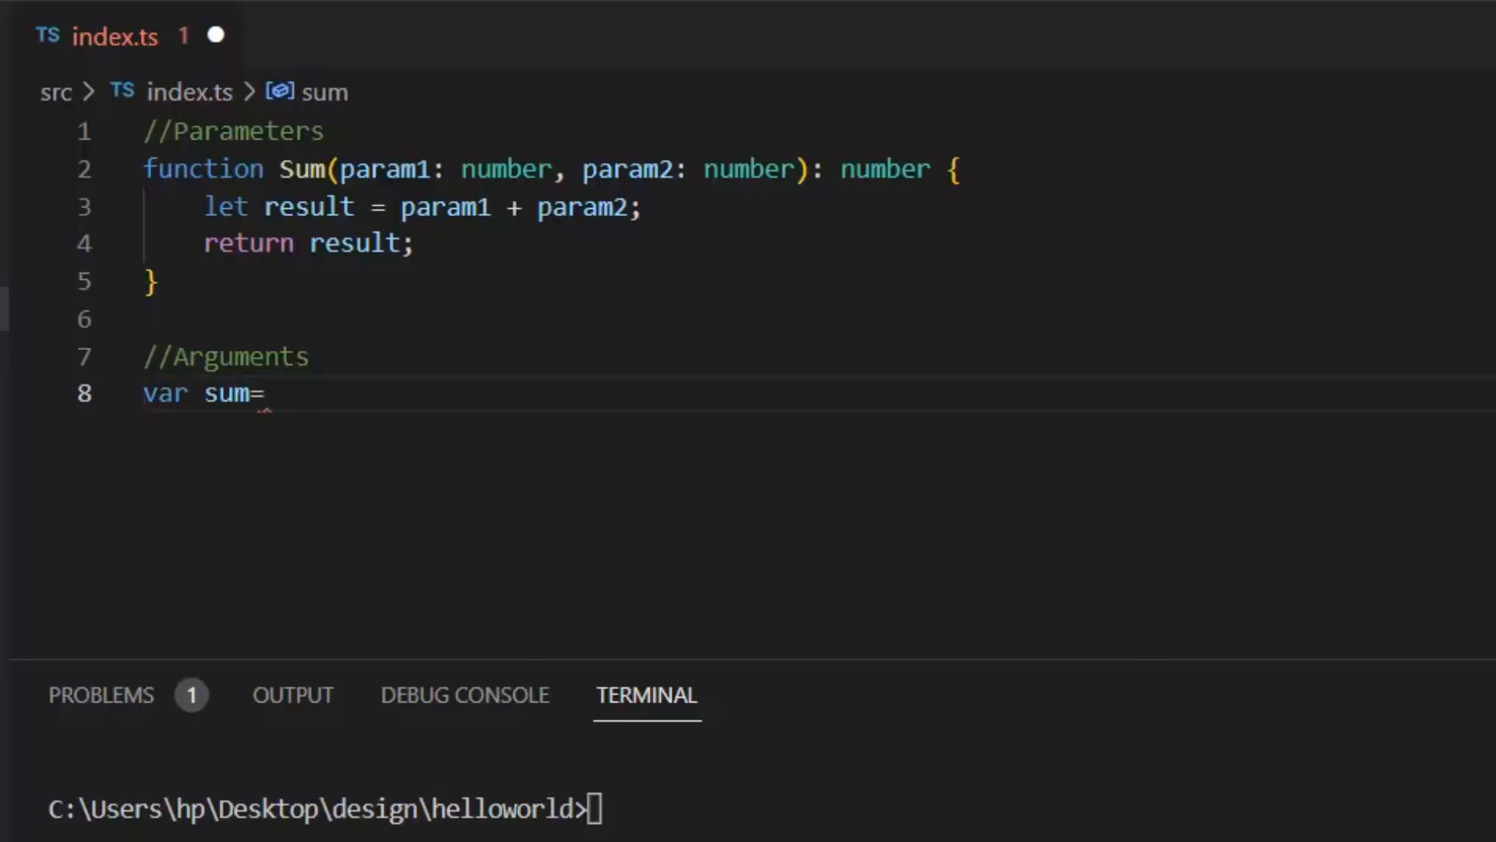
pyautogui.write('Sum()')
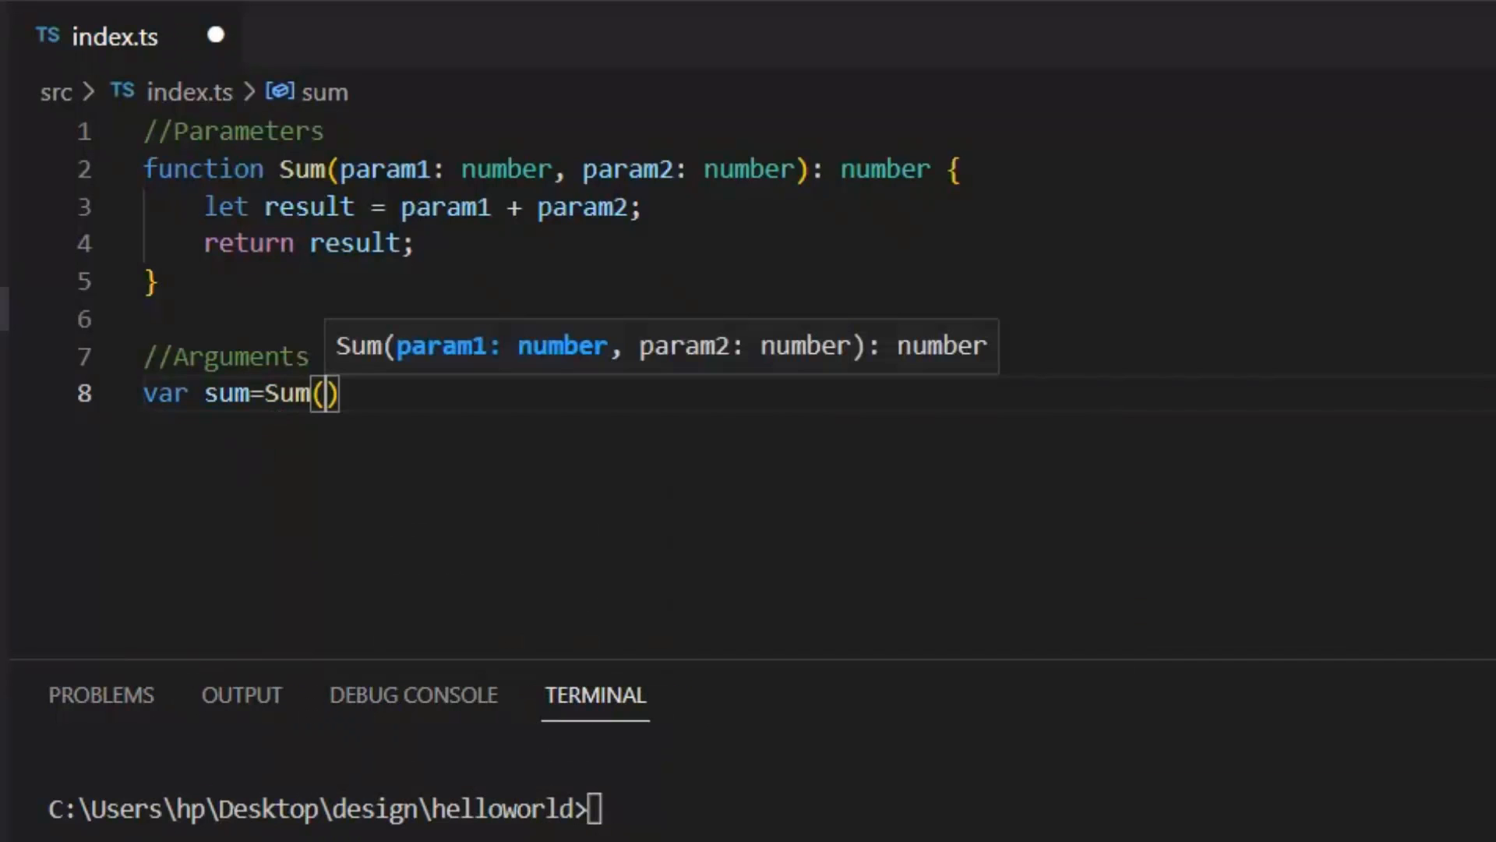
pyautogui.write('12,')
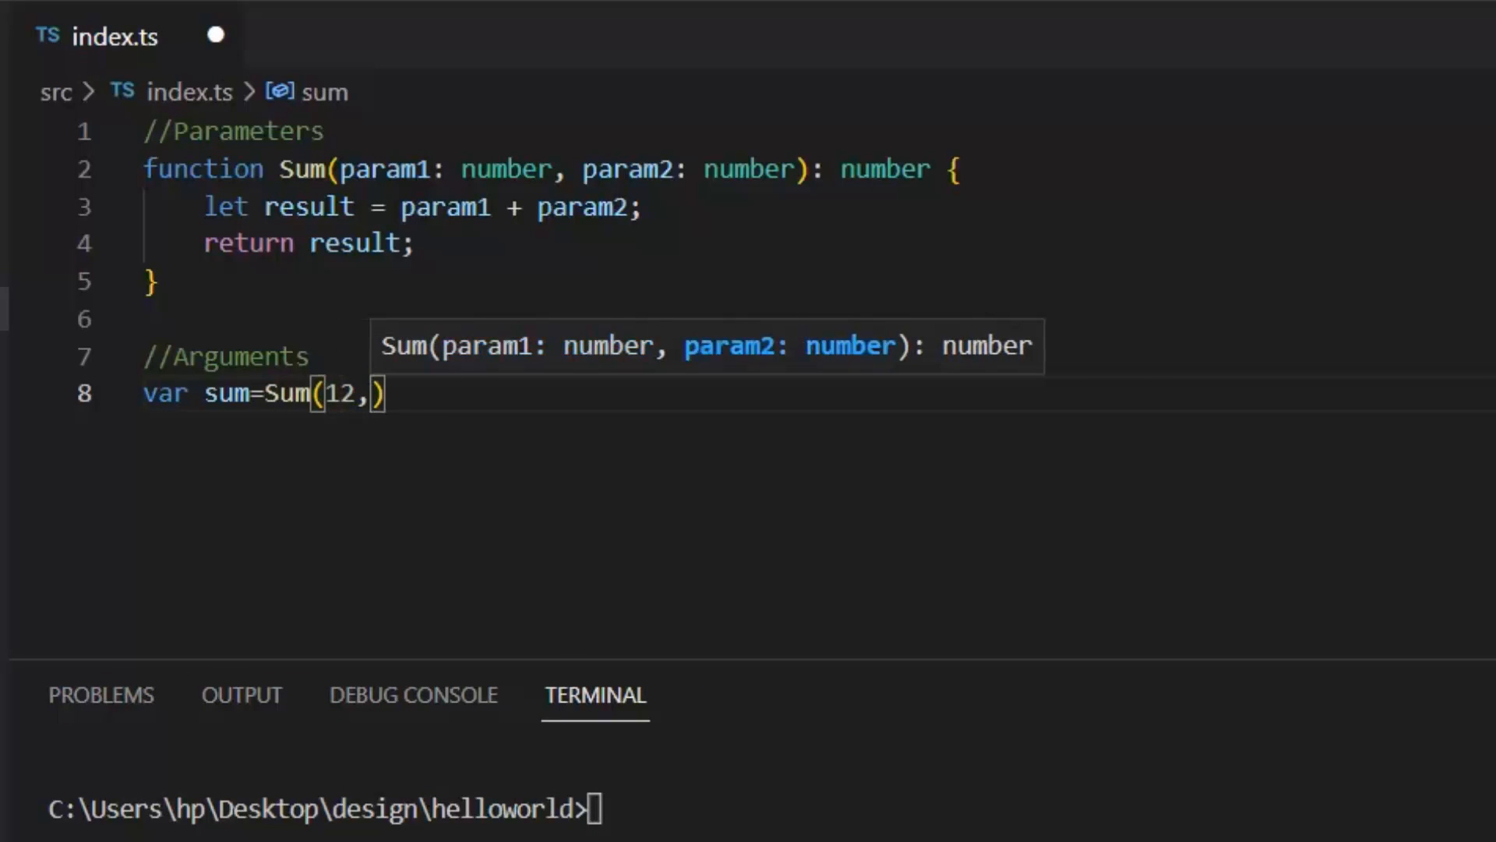
pyautogui.write('11);')
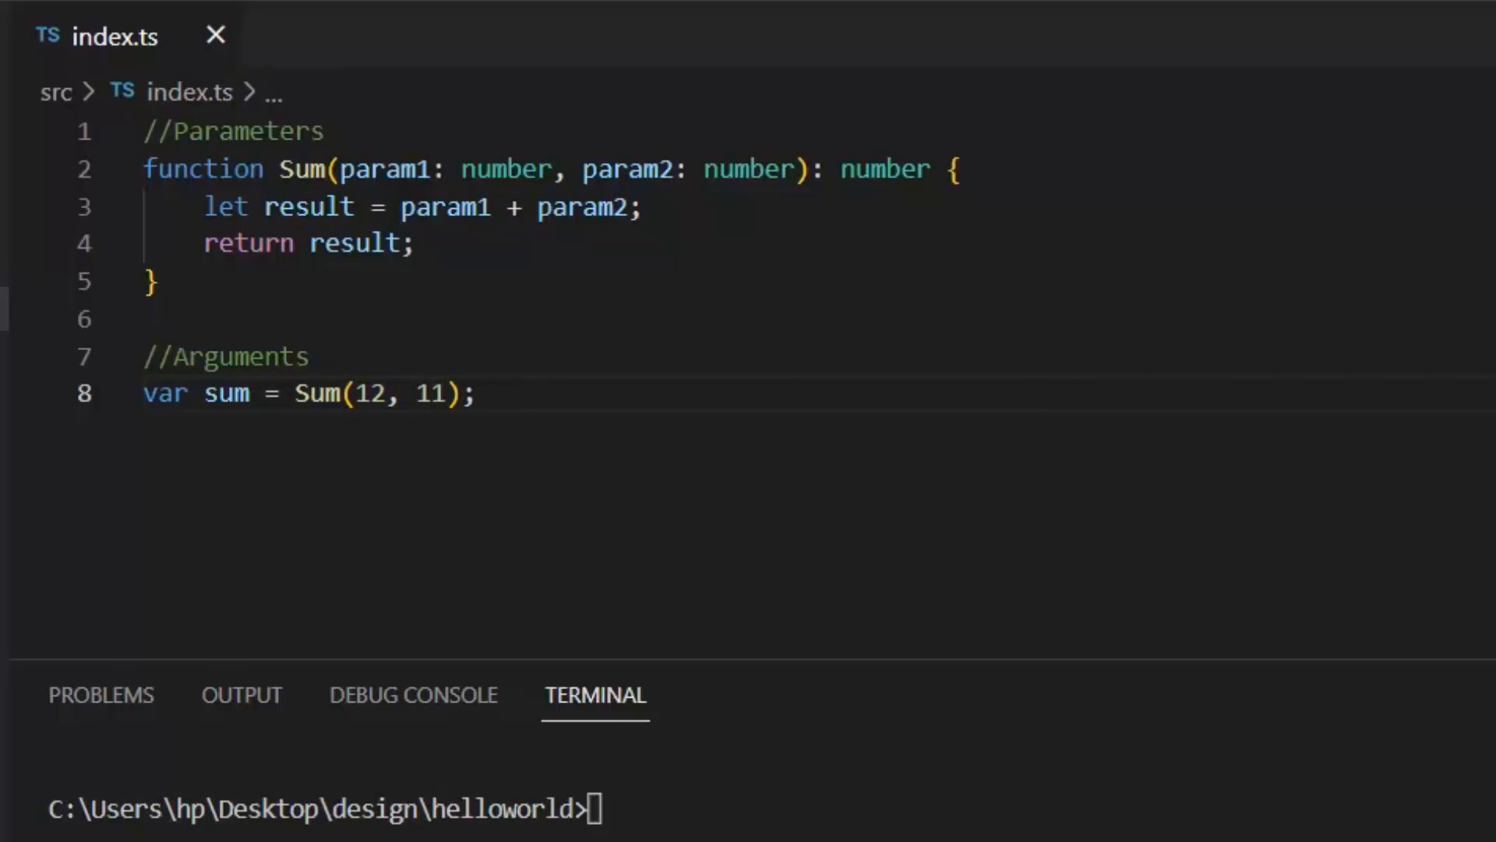
# - Log sum with console.log(sum); on the next line
pyautogui.press('Enter')
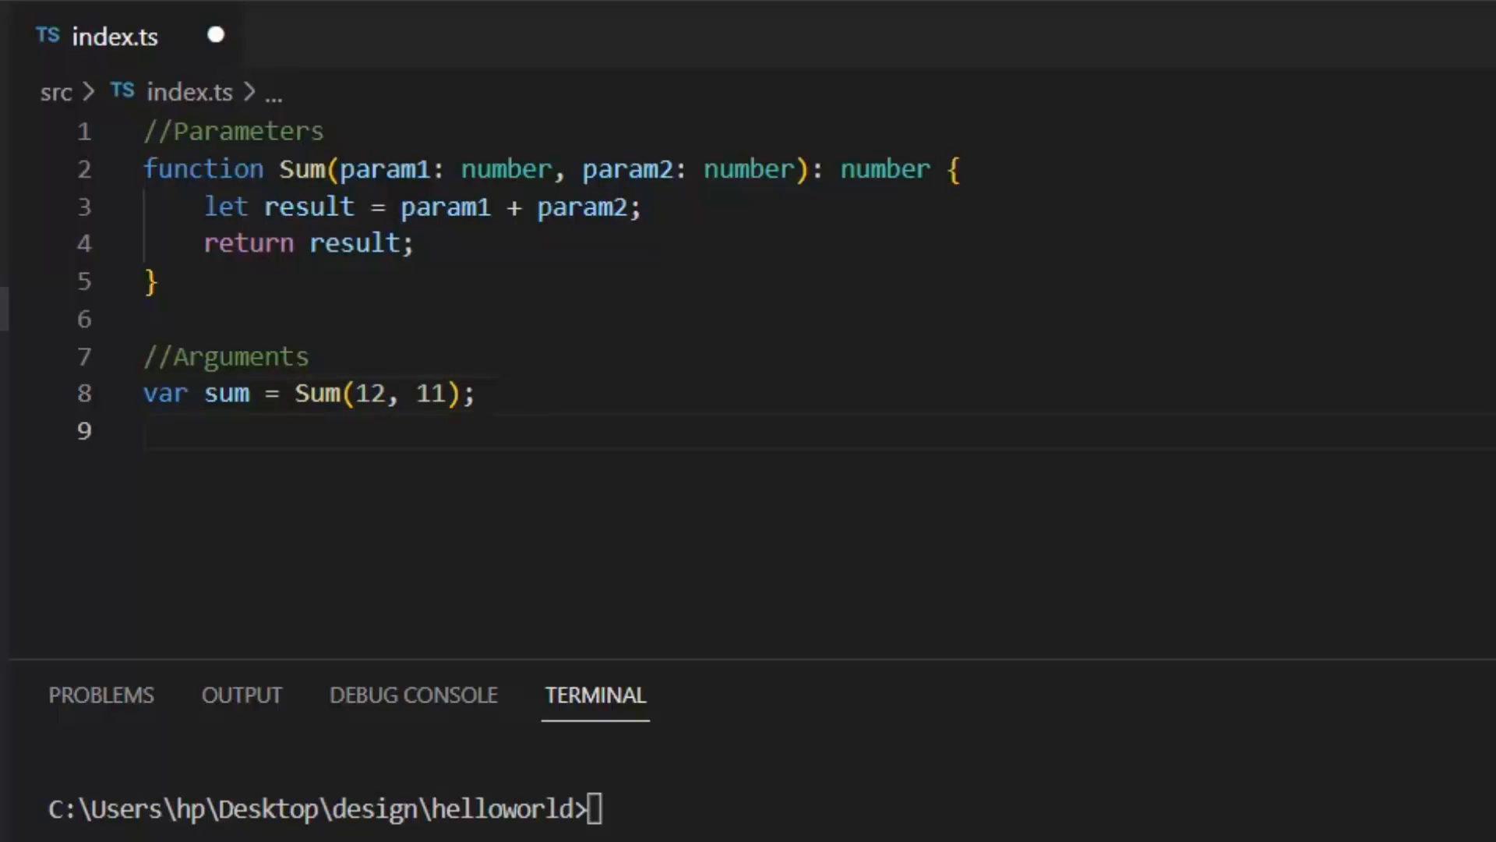
pyautogui.write('console.')
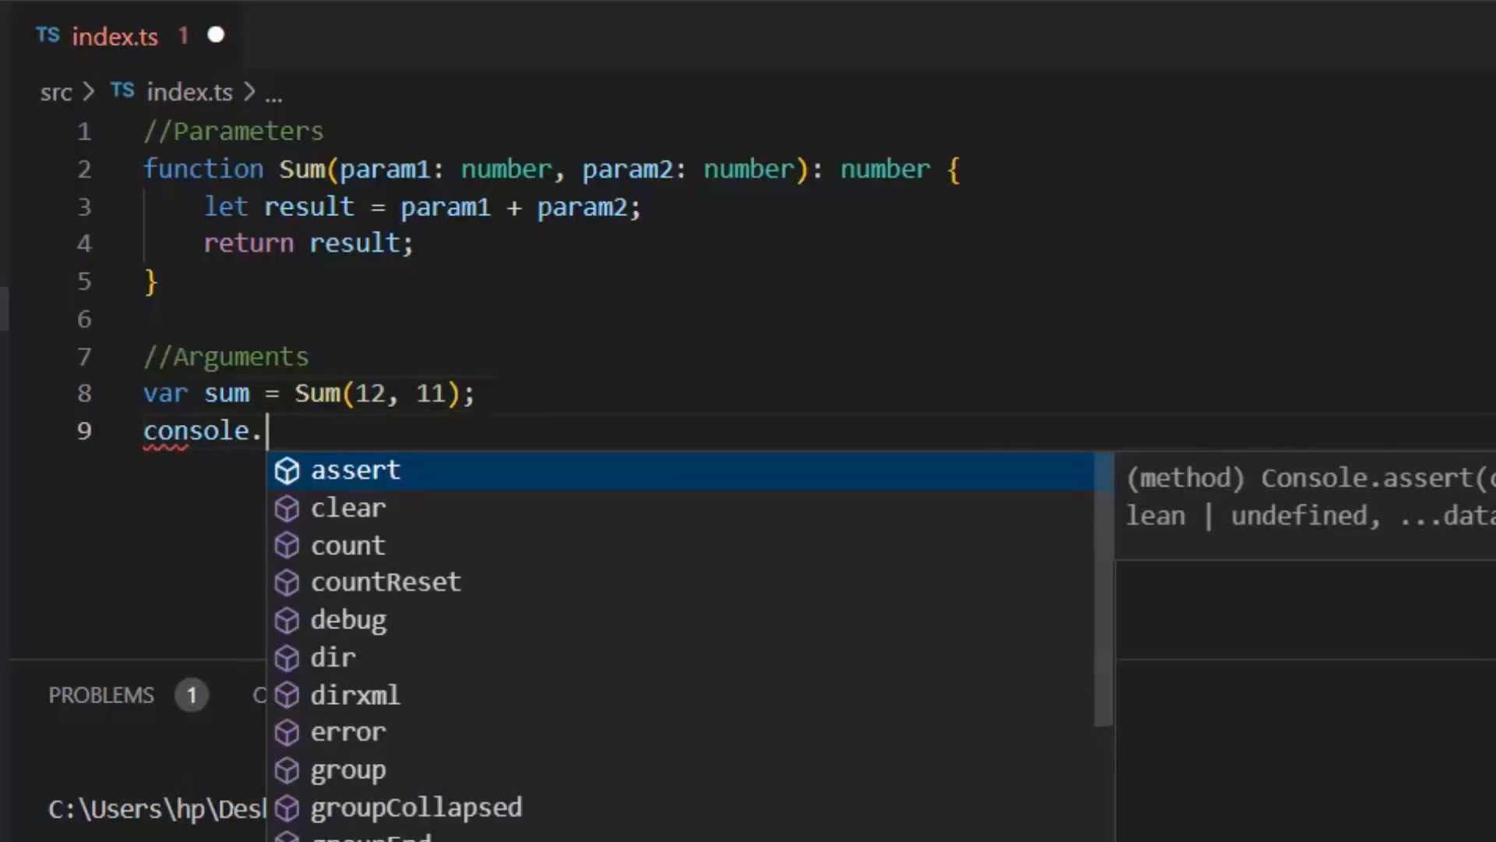
pyautogui.write('log(sum);')
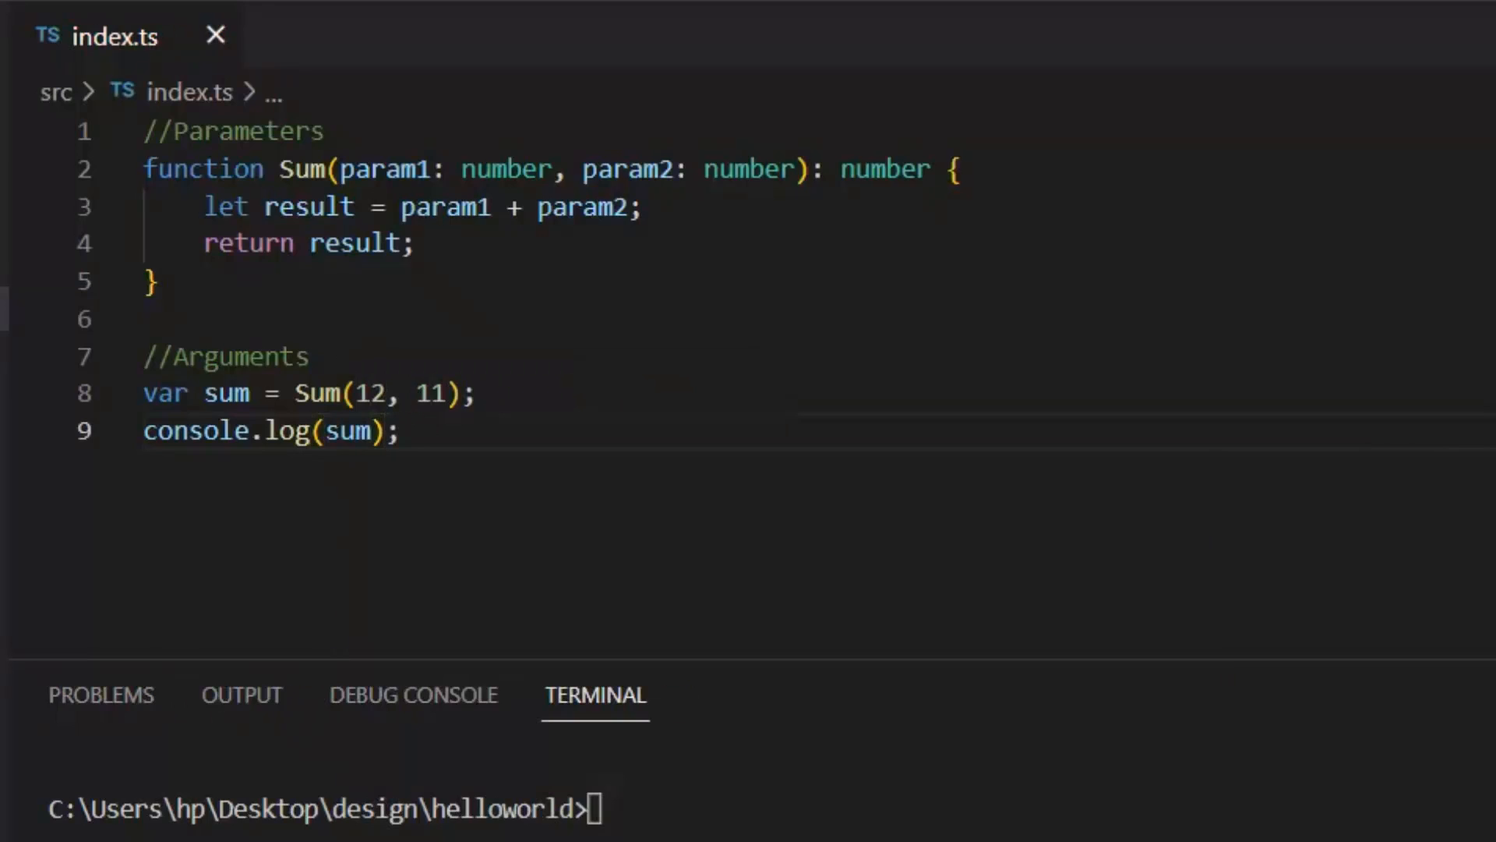
# - Run npm run build then npm run start in the terminal, printing 23
pyautogui.write('n')
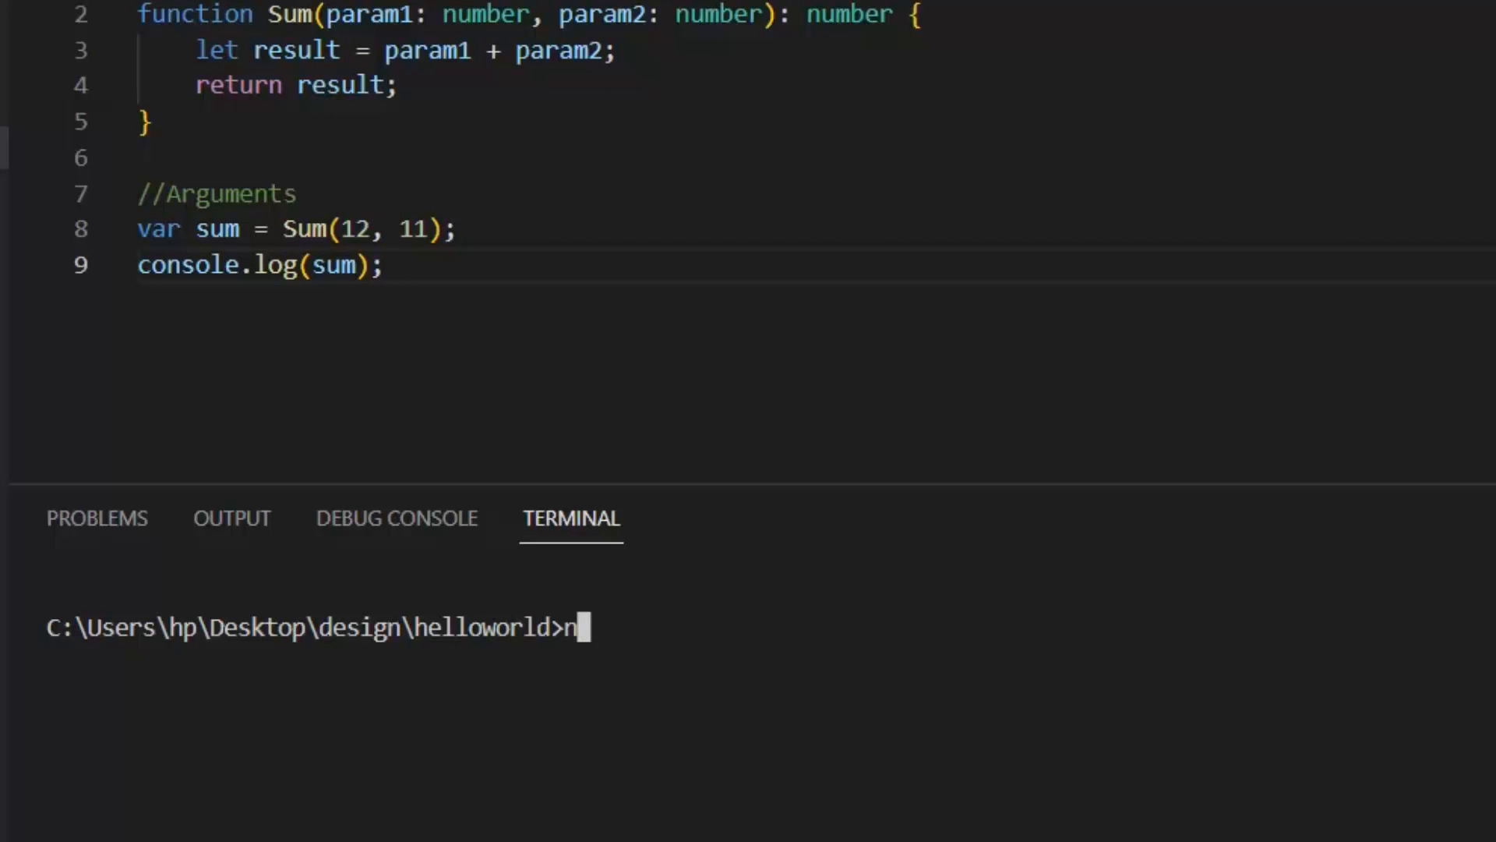
pyautogui.write('pm run build')
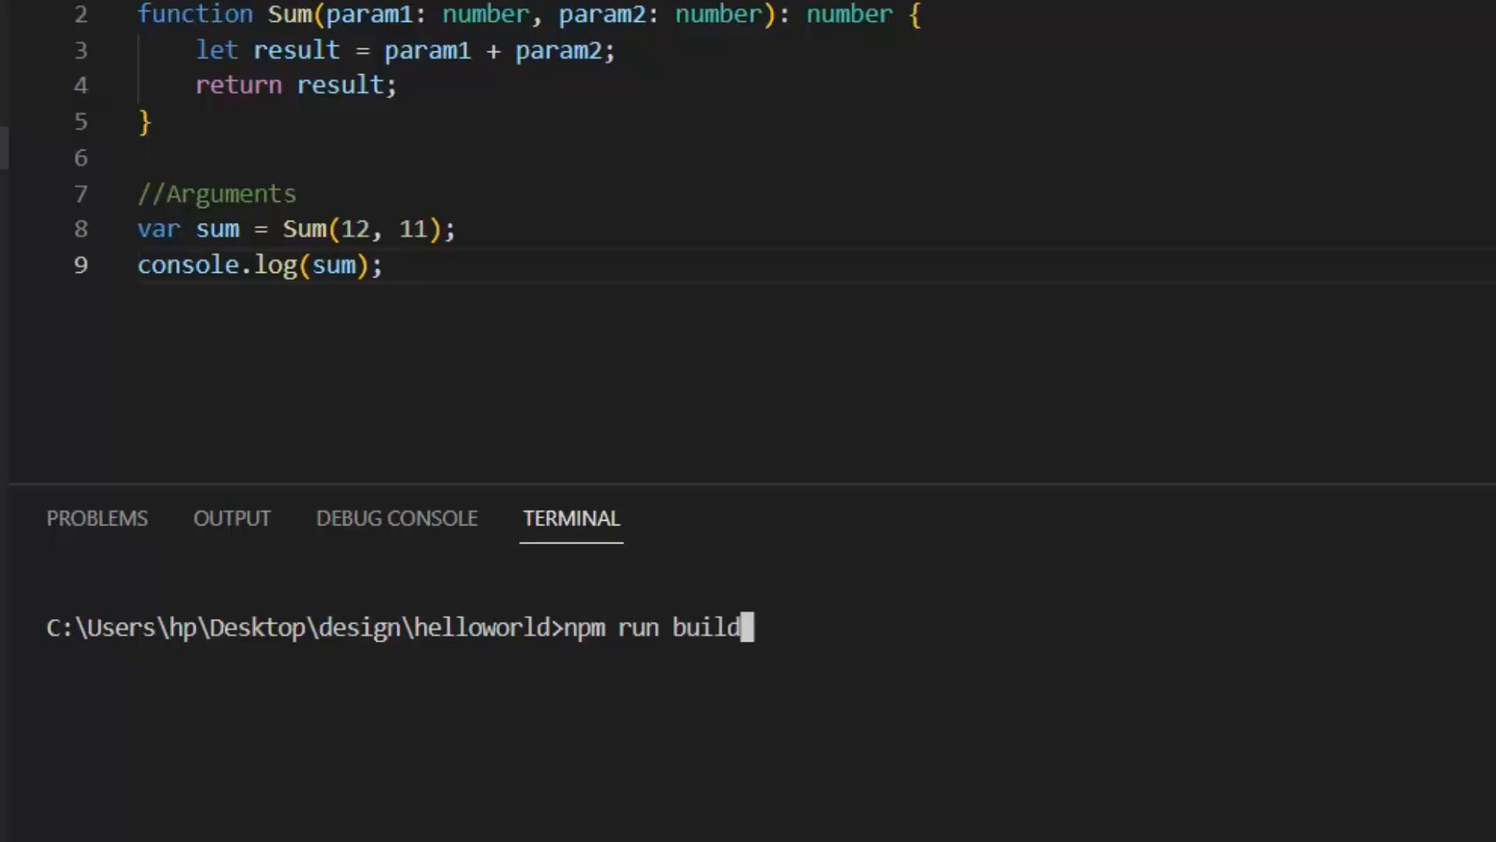
pyautogui.press('Return')
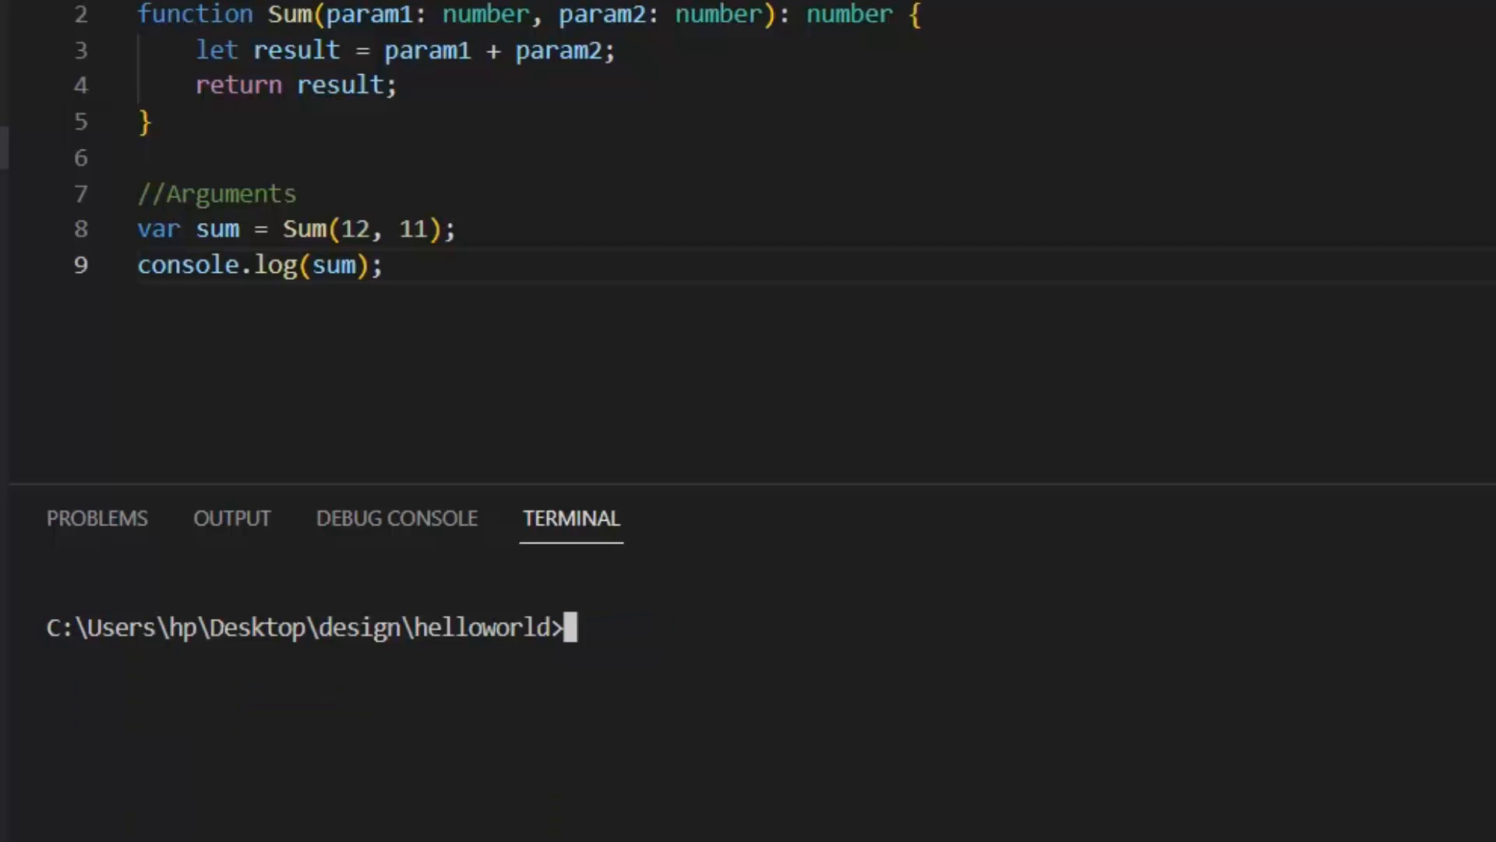
pyautogui.write('npm run star')
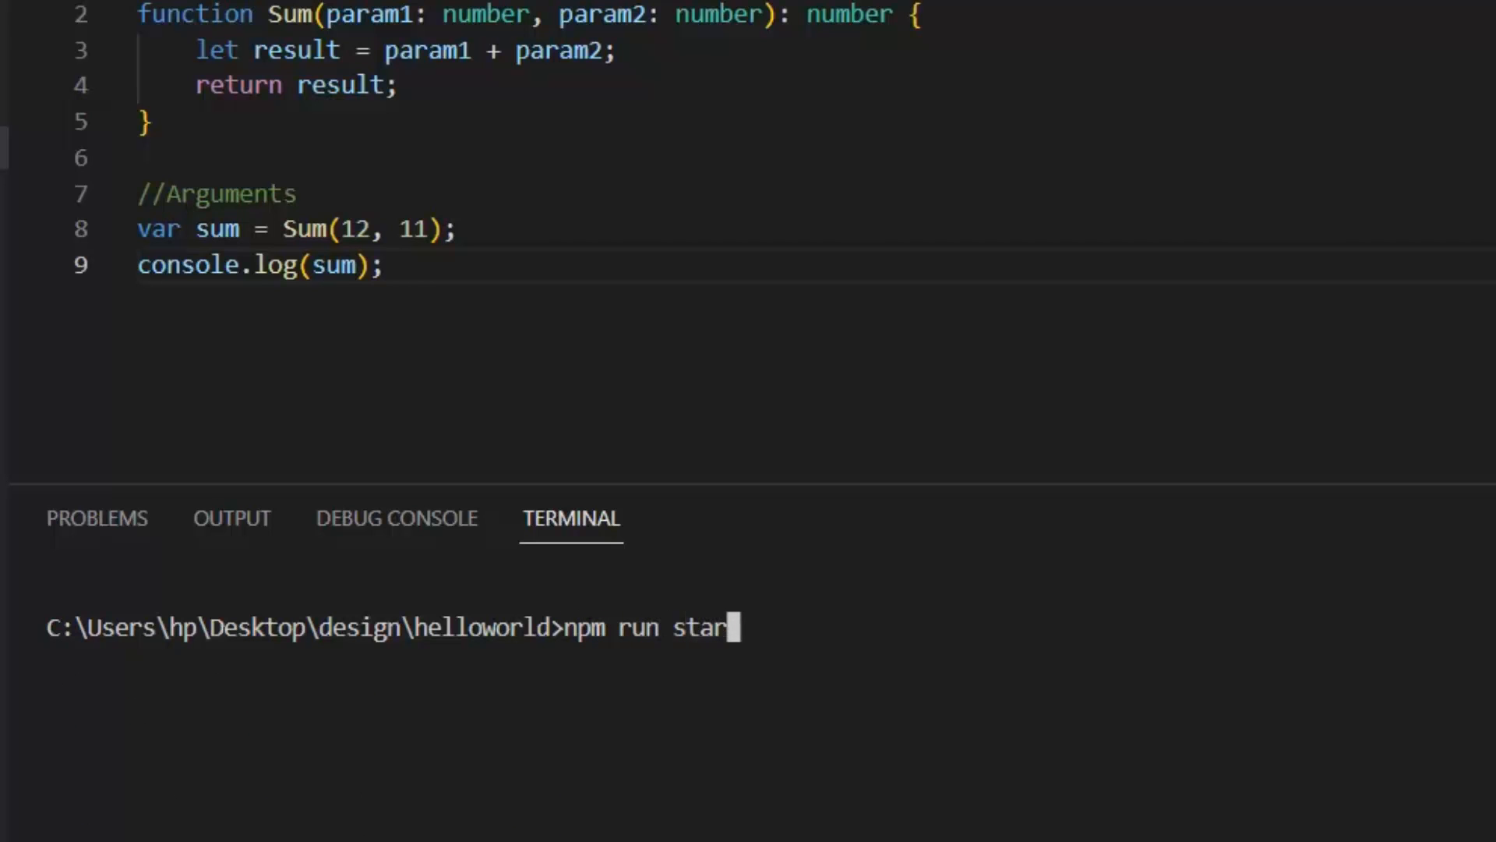
pyautogui.press('Return')
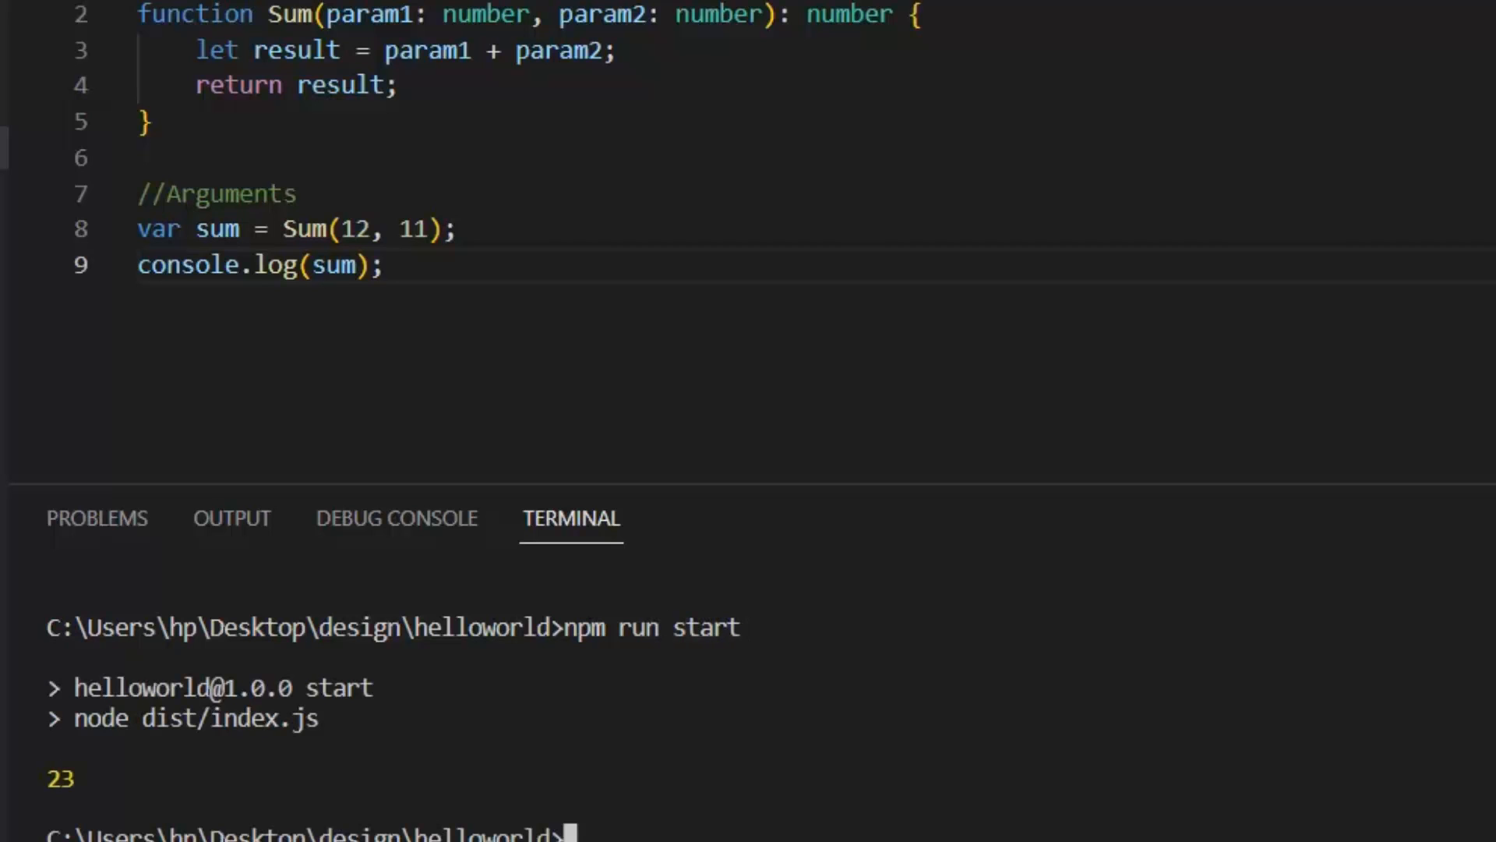
pyautogui.moveTo(904, 573)
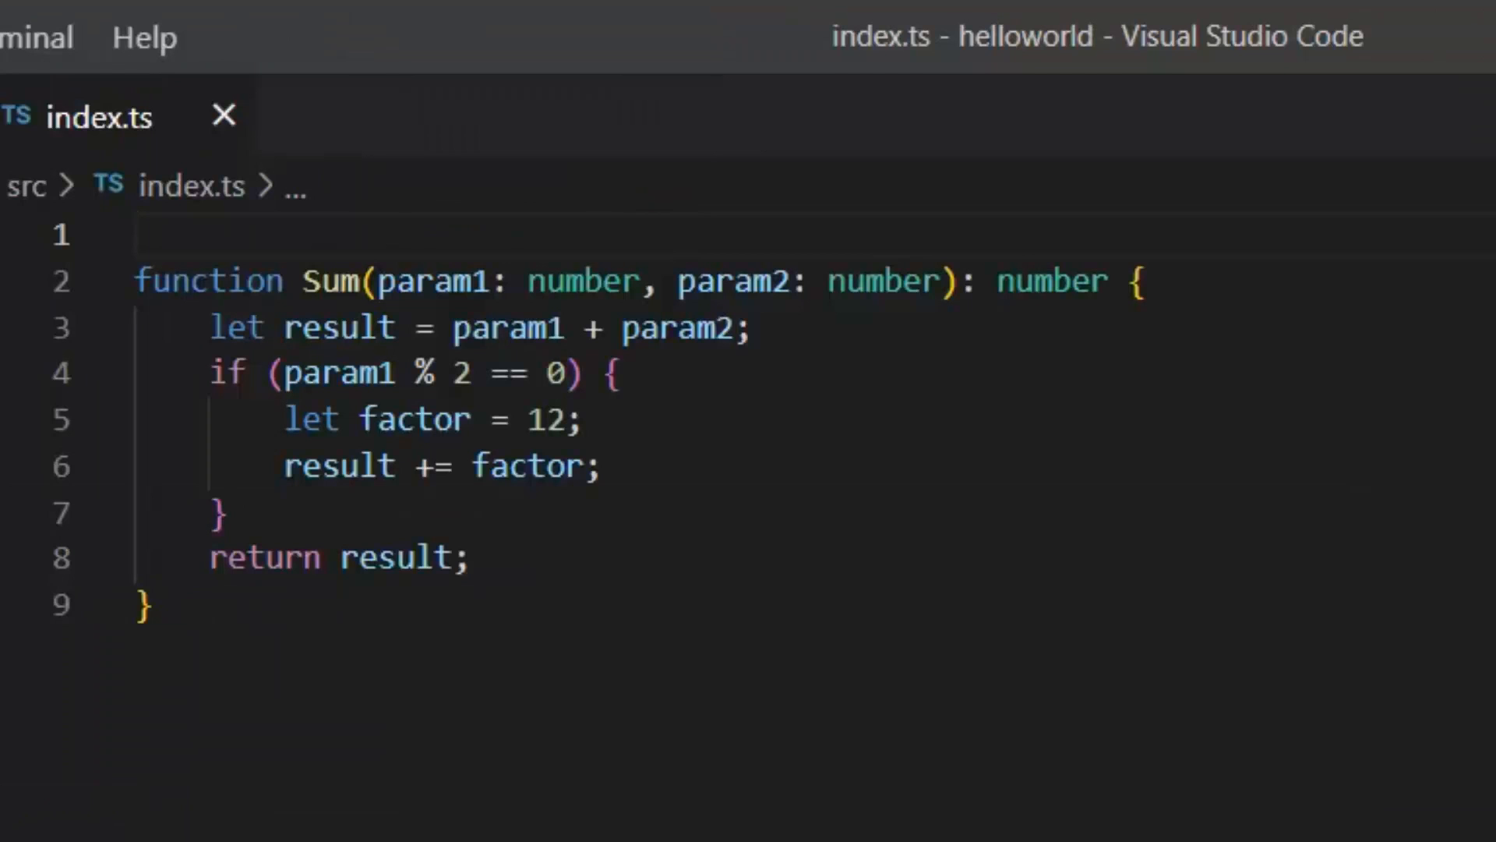
# - Add a //Global comment on line 1 with var gVar= beneath it
pyautogui.write('//')
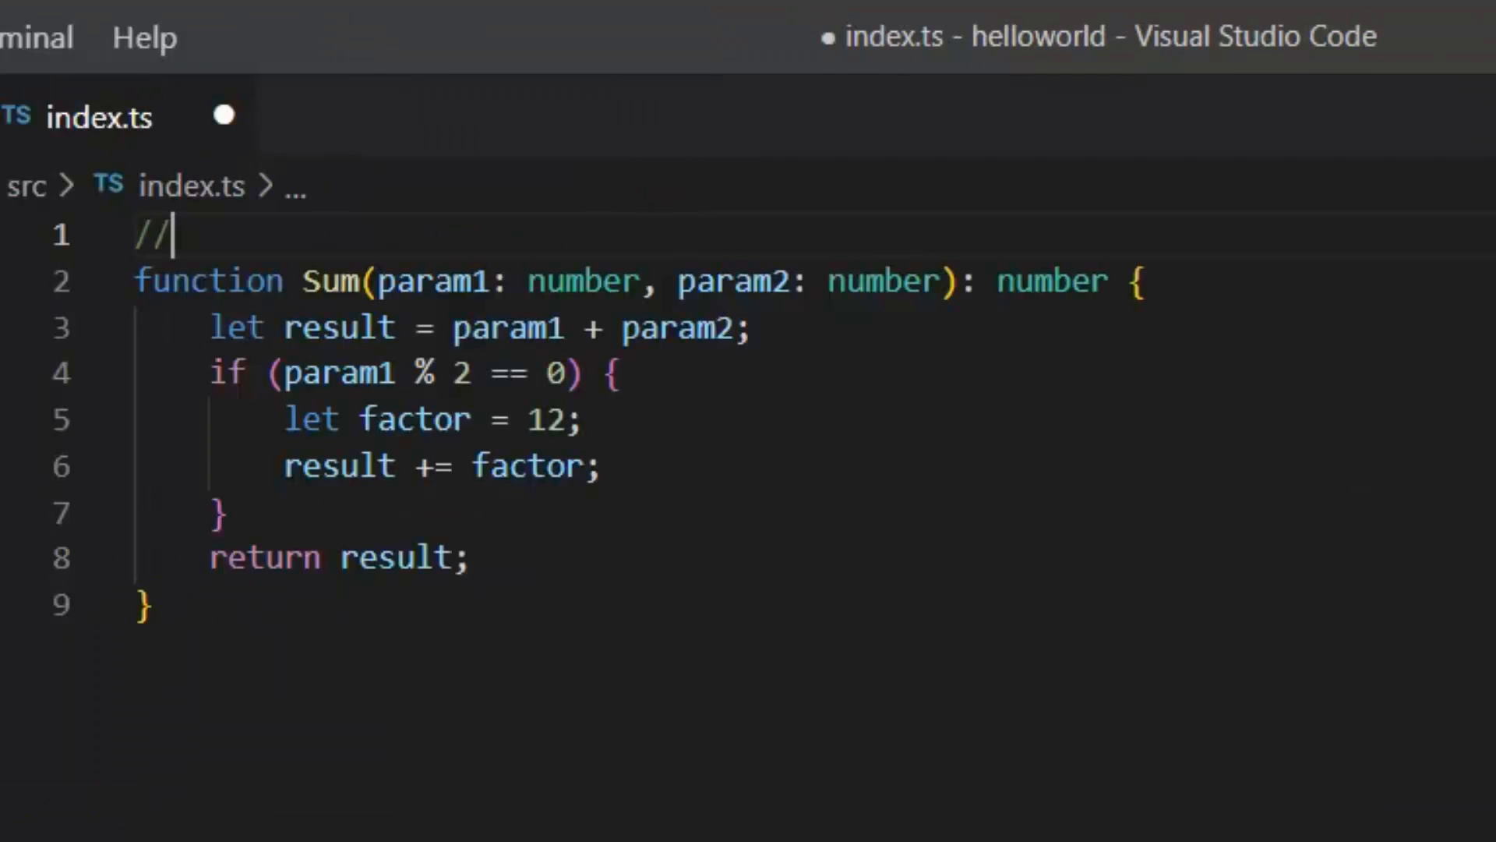
pyautogui.write('Glo')
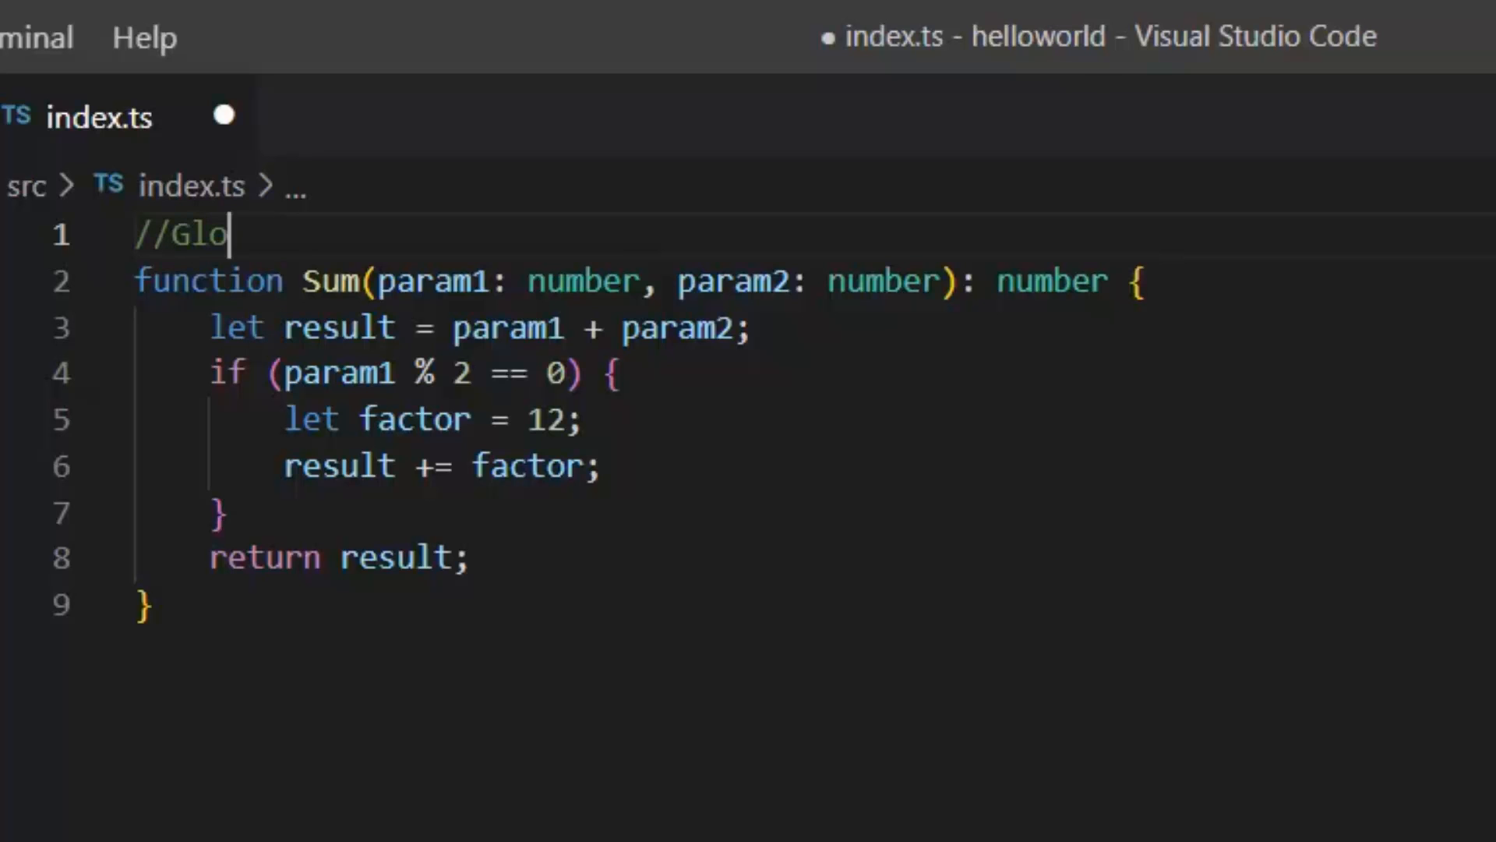
pyautogui.write('bal')
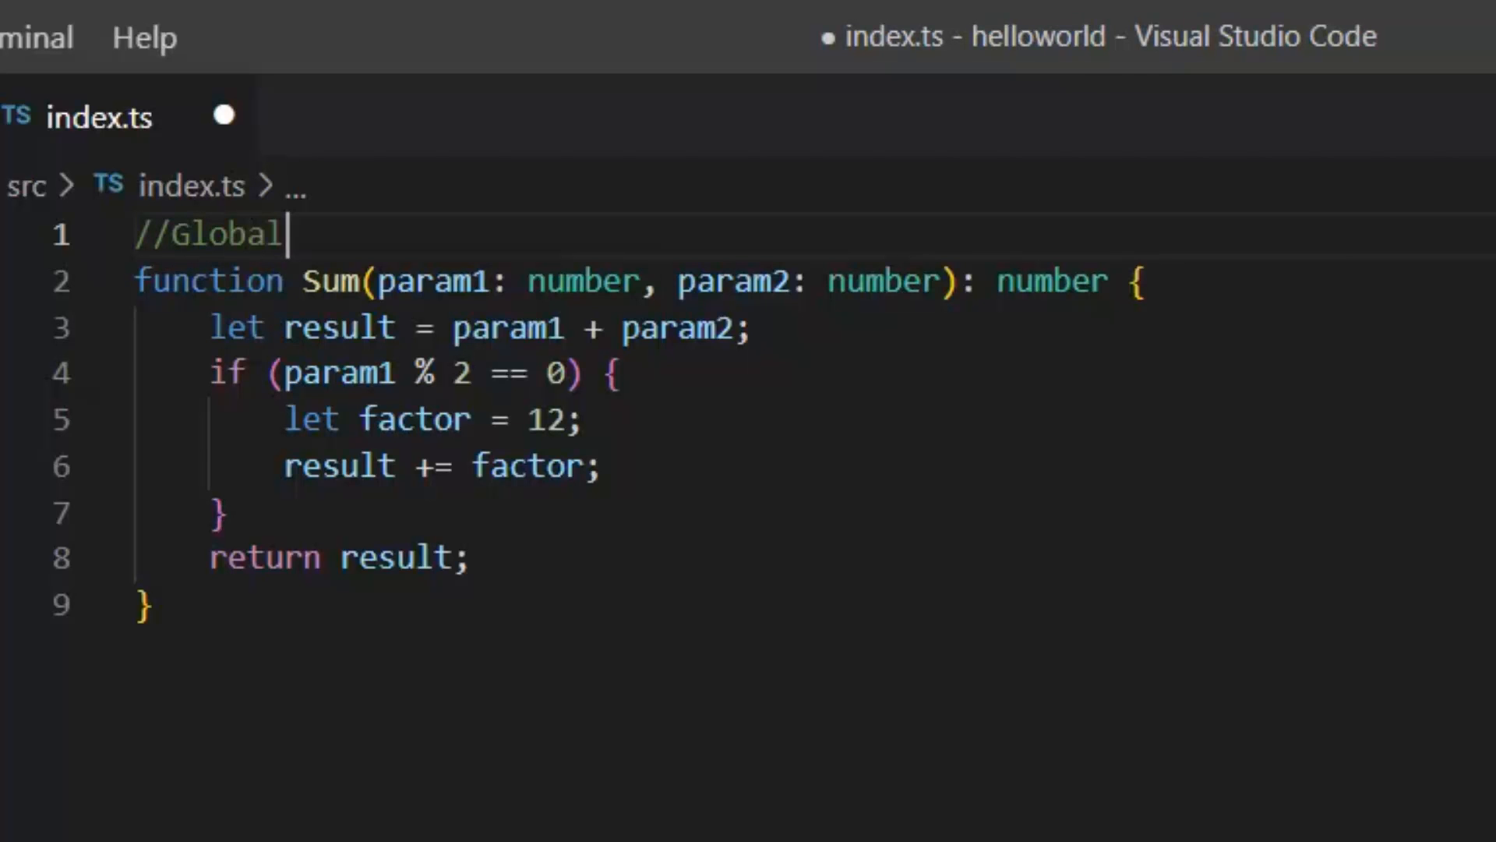
pyautogui.press('Enter')
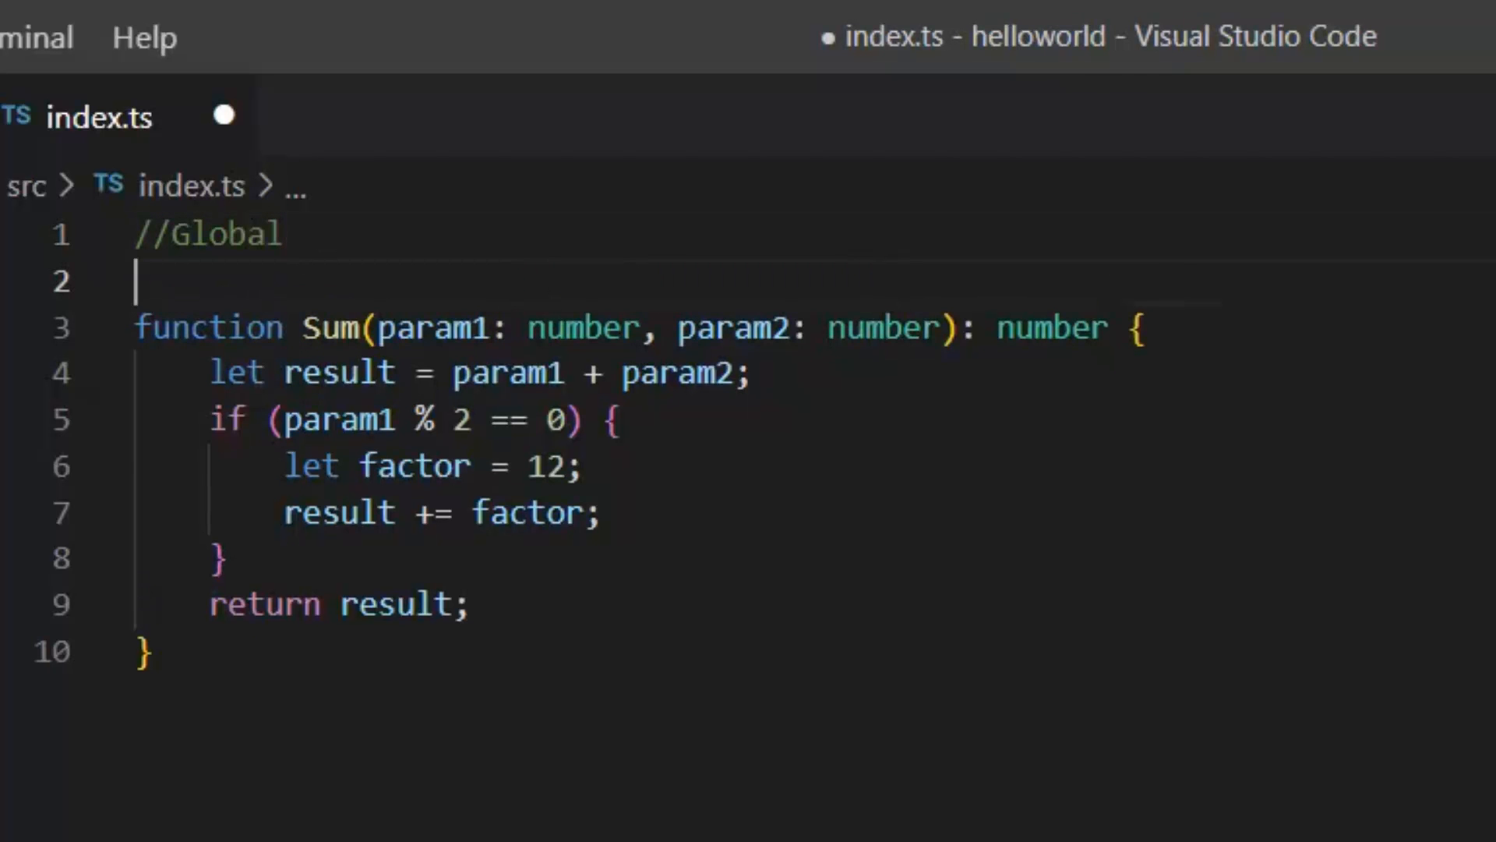
pyautogui.write('var g')
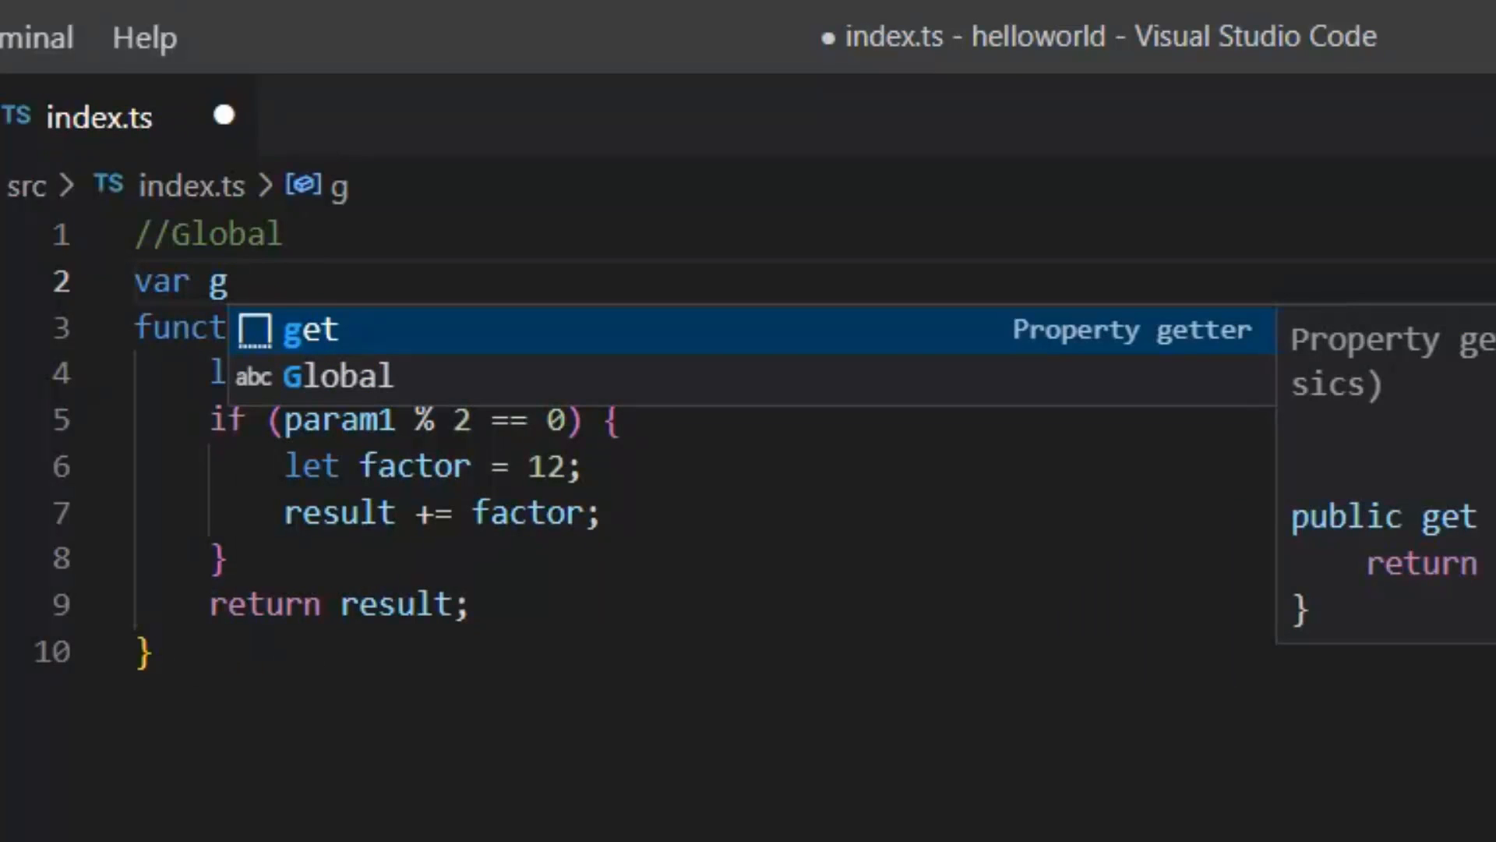
pyautogui.write('Var=')
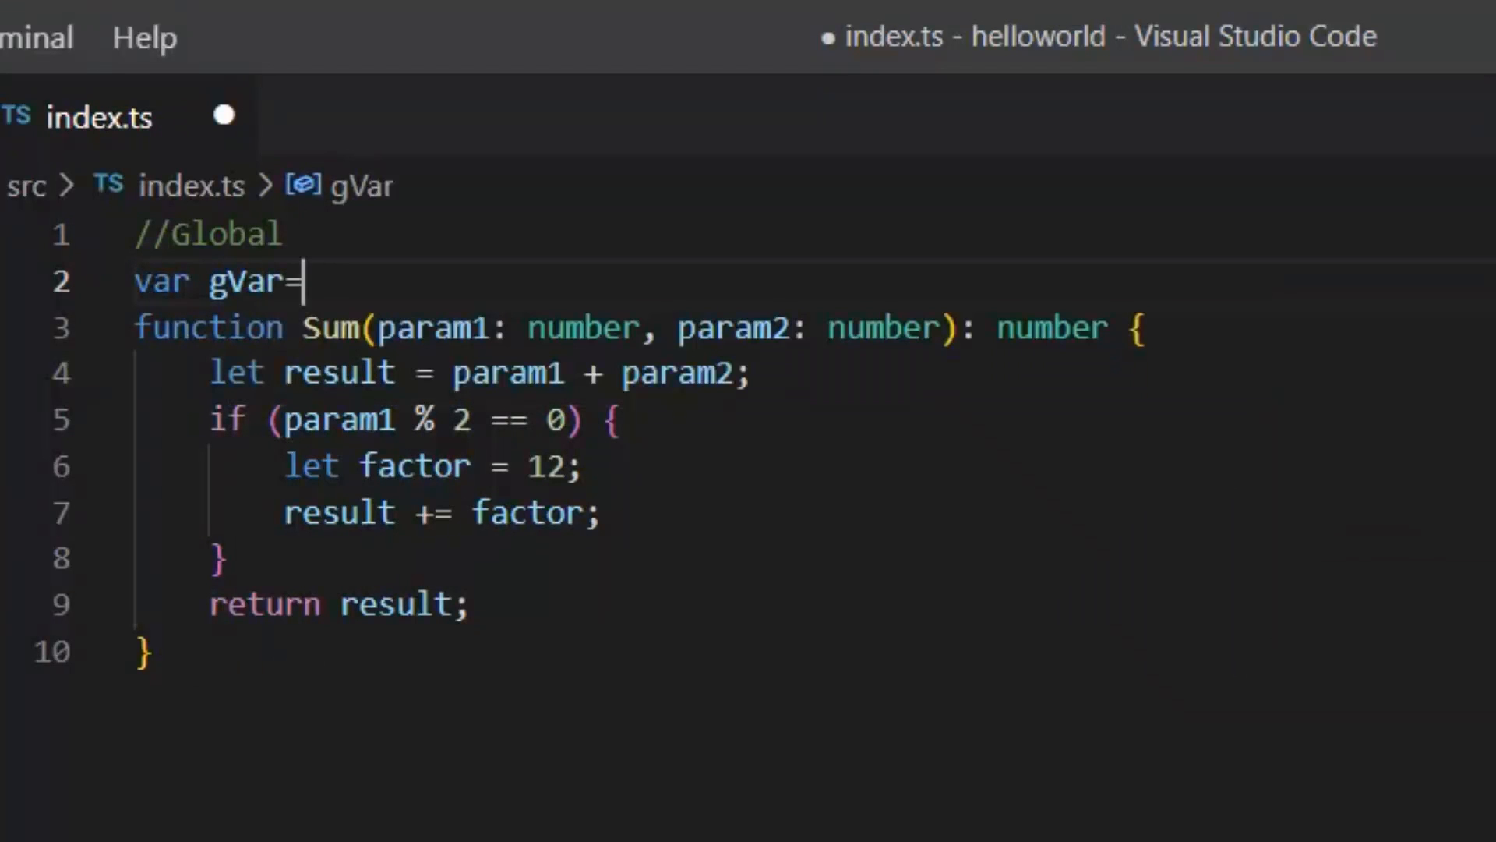
# - Rename gVar to globalVar and assign it 23
pyautogui.doubleClick(256, 282)
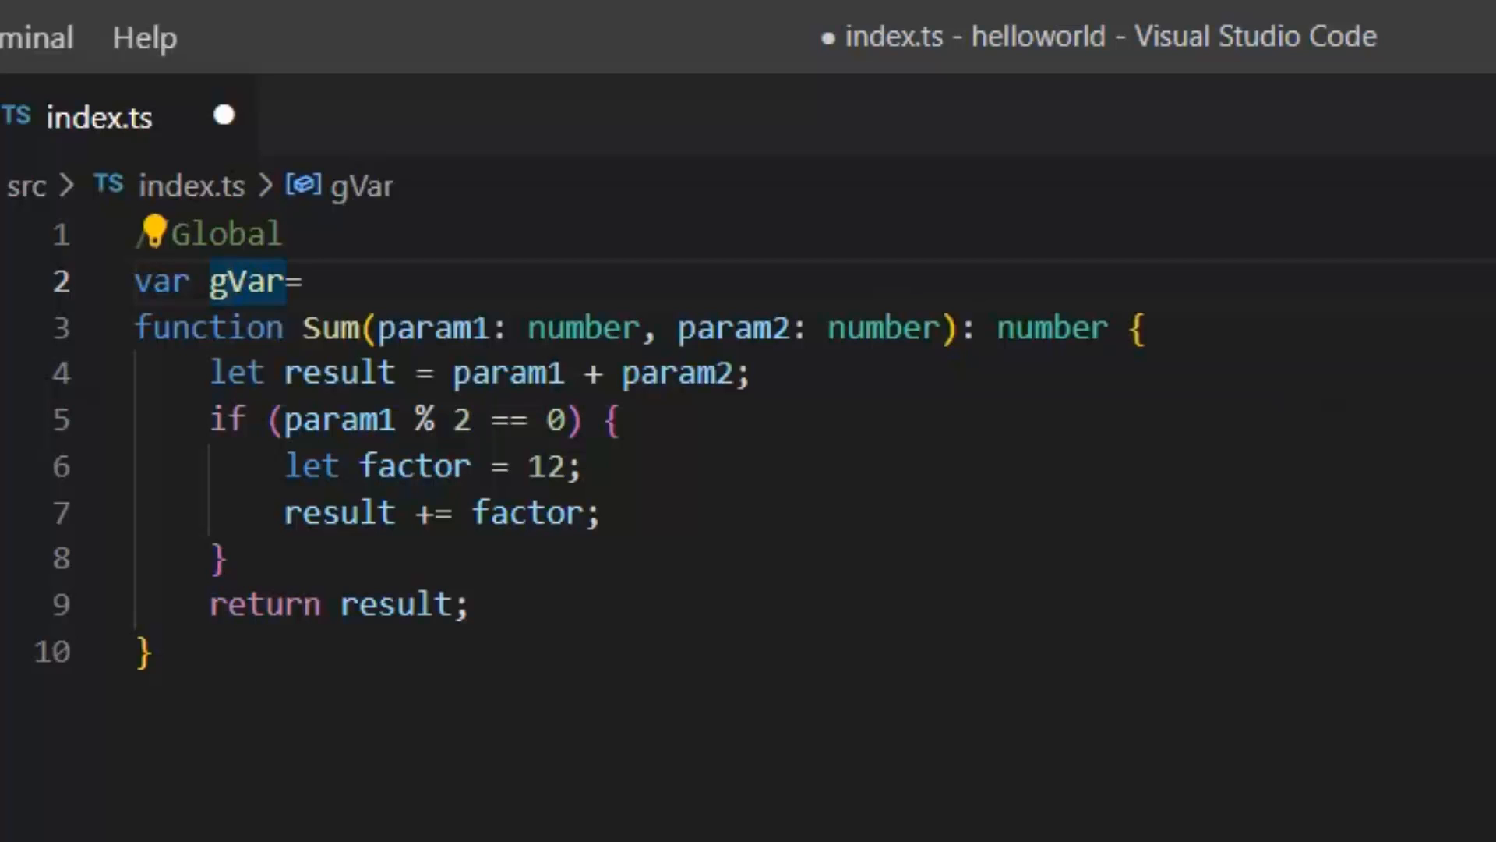
pyautogui.write('globa')
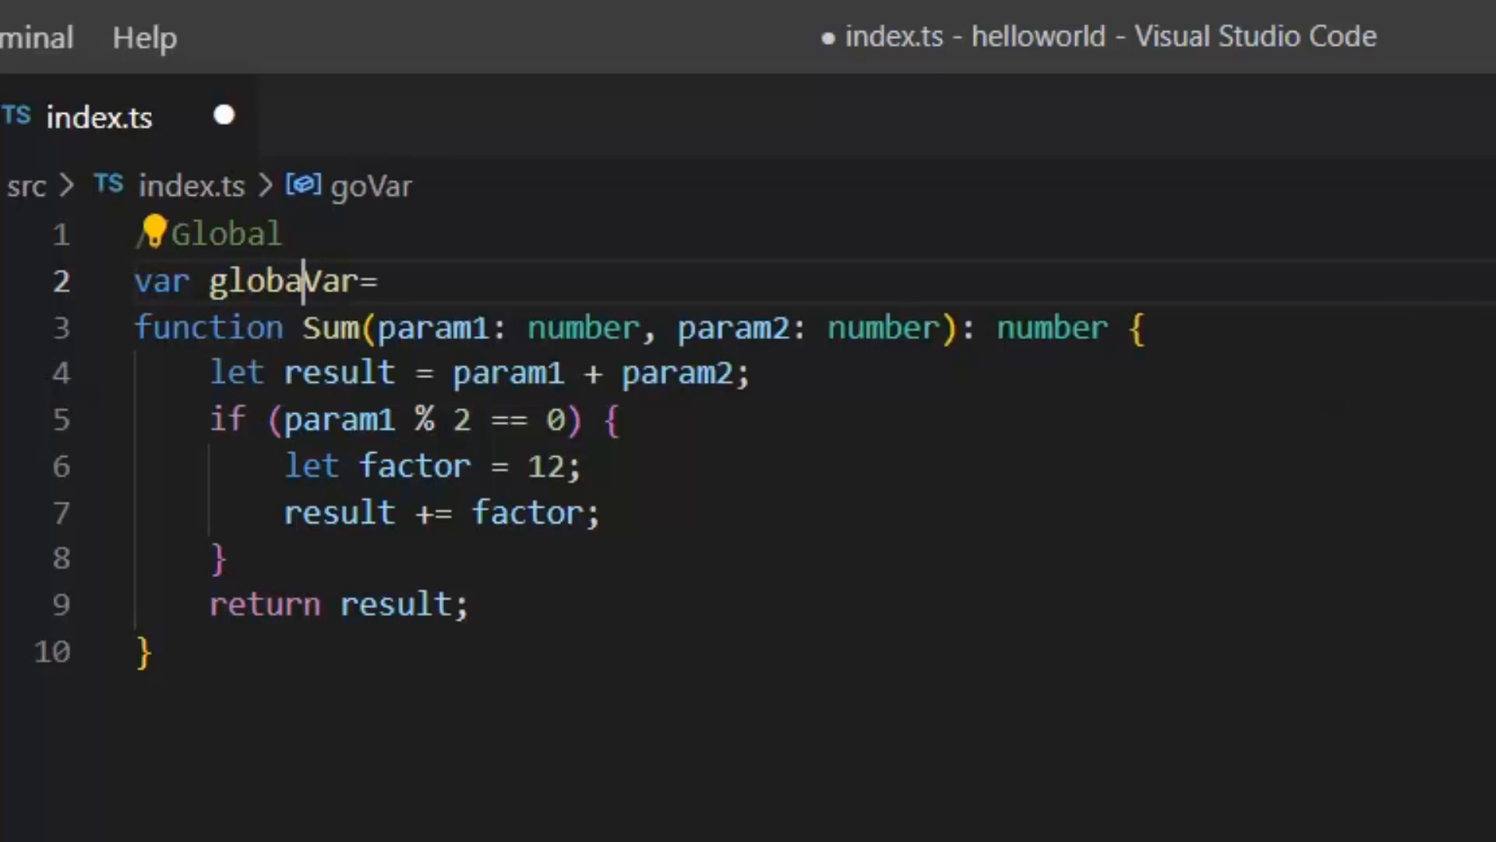
pyautogui.write('l')
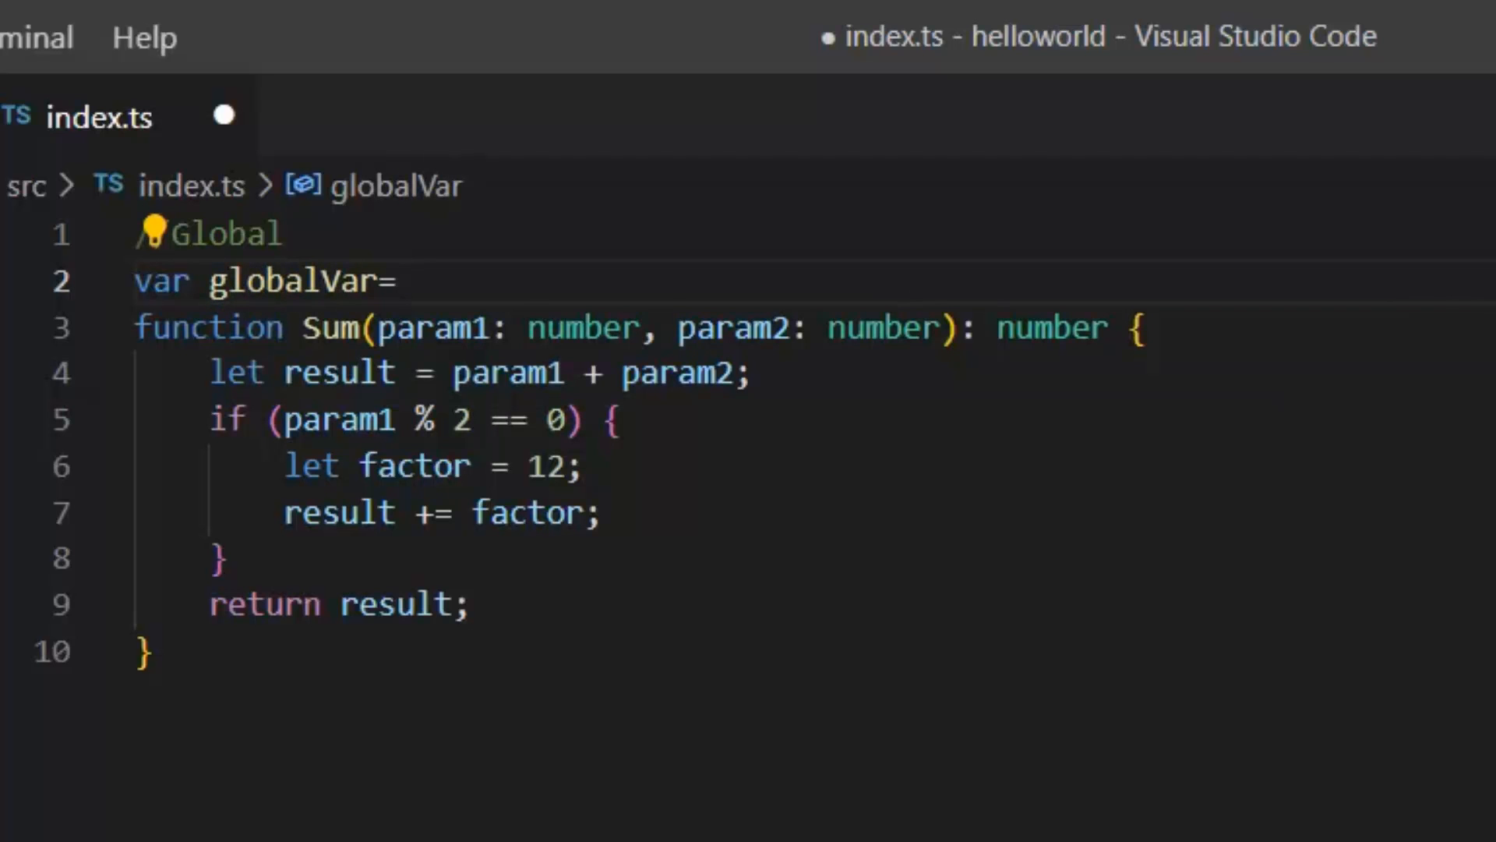
pyautogui.write('23;')
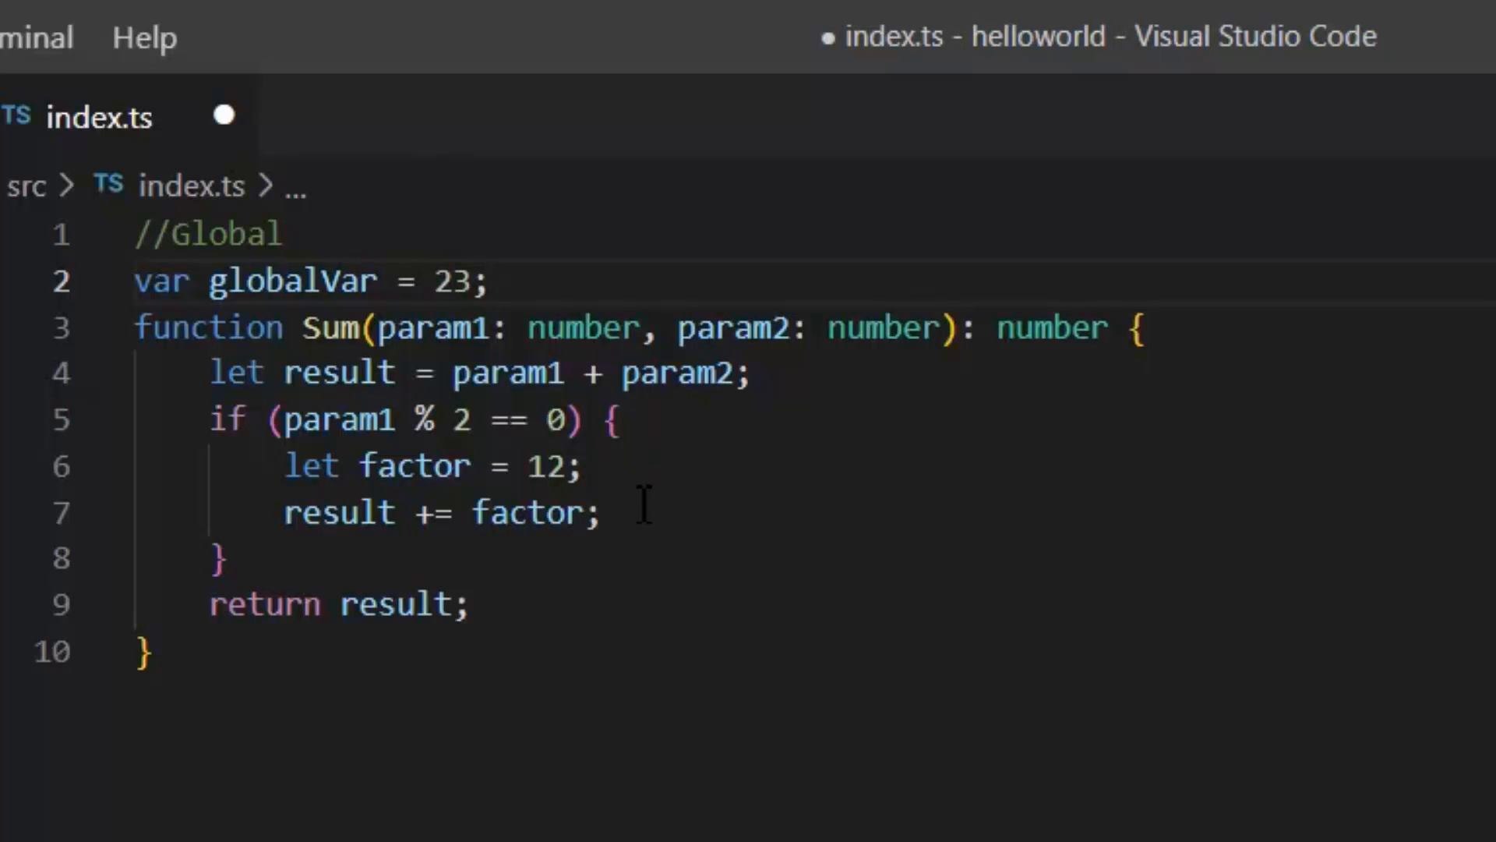
# - Add a //local comment on a new line at the top of Sum
pyautogui.press('Enter')
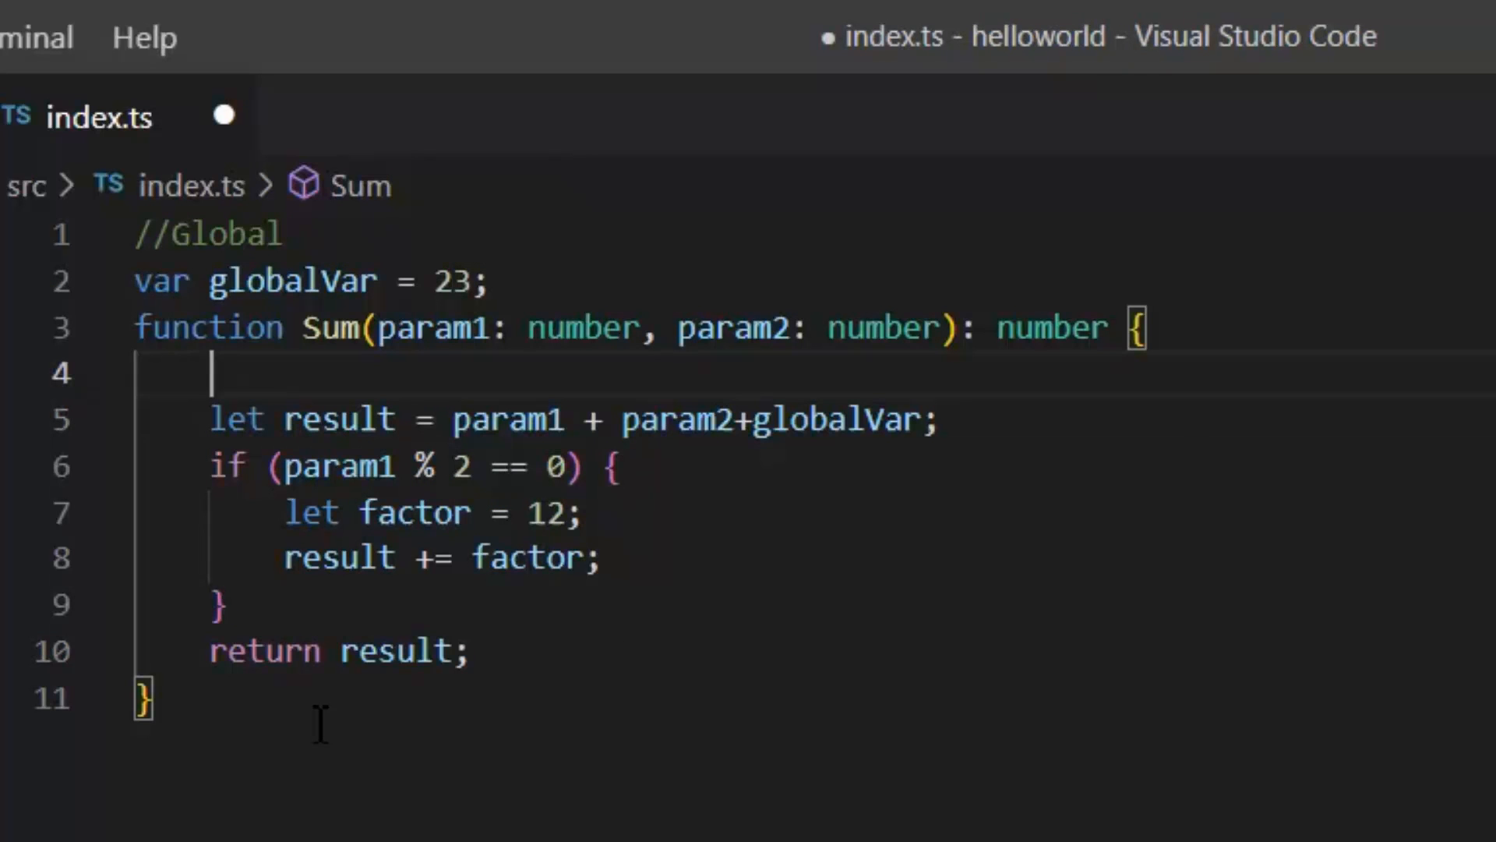
pyautogui.write('//')
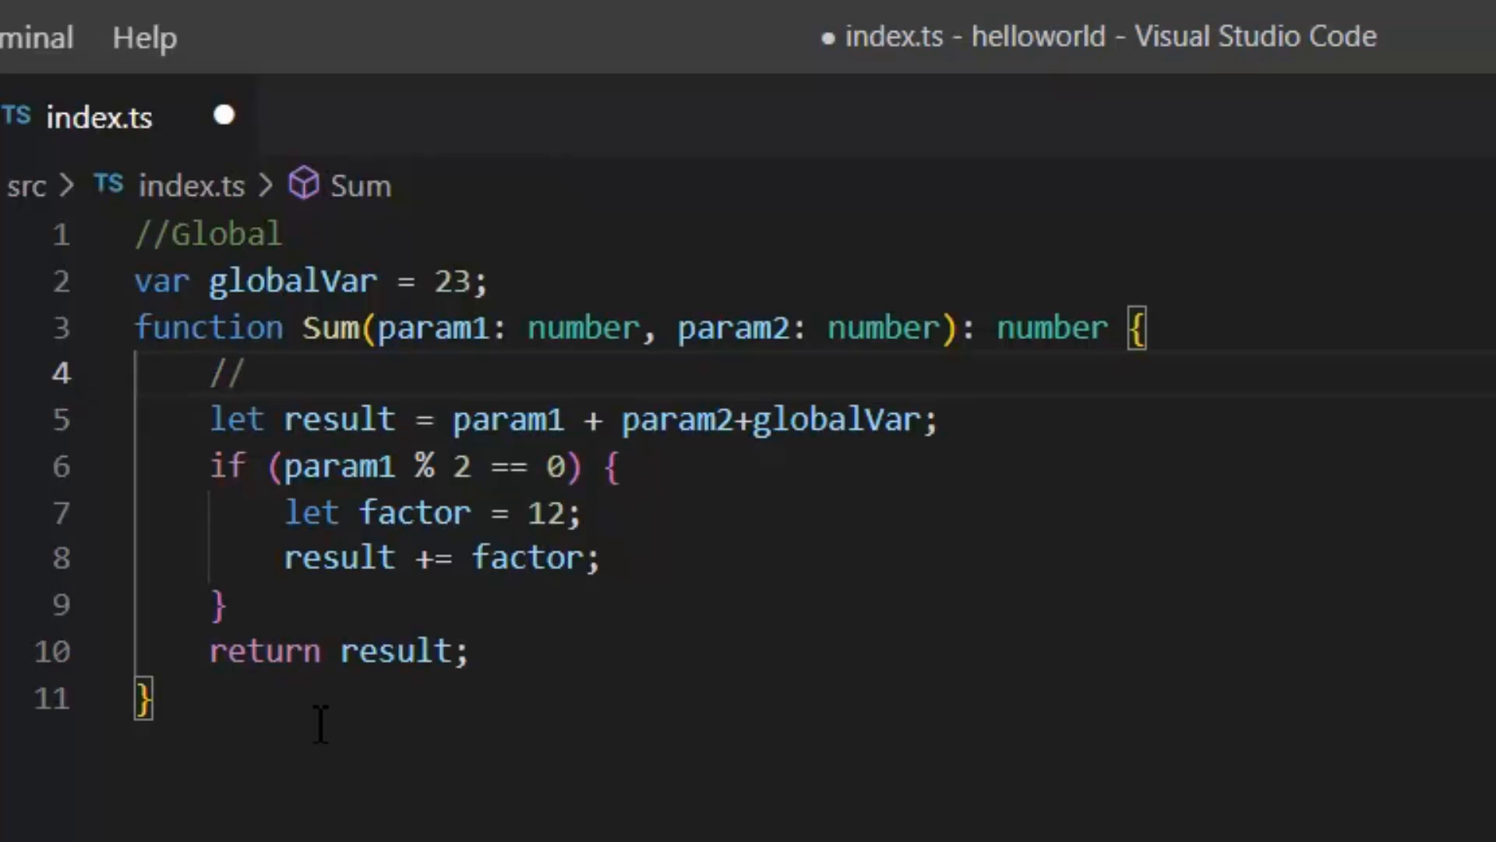
pyautogui.write('local')
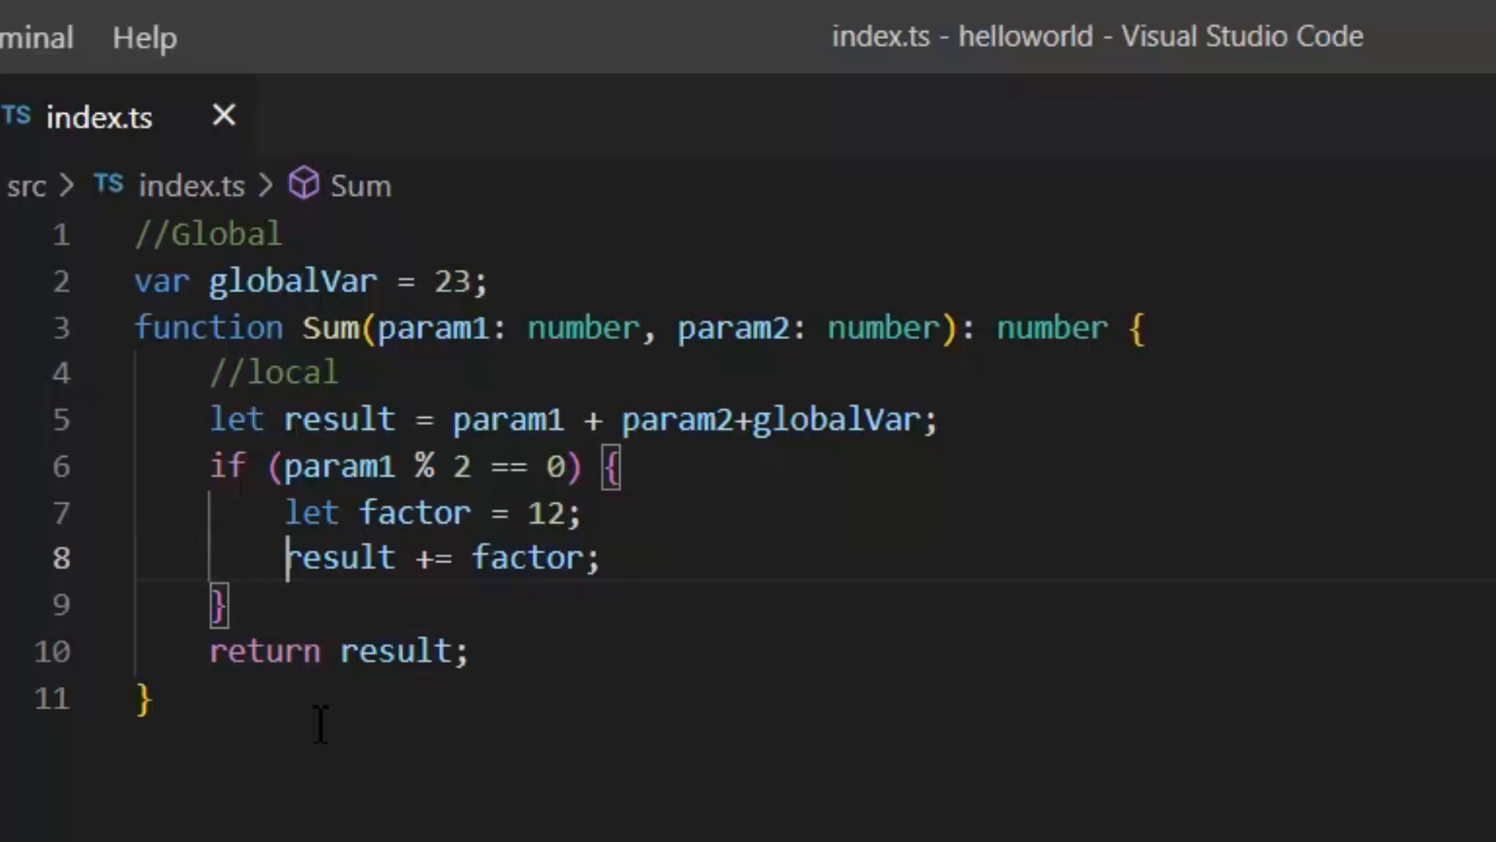
# - Add a //block level comment inside the if block of Sum
pyautogui.press('Enter')
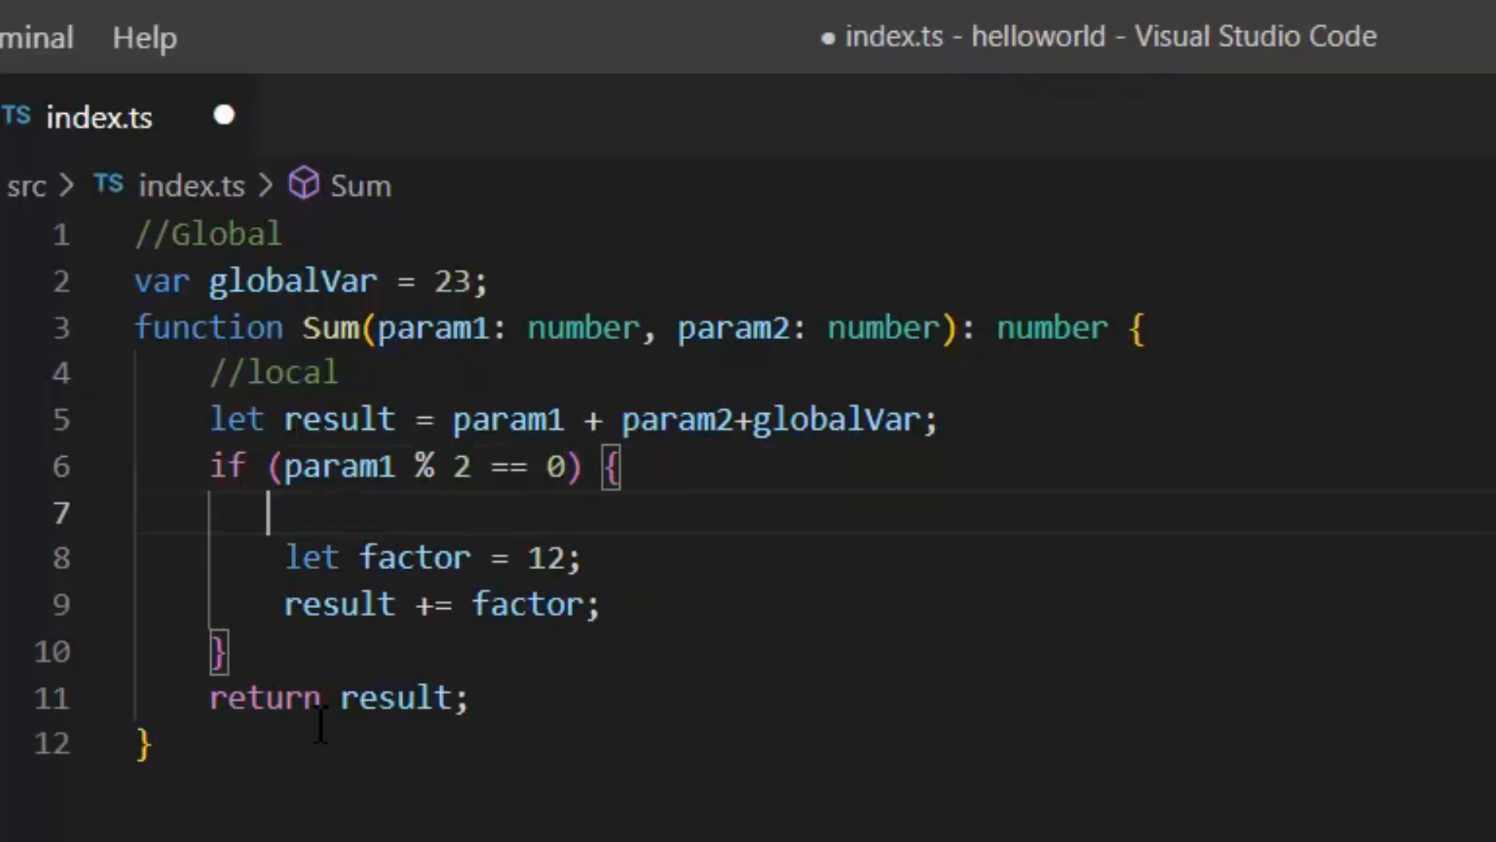
pyautogui.write('//blo')
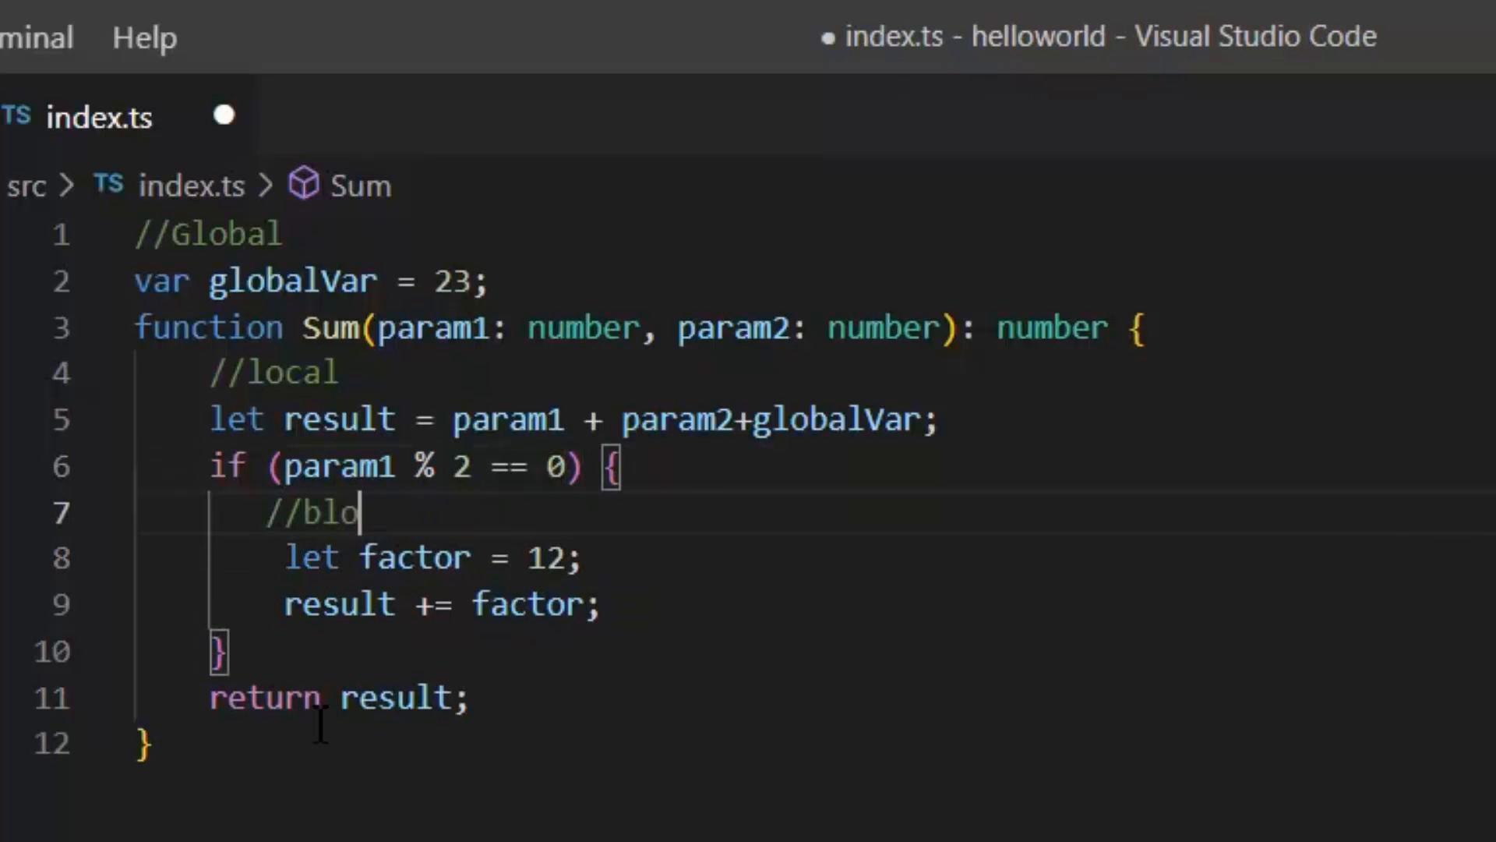
pyautogui.write('ck lo')
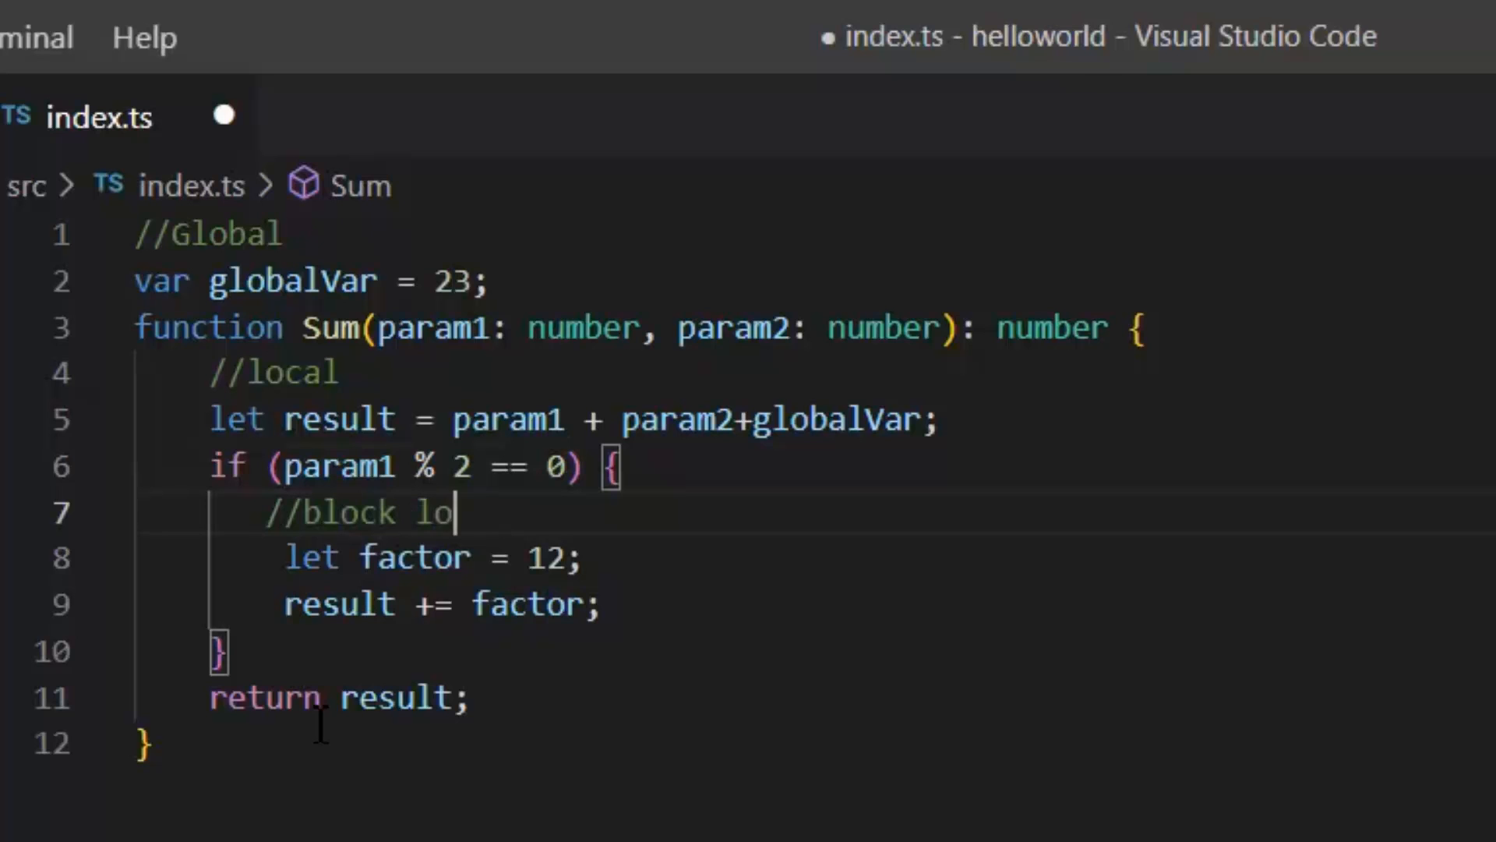
pyautogui.write('vel')
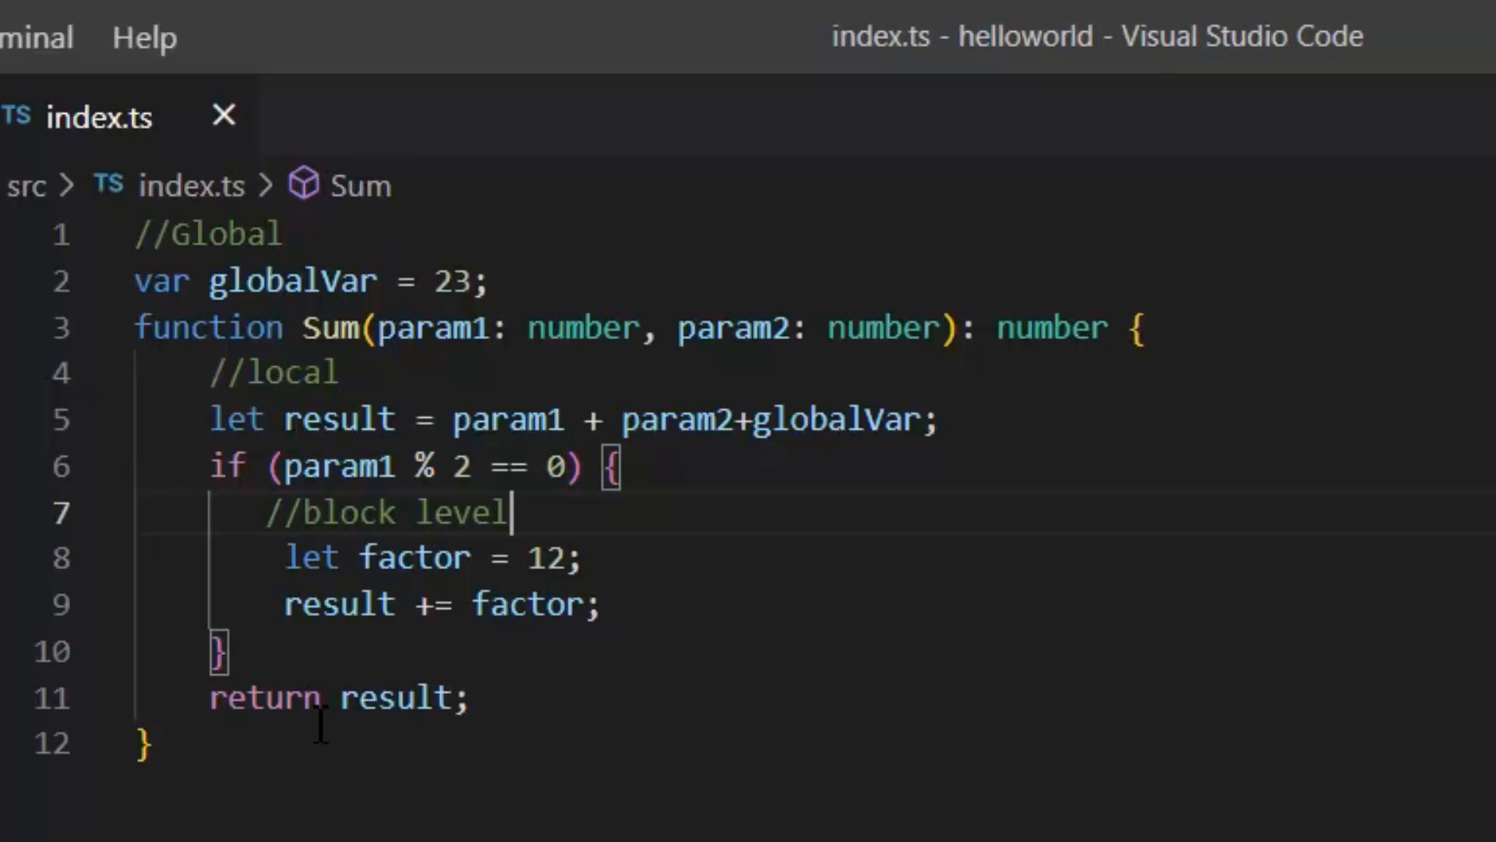
pyautogui.click(430, 558)
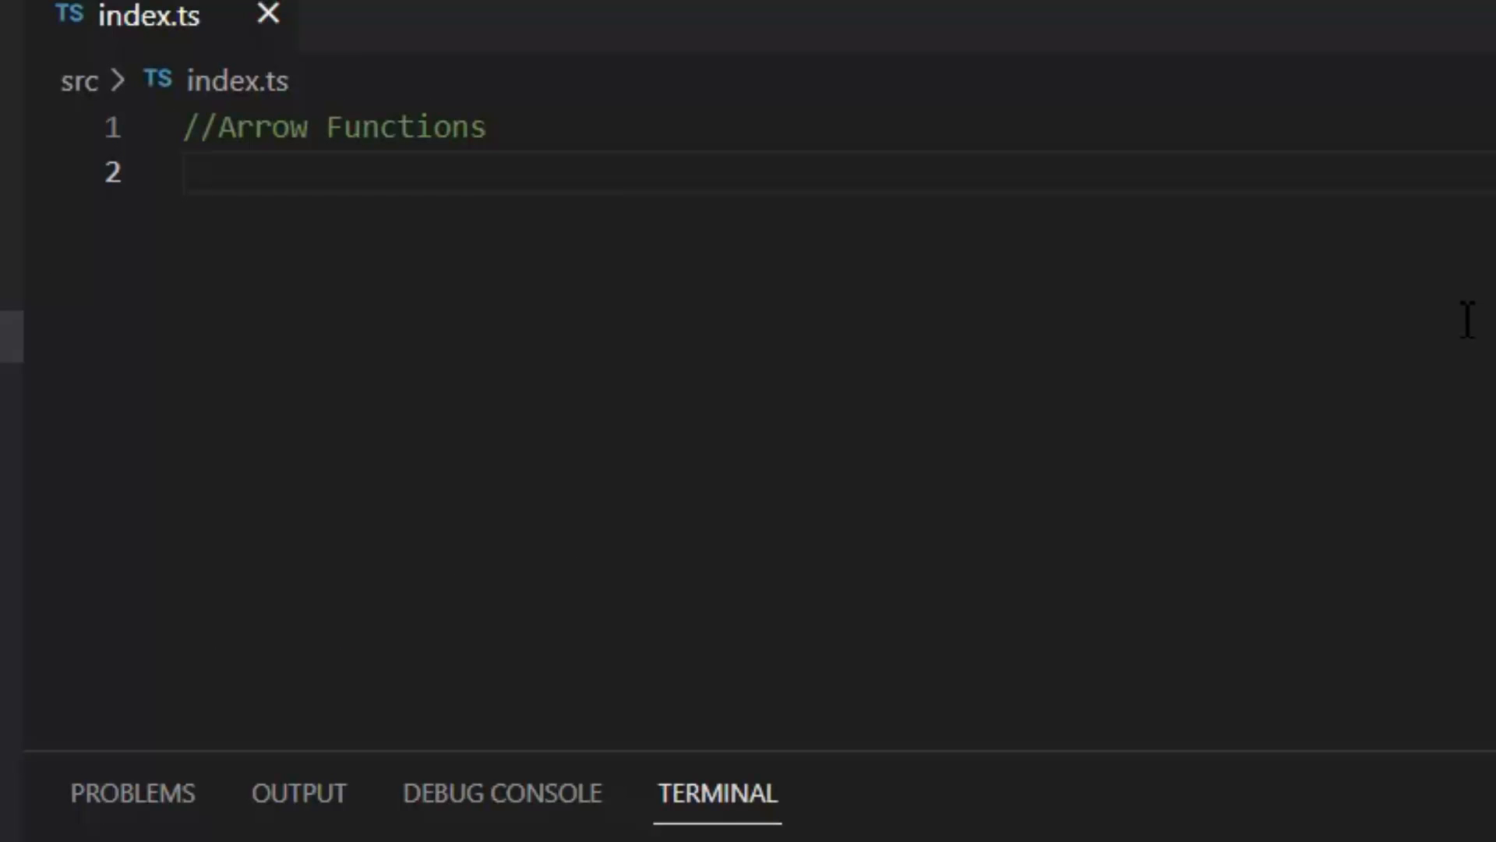
# - Start let sum = (num1: number, ... as an arrow function declaration
pyautogui.write('let su')
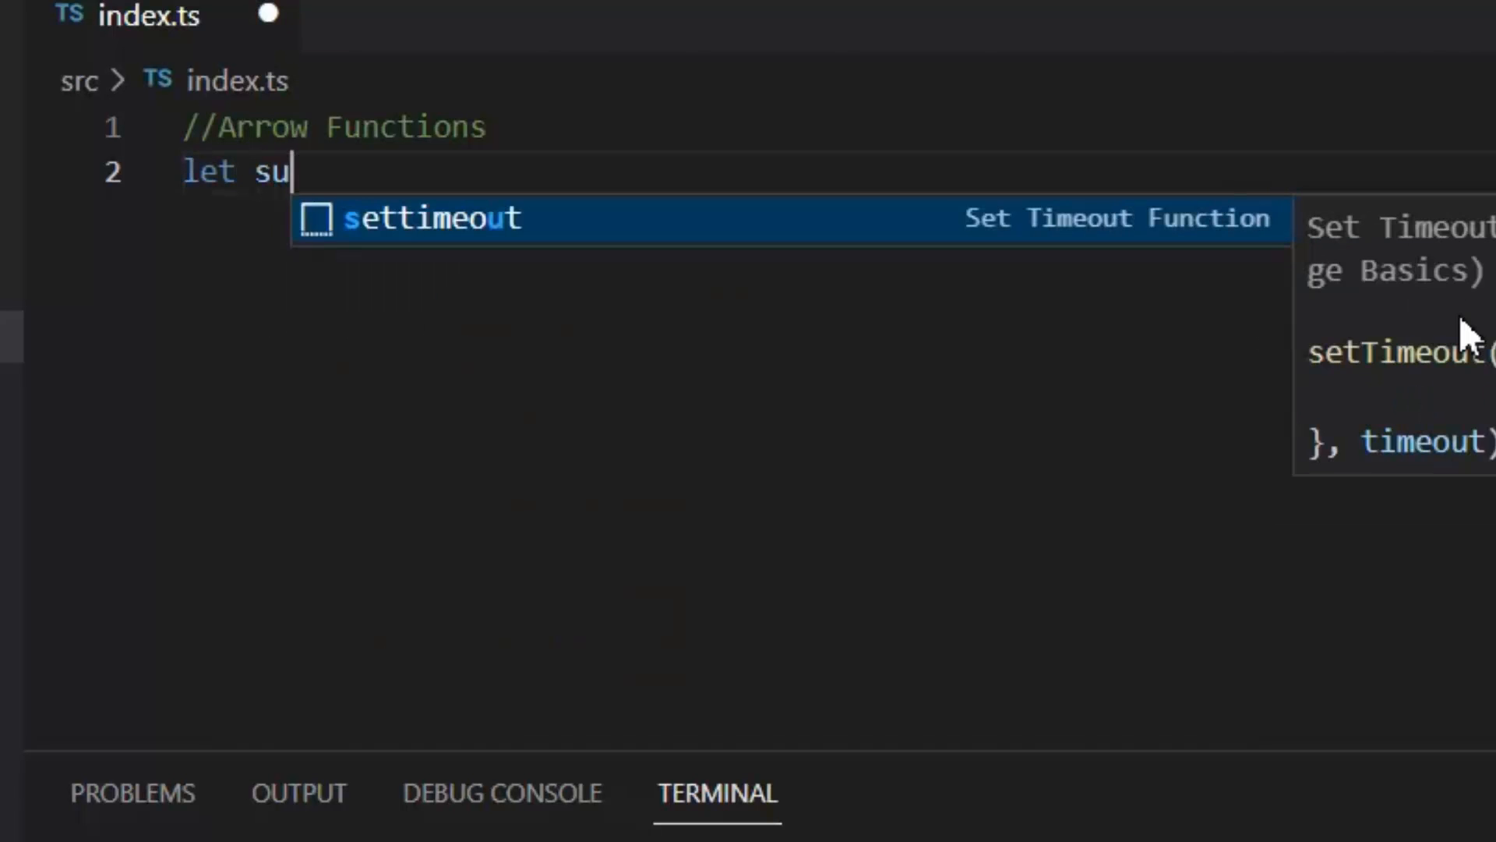
pyautogui.write('m=')
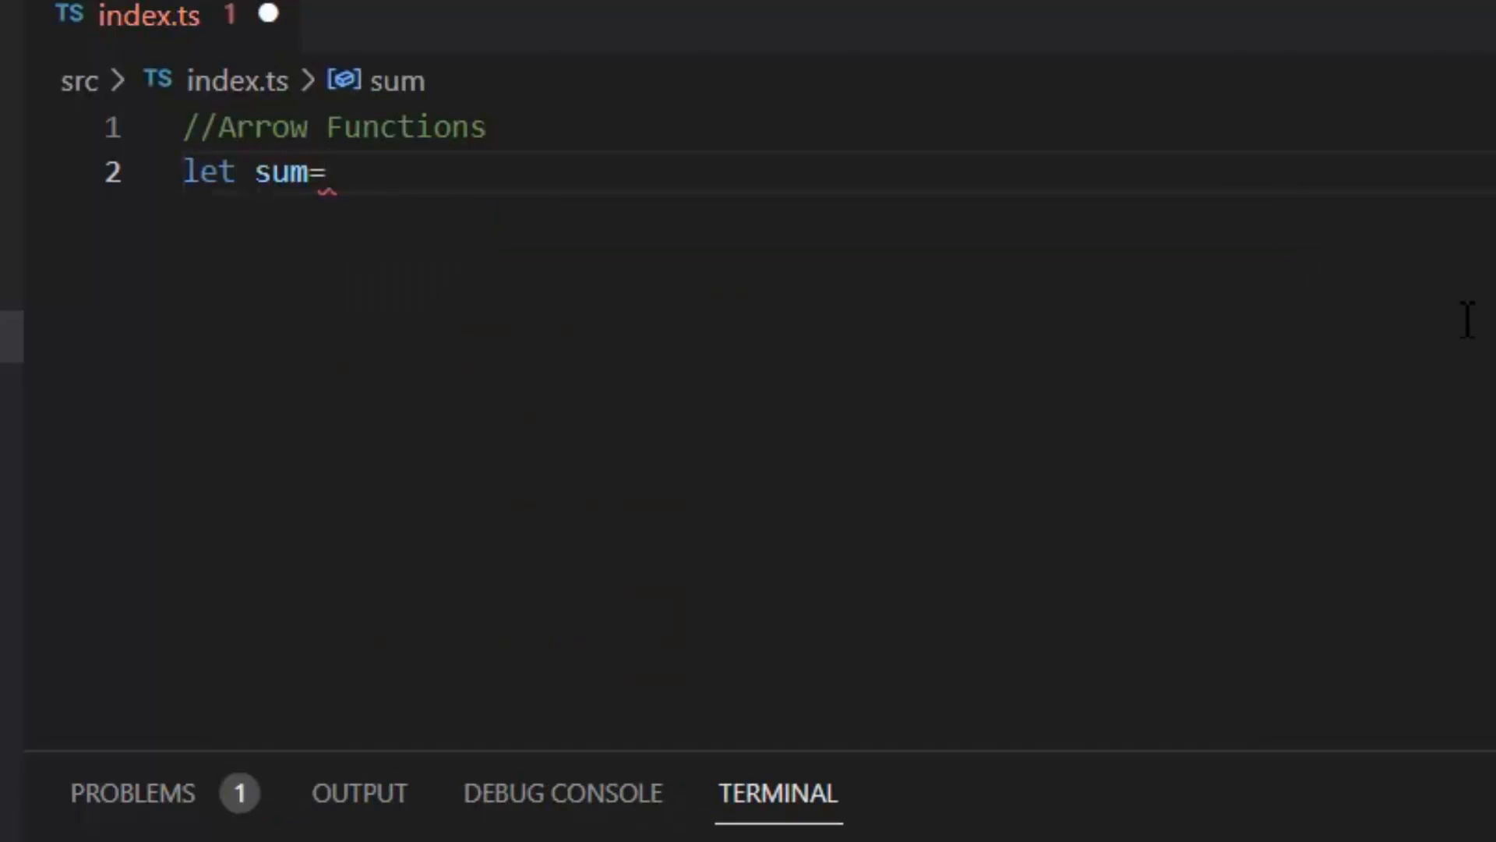
pyautogui.write('(njum)')
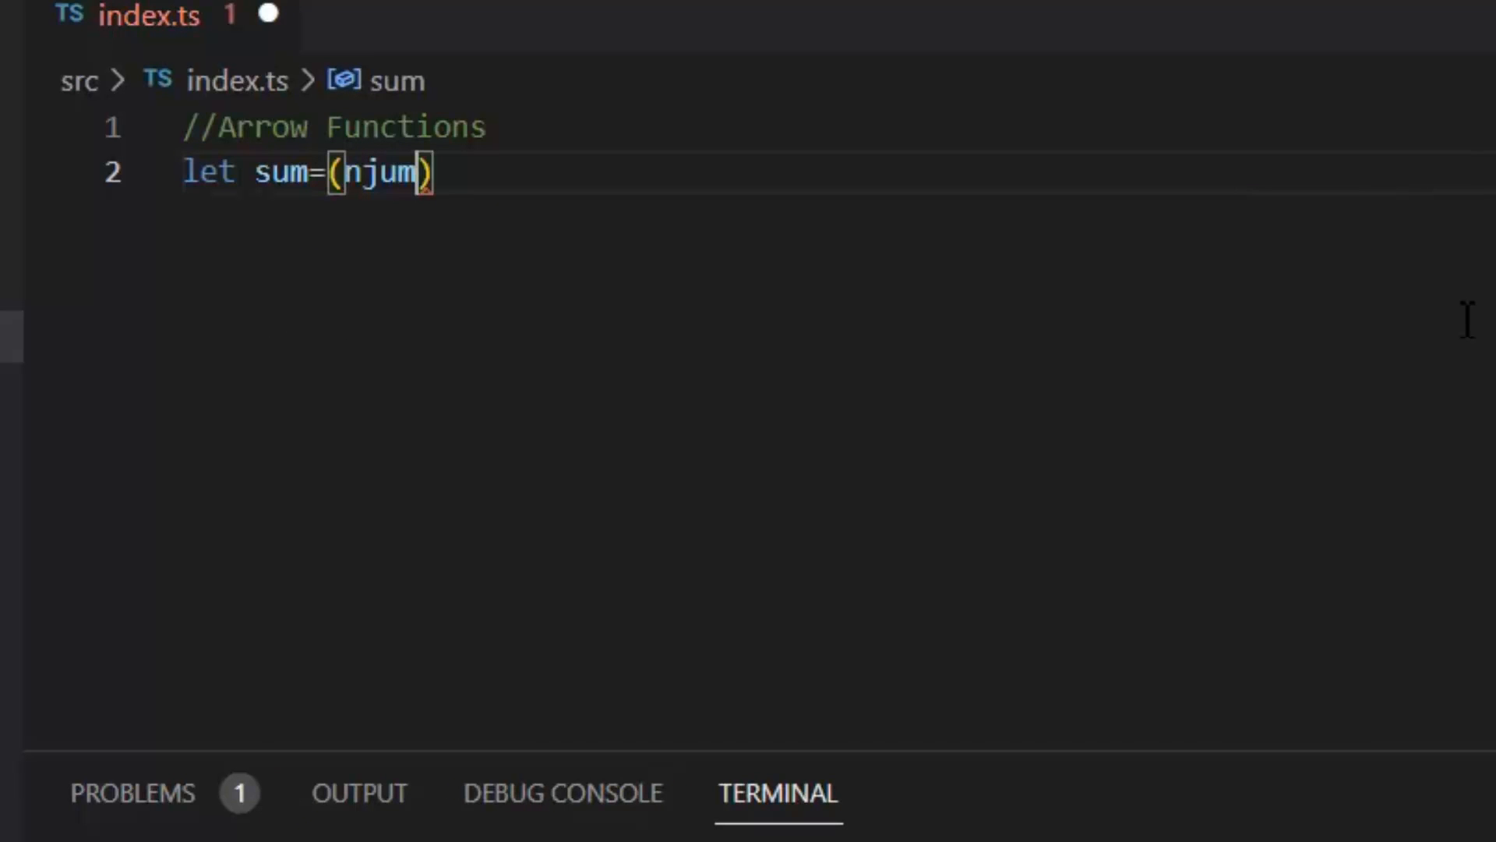
pyautogui.write('num1')
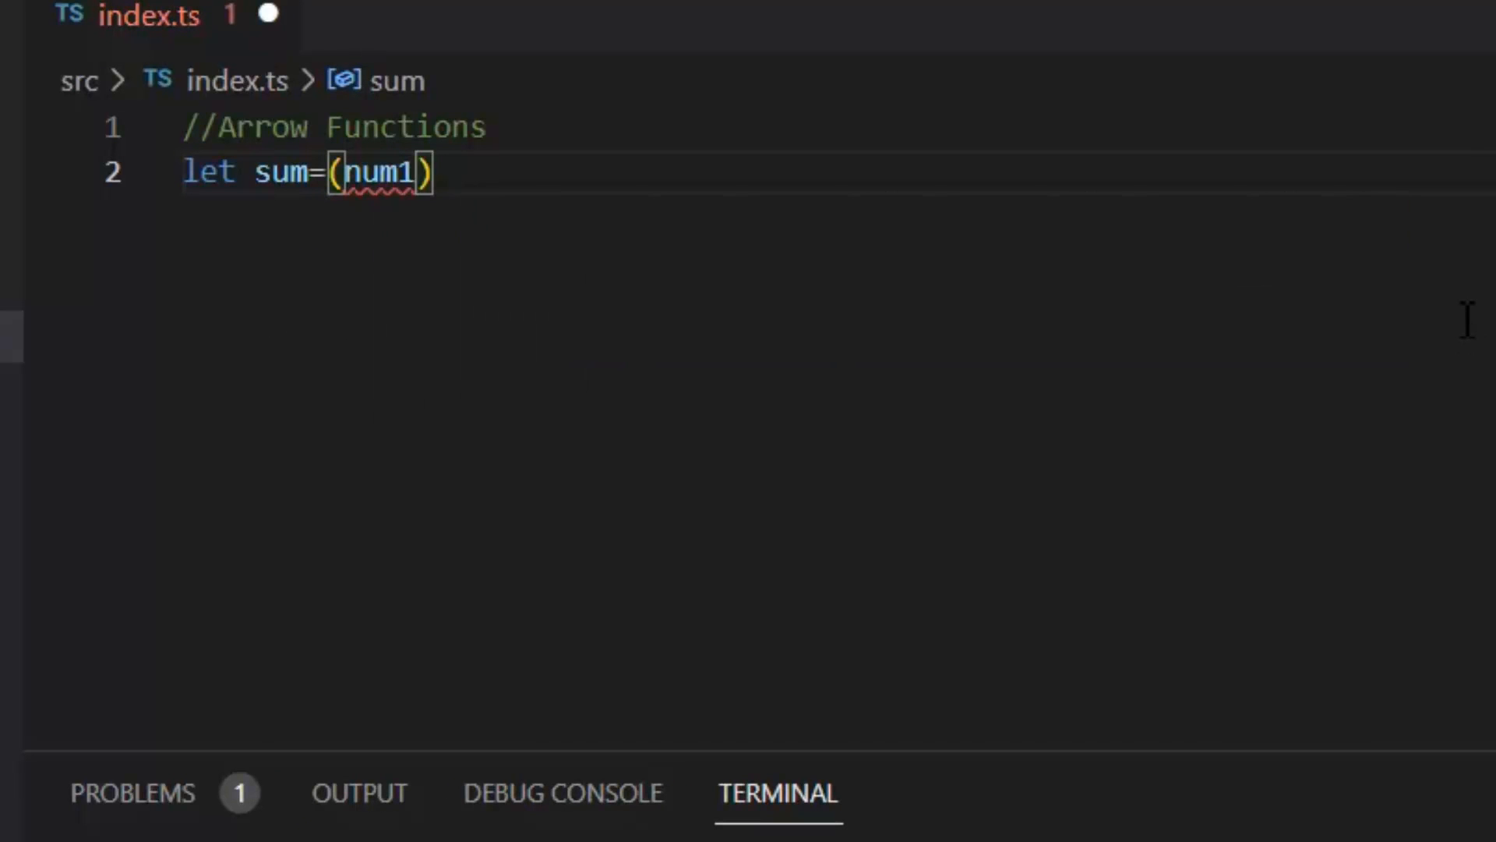
pyautogui.write(':number,')
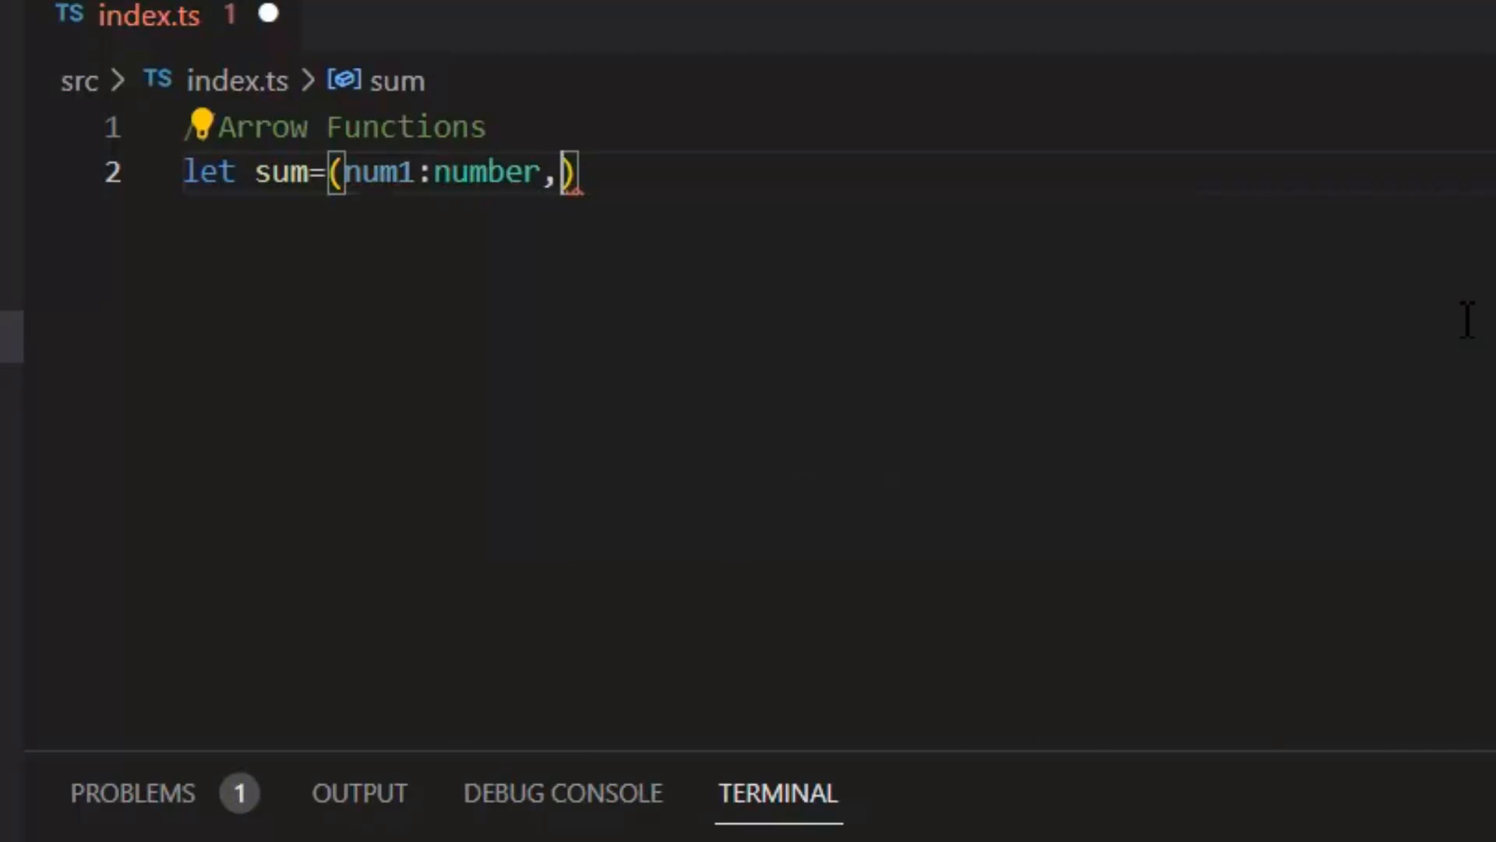
# - Complete the arrow function with num2: number) => num1 + num2; and format it
pyautogui.write('num2:')
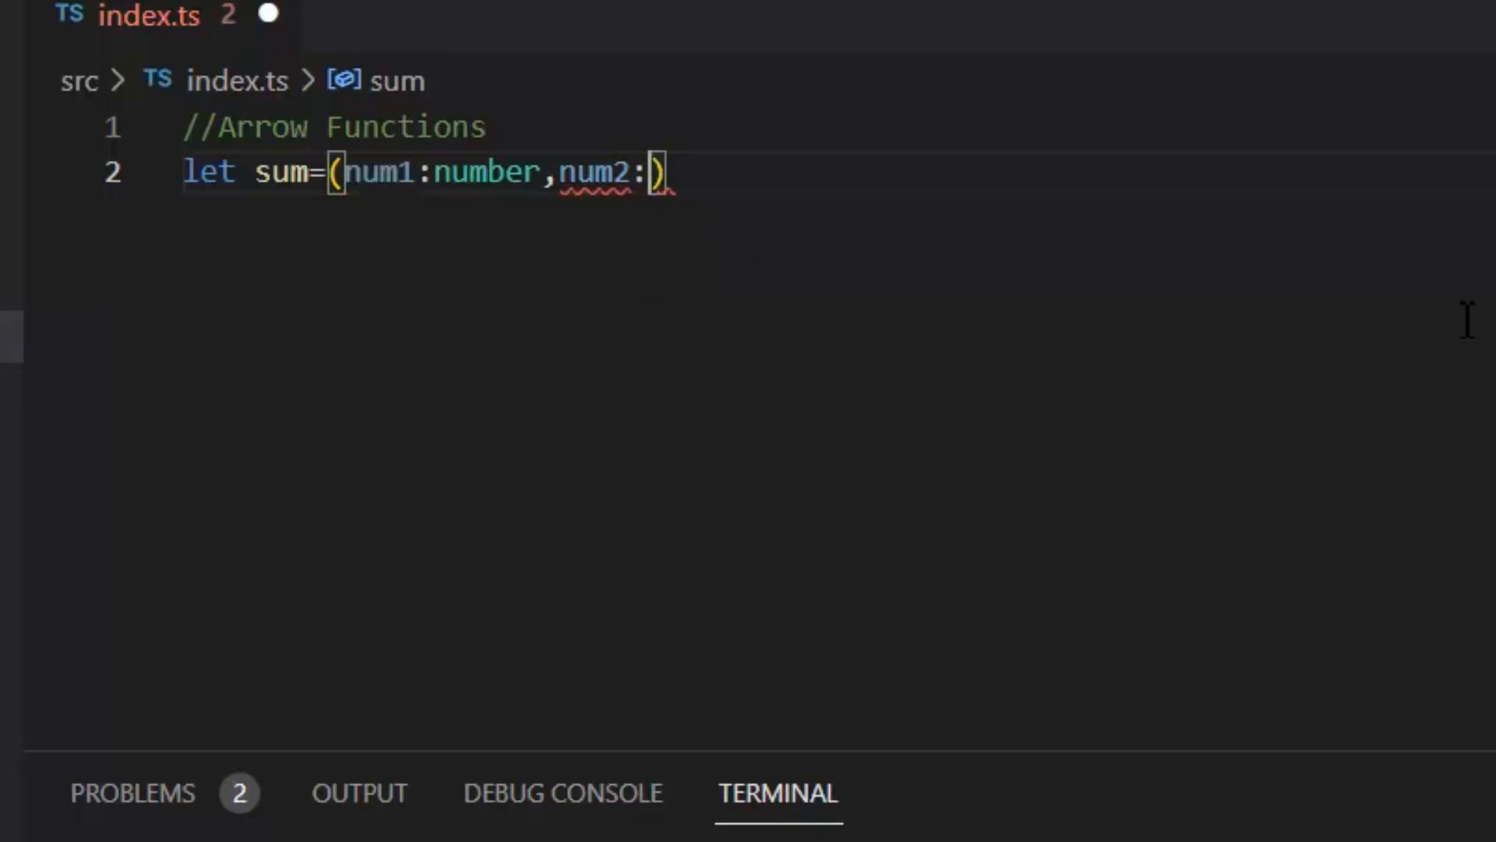
pyautogui.write('nu')
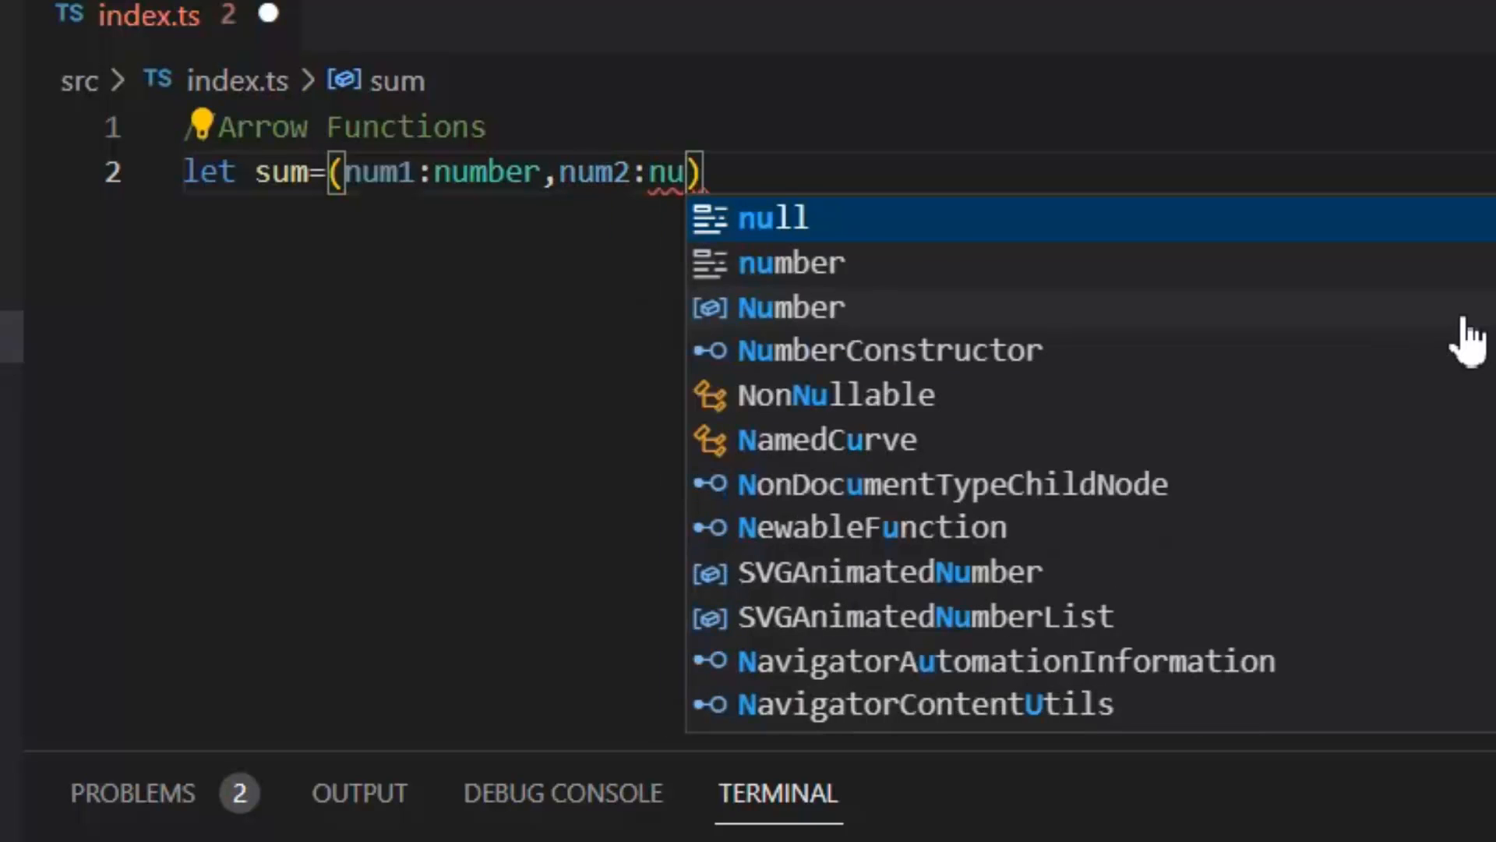
pyautogui.write('mber')
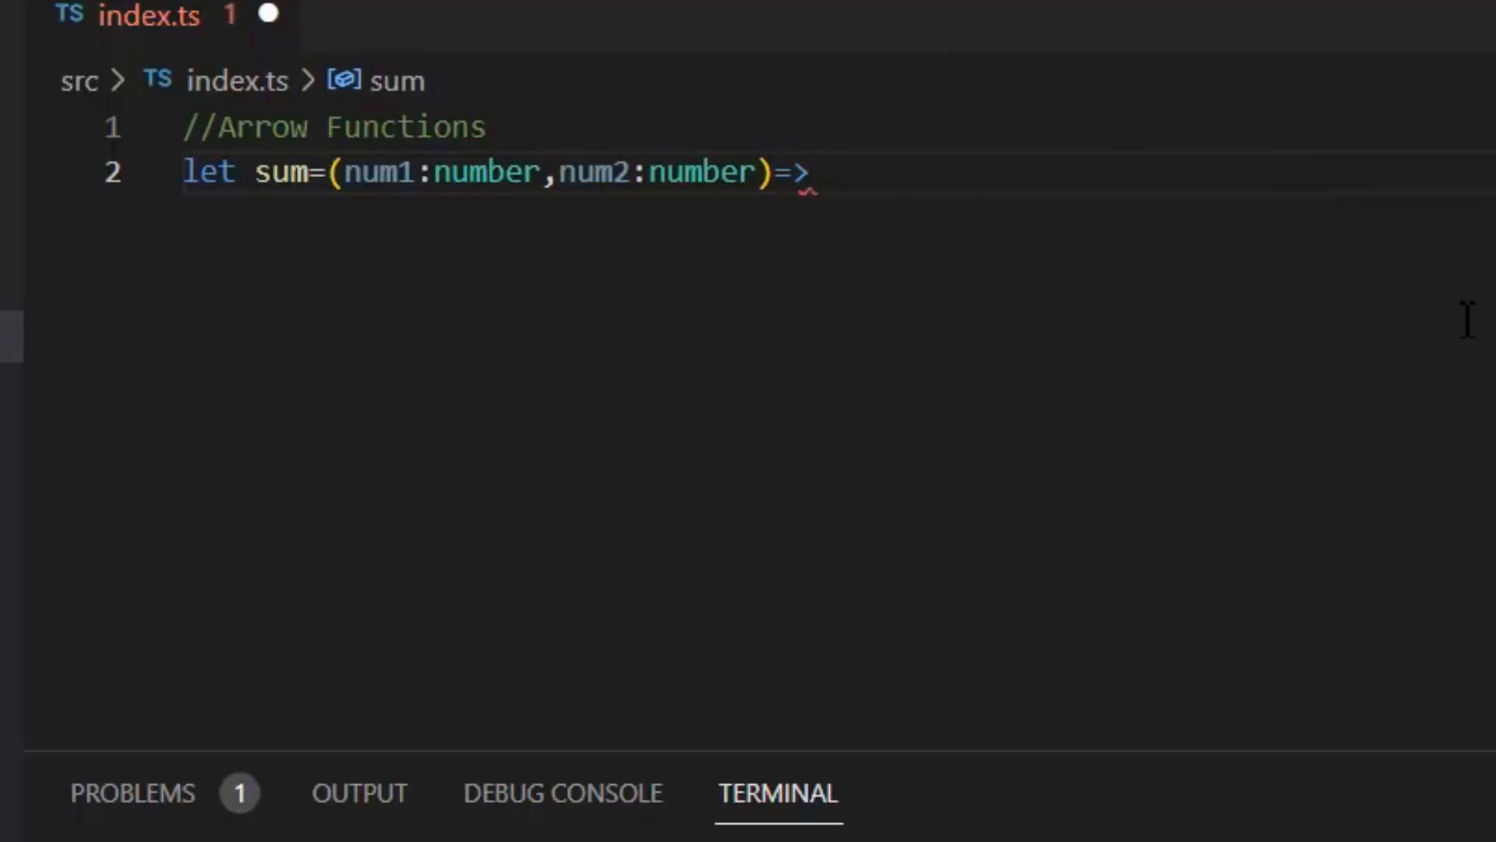
pyautogui.write('num1 + num2;')
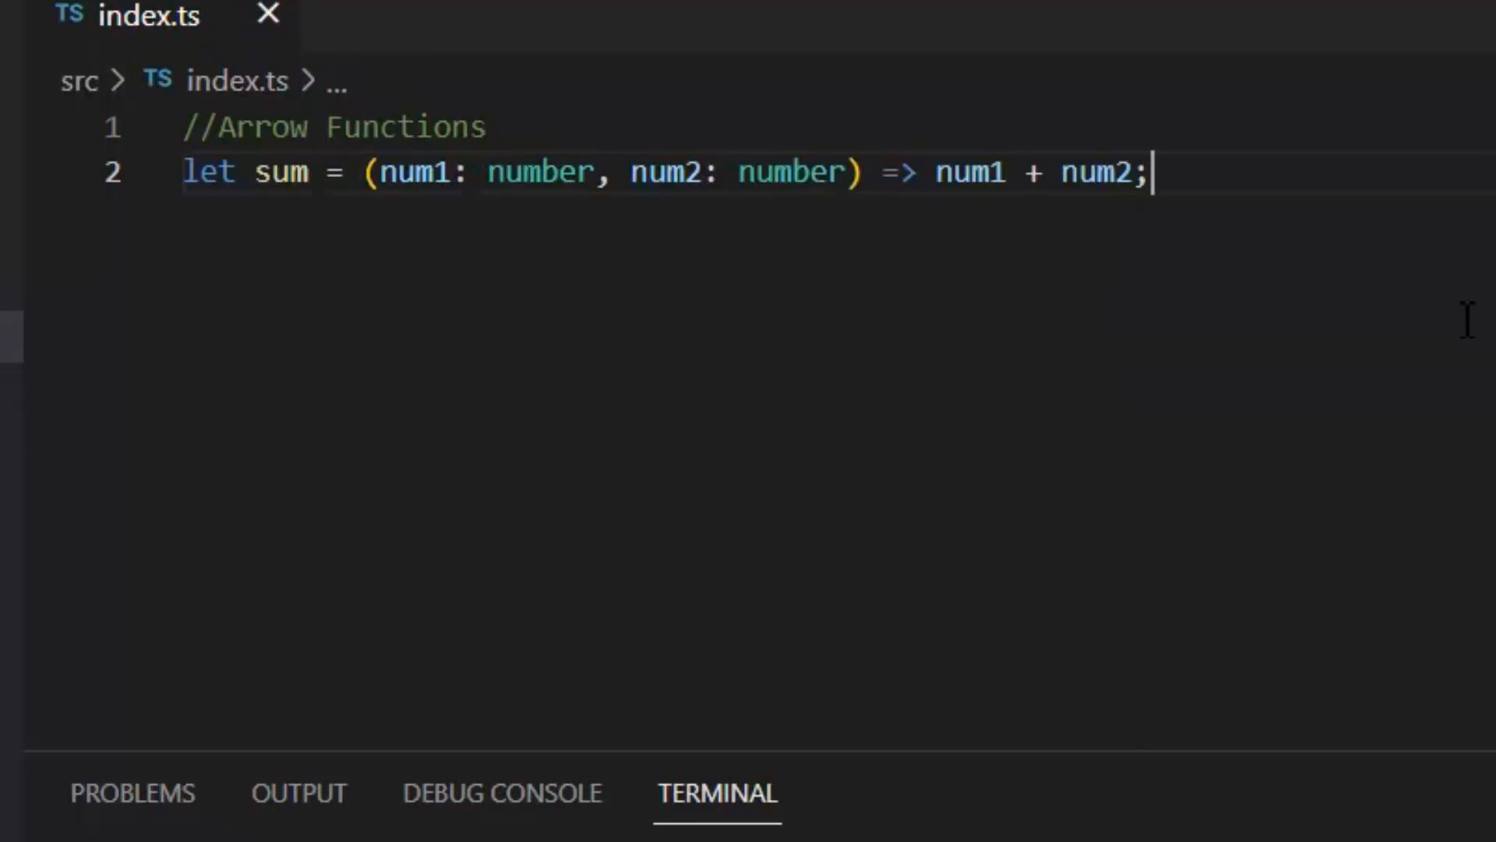
pyautogui.click(473, 173)
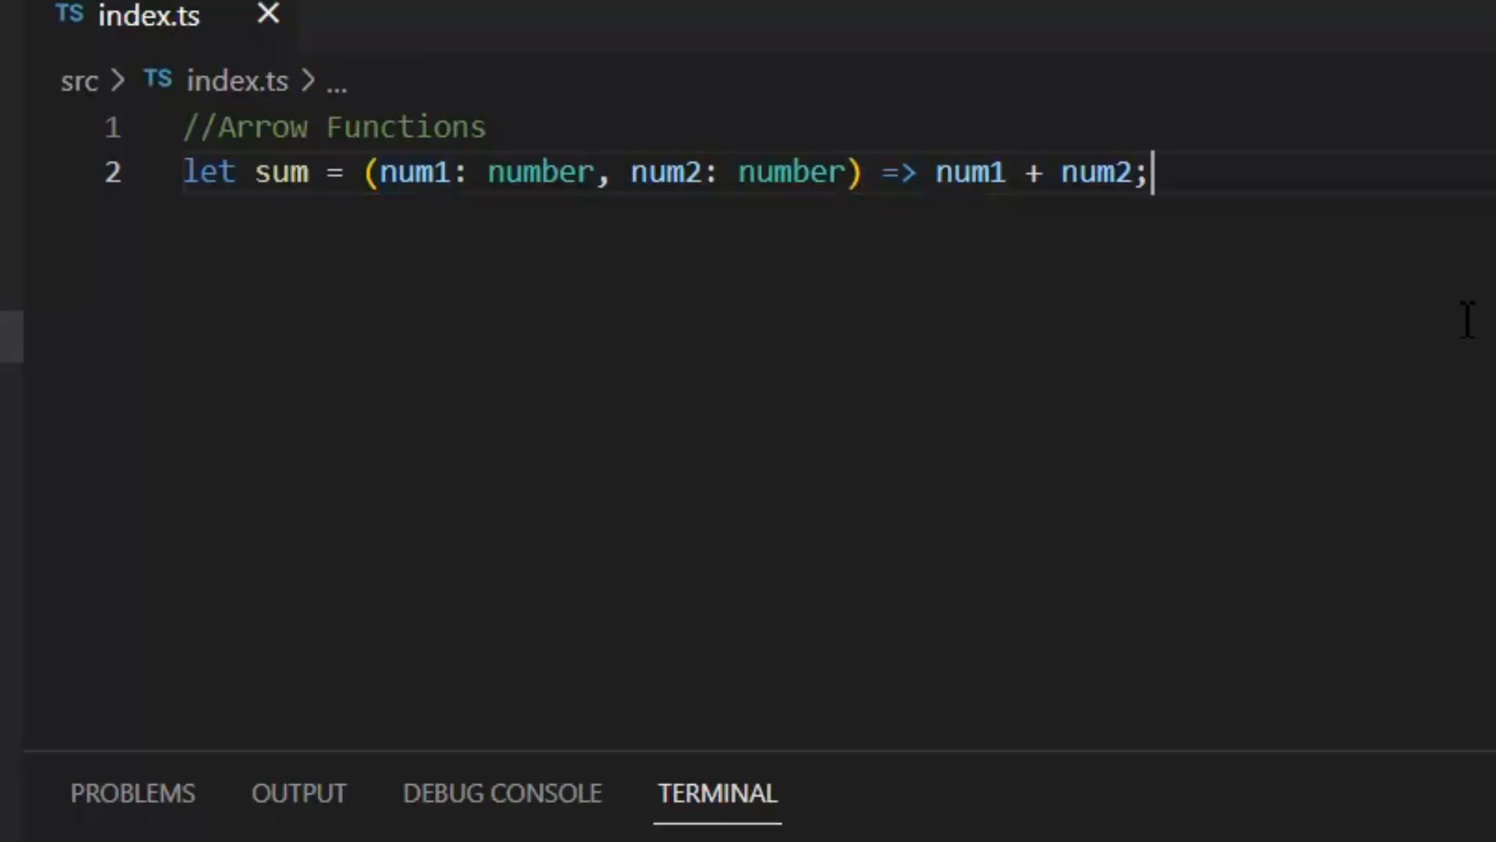
pyautogui.press('Enter')
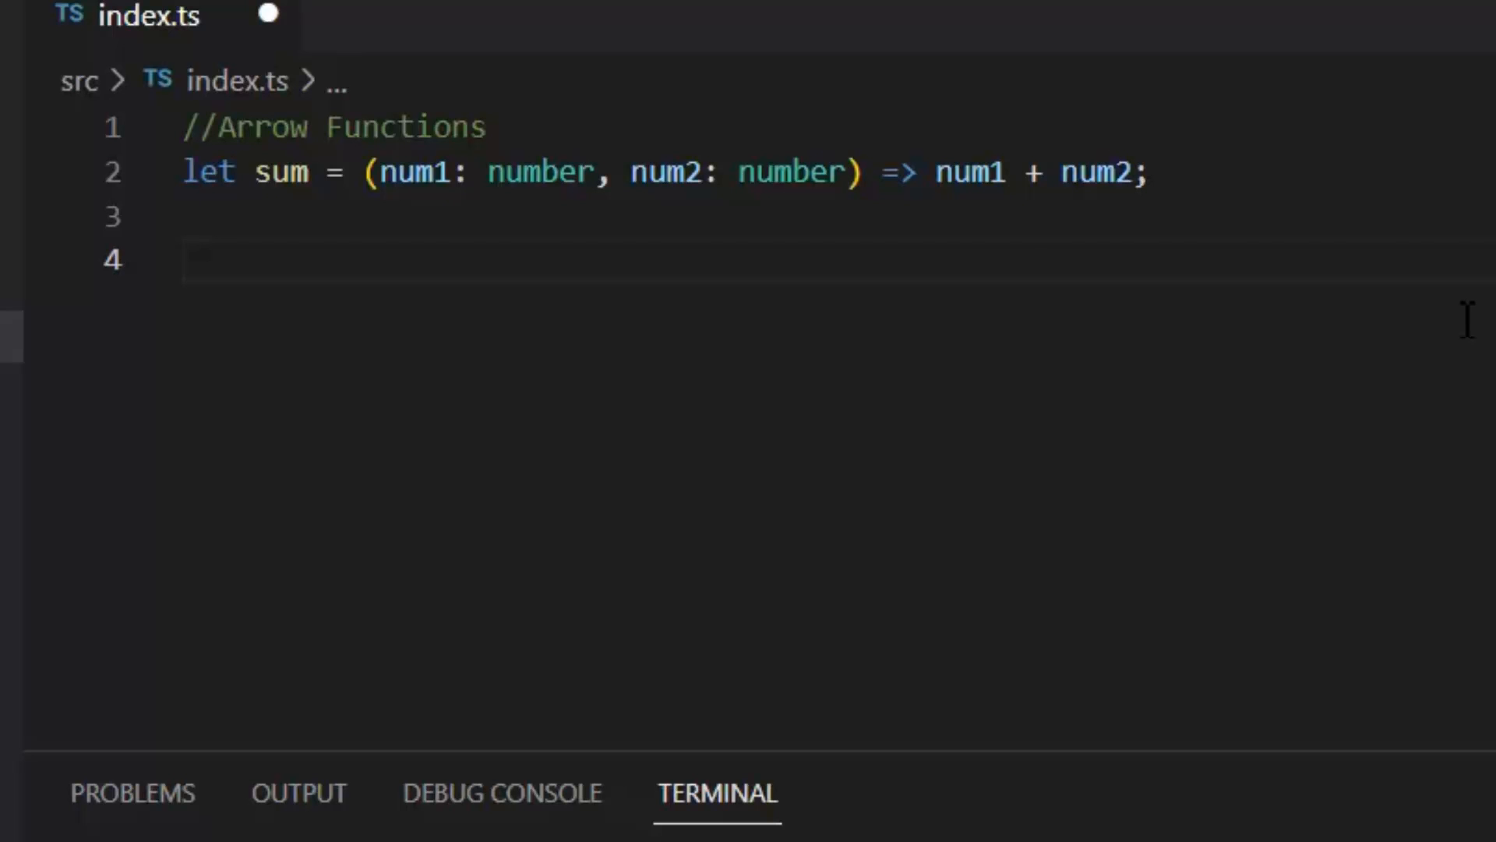
# - Write var result = sum(12, 11); and console.log(result);
pyautogui.write('var res')
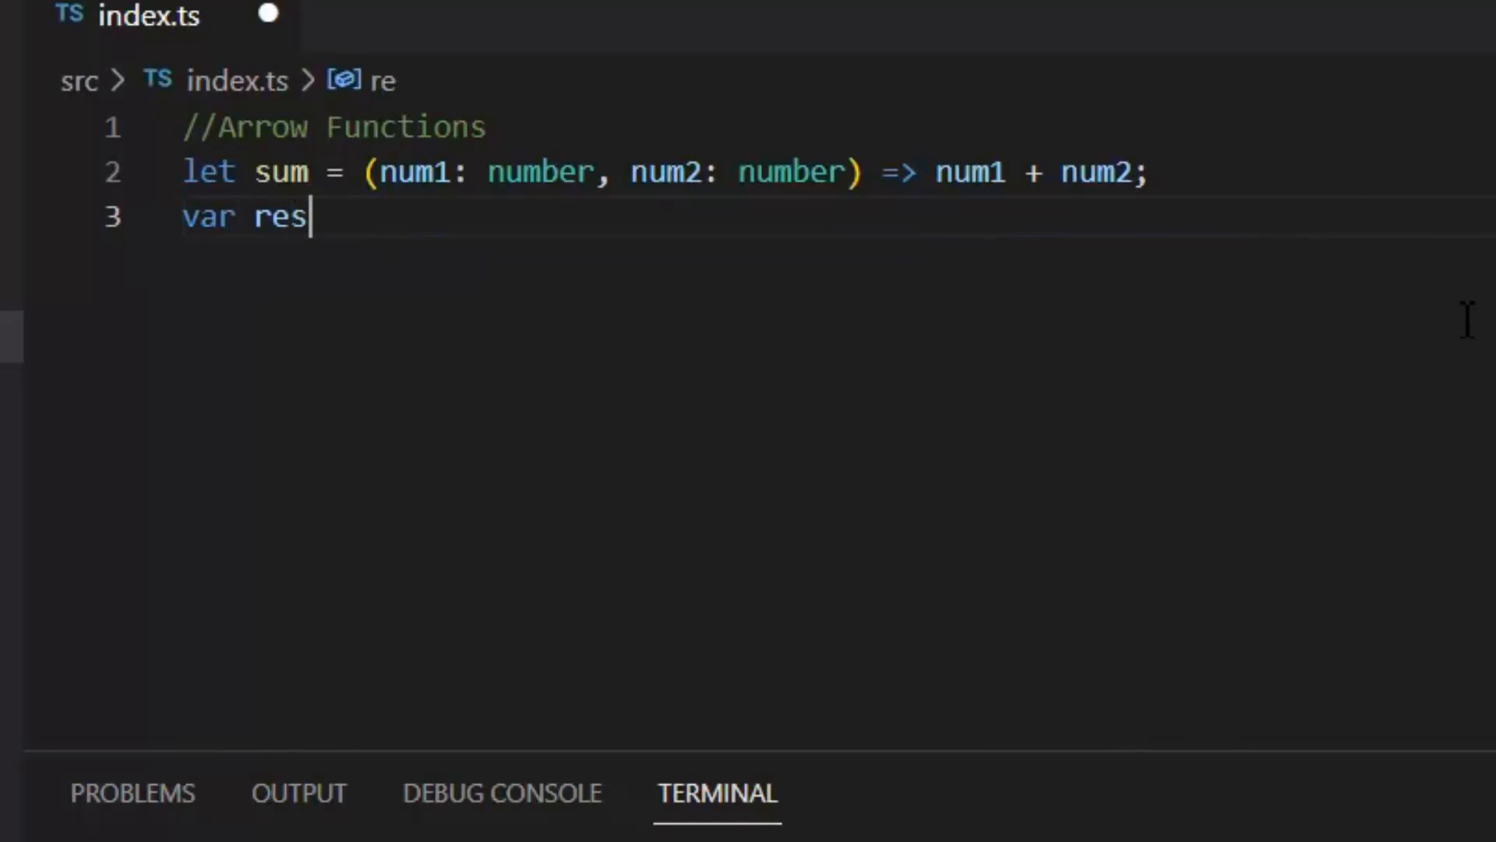
pyautogui.write('ult=sum')
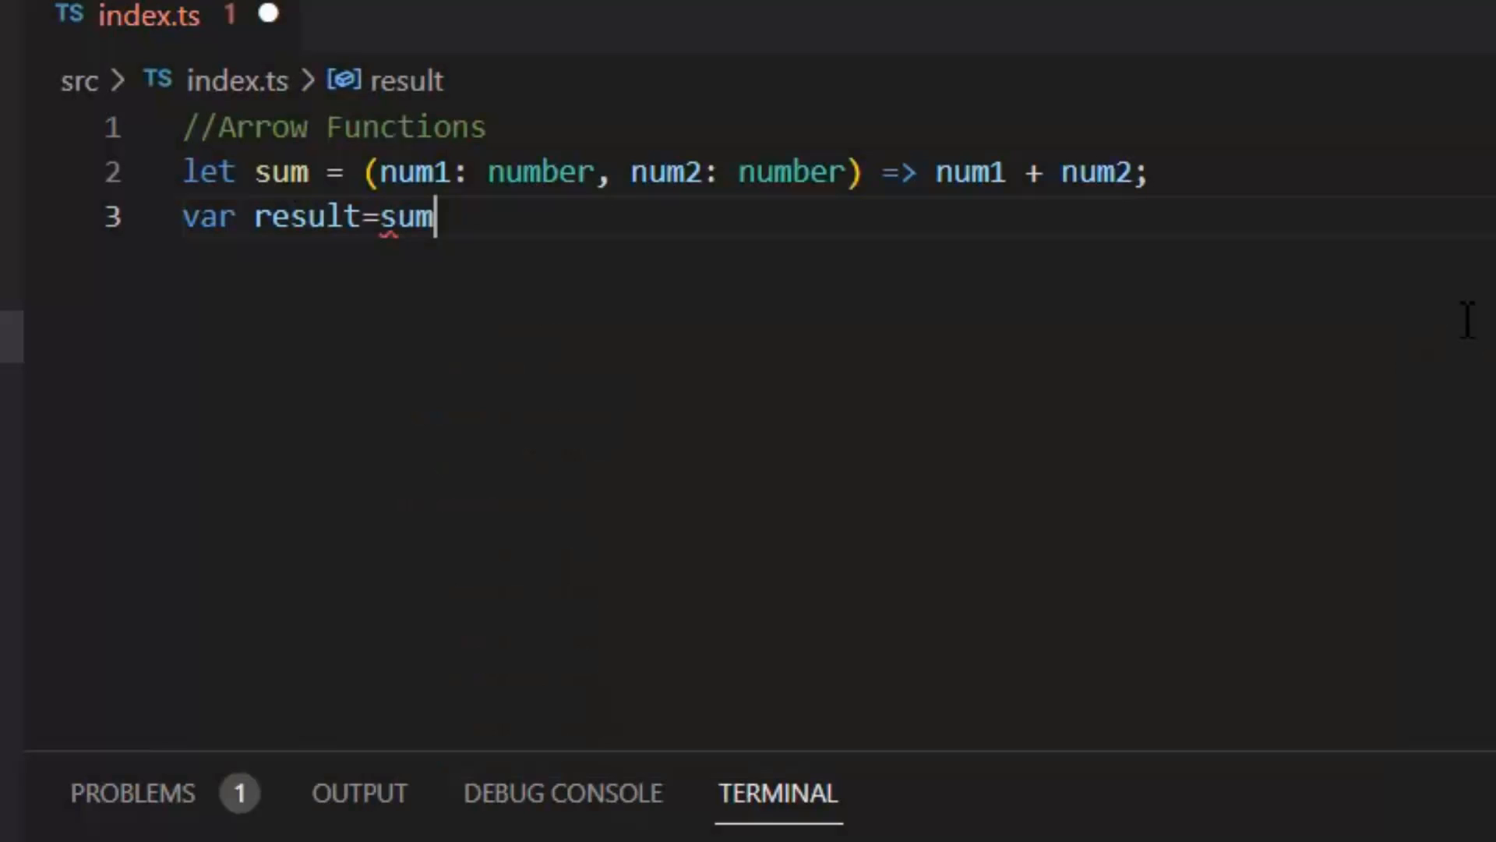
pyautogui.write('(12)')
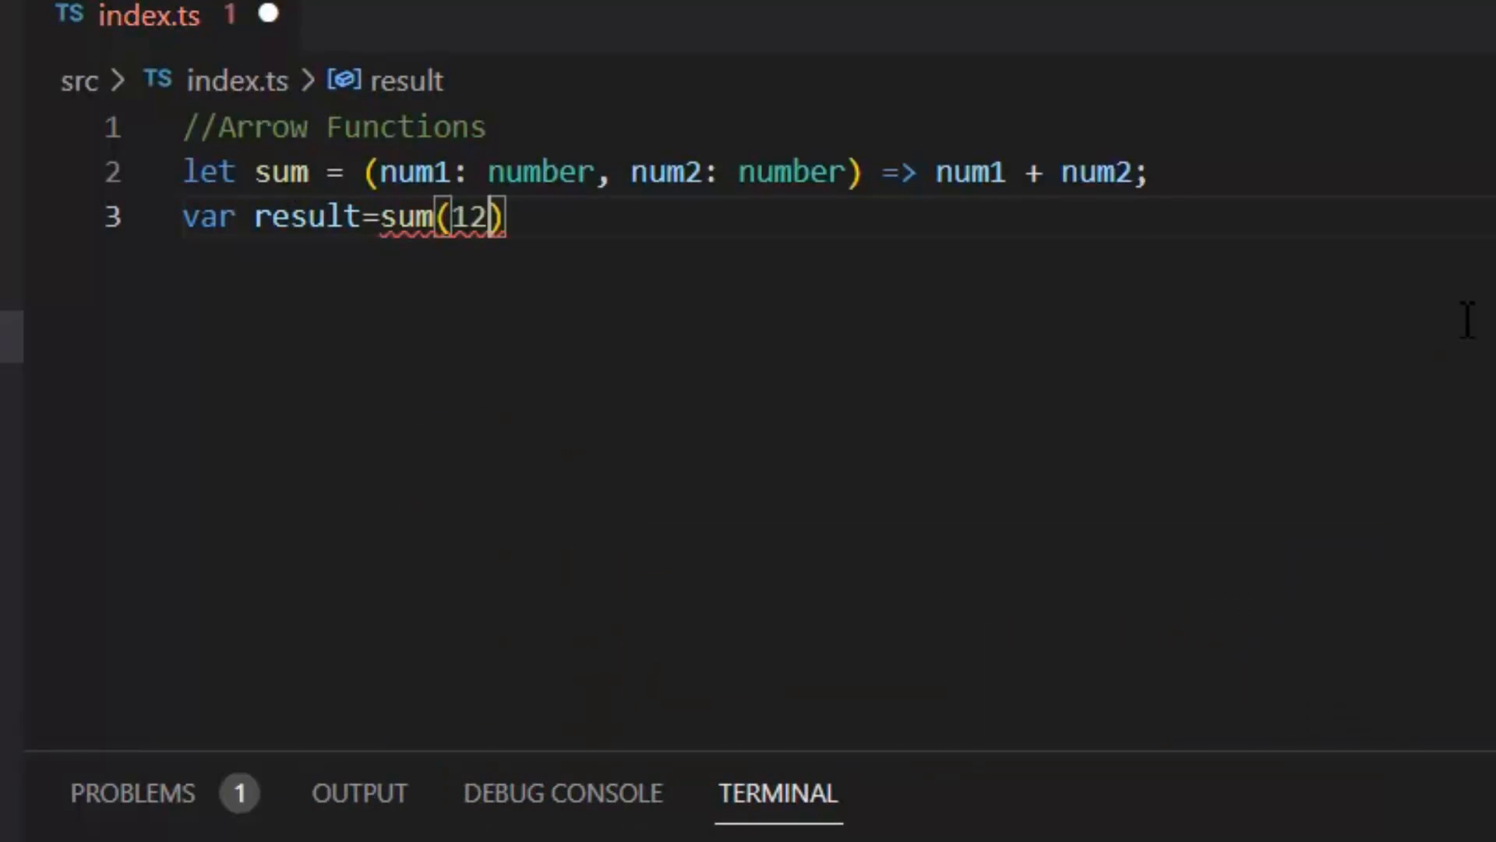
pyautogui.write(',1')
pyautogui.write('console.log')
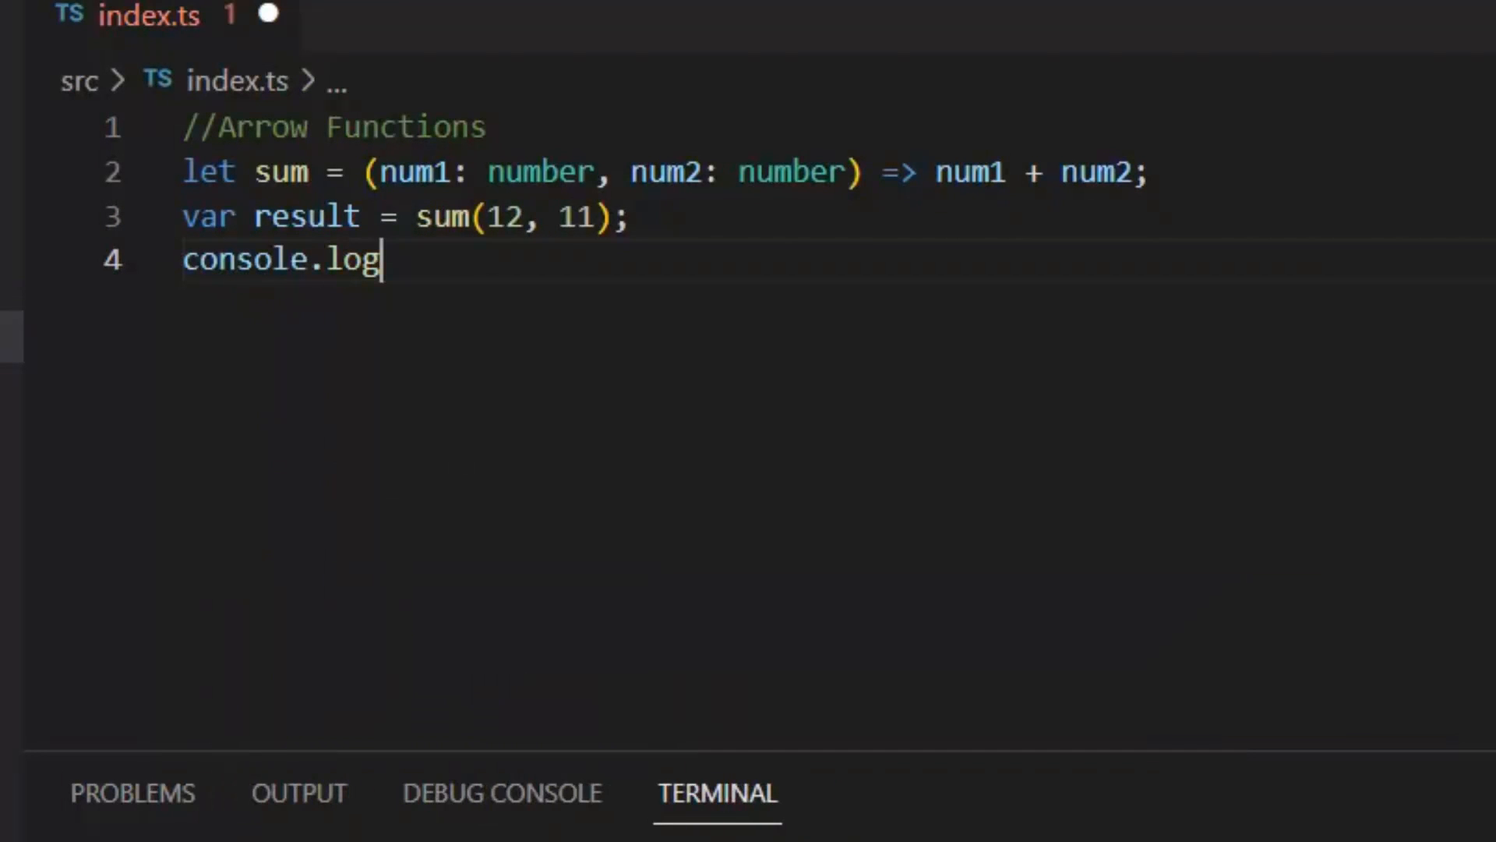
pyautogui.write('(result);')
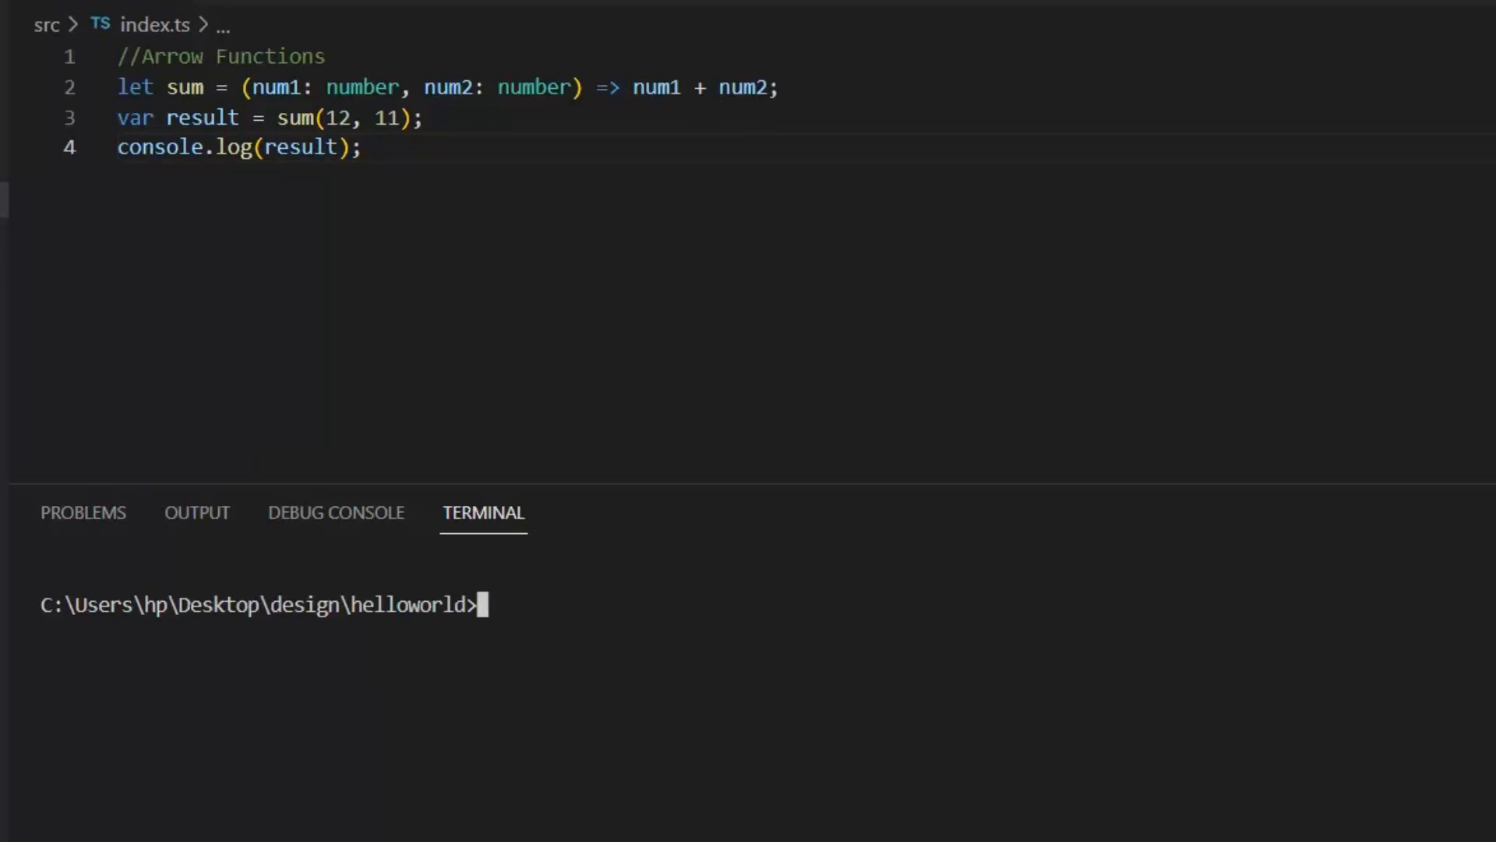
# - Run npm run start in the terminal so it prints 23
pyautogui.write('npm run start')
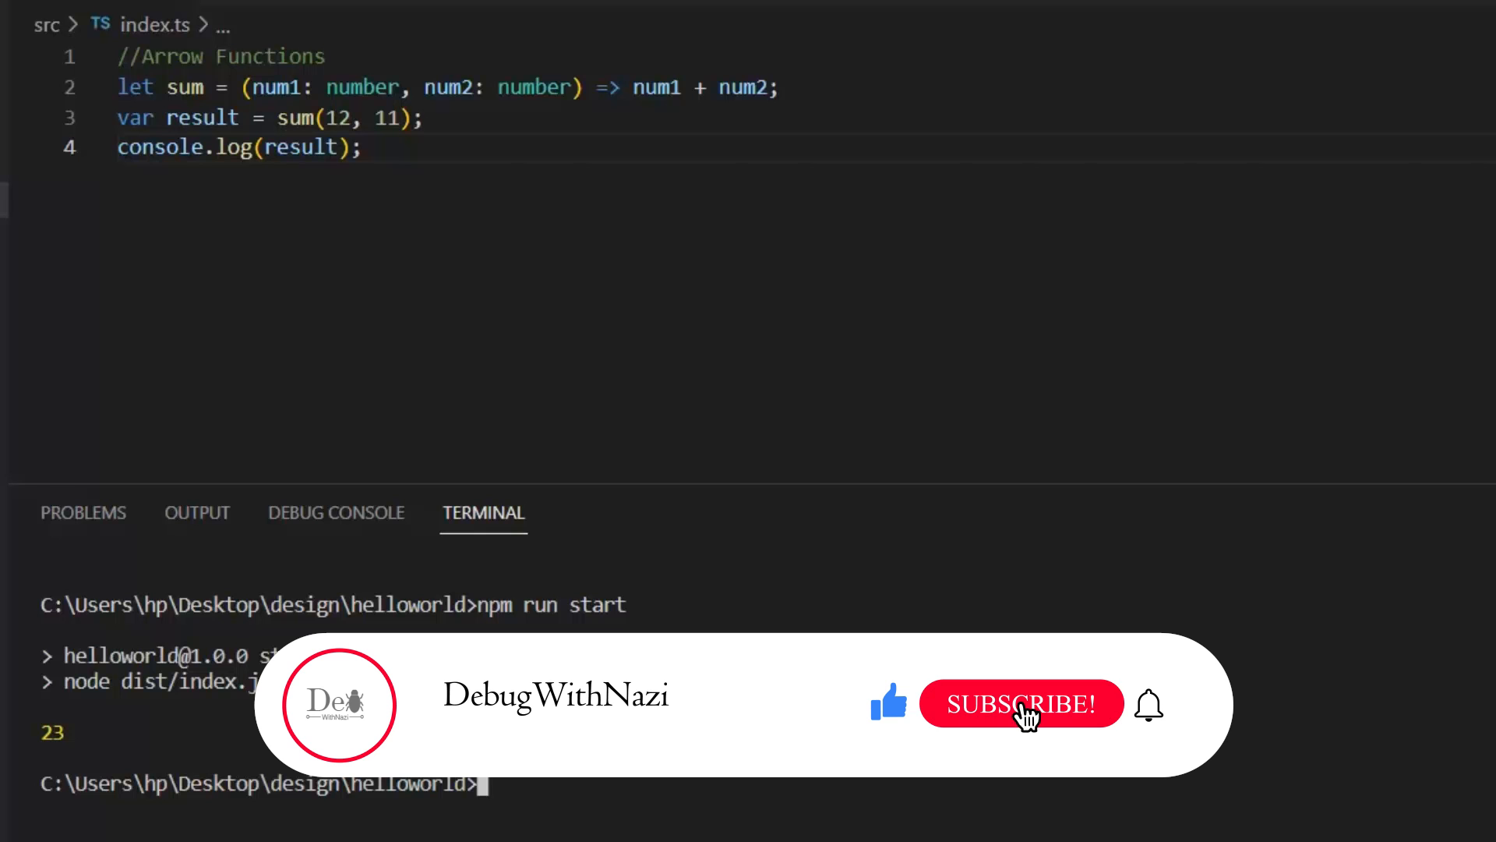
pyautogui.click(1019, 703)
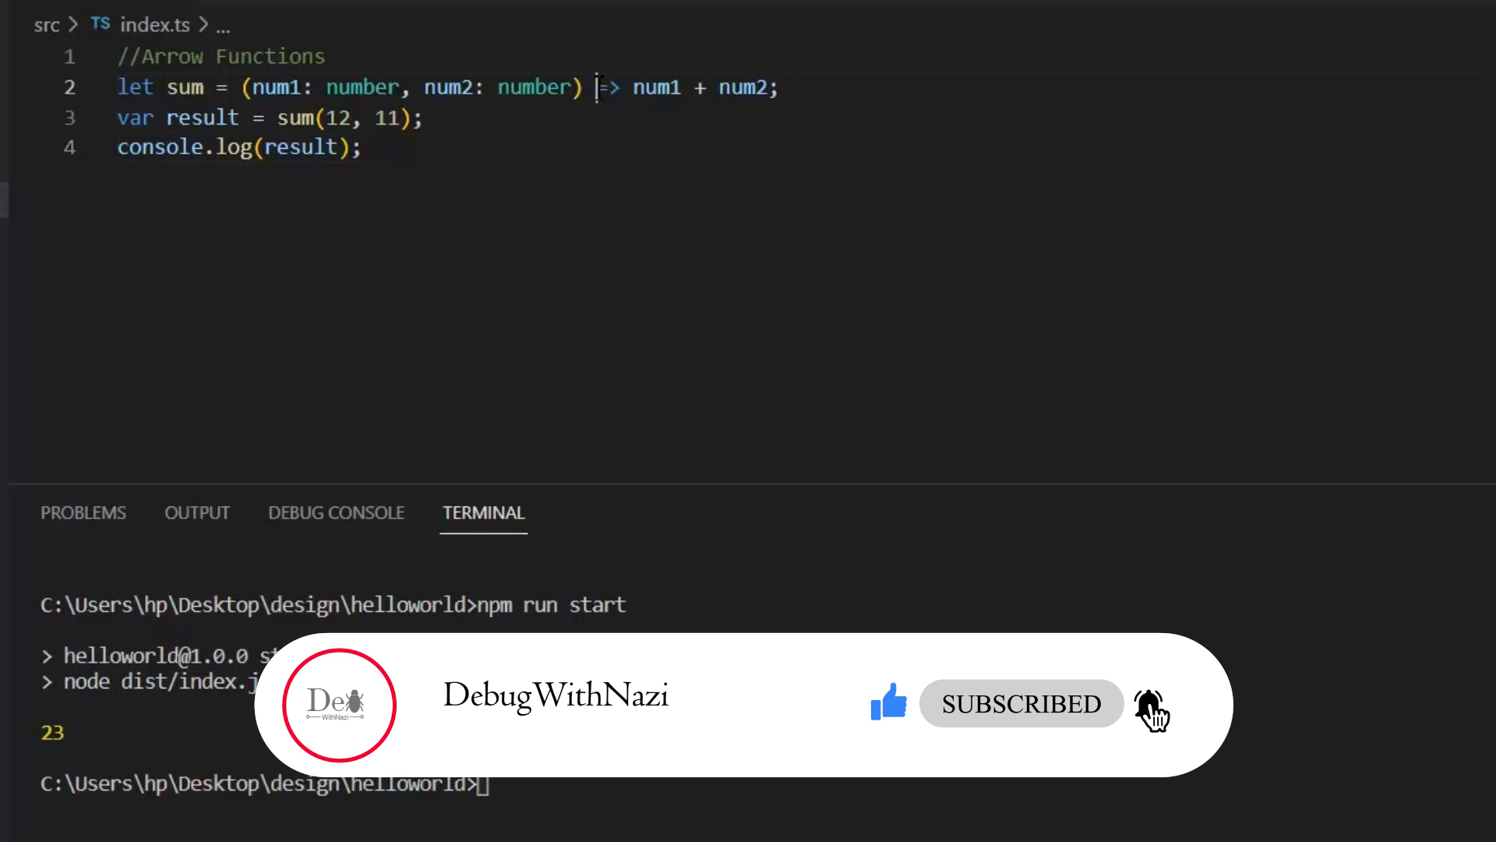